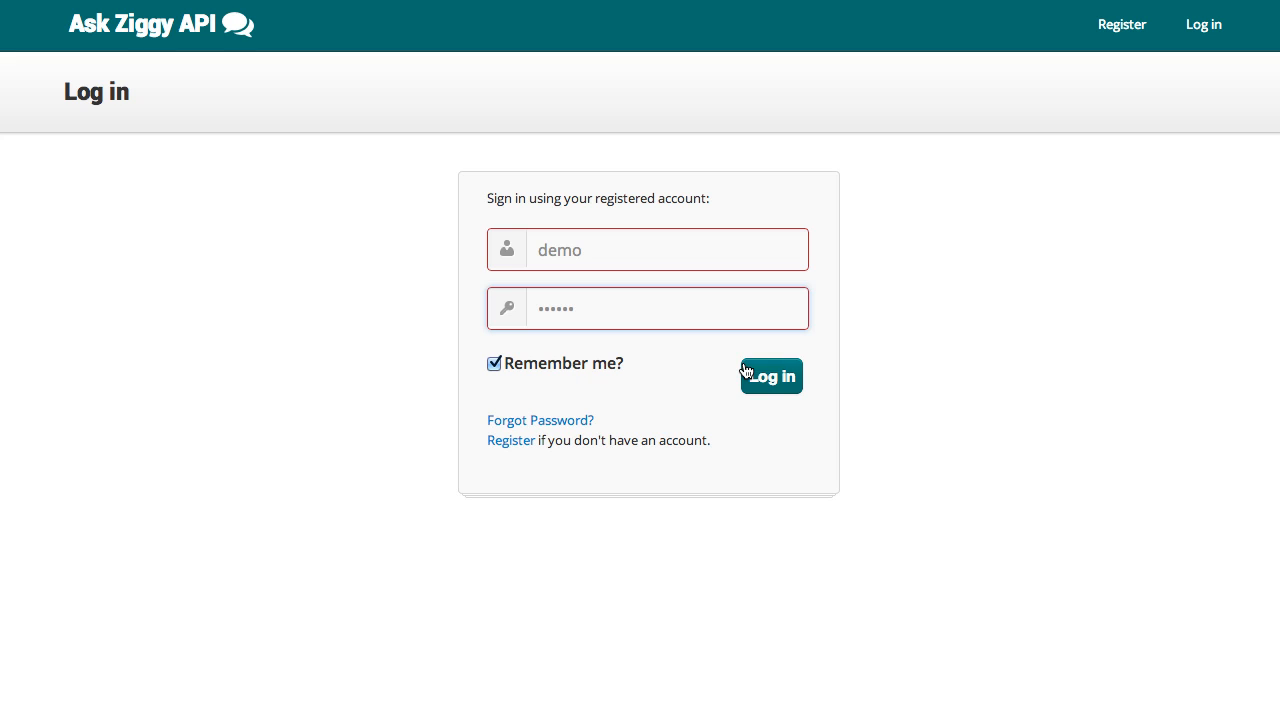
Sign in and begin creating a new application named Music App.
click(772, 376)
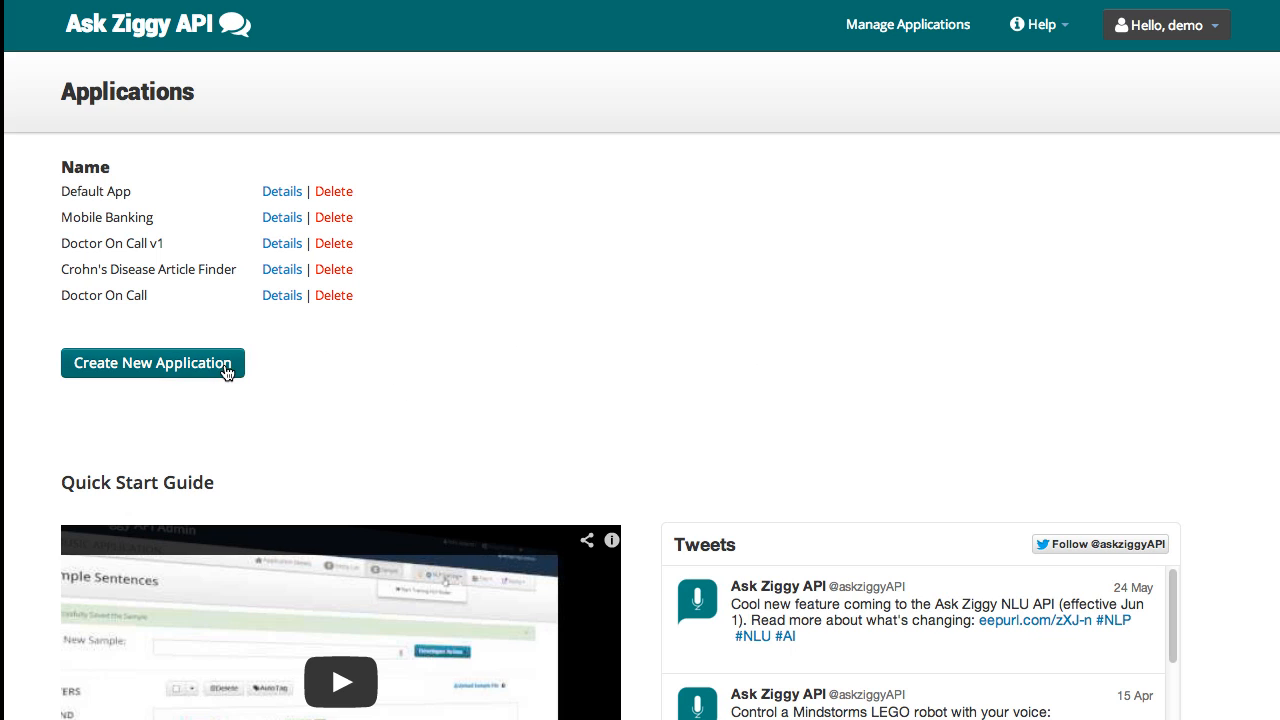
click(152, 364)
text(tut)
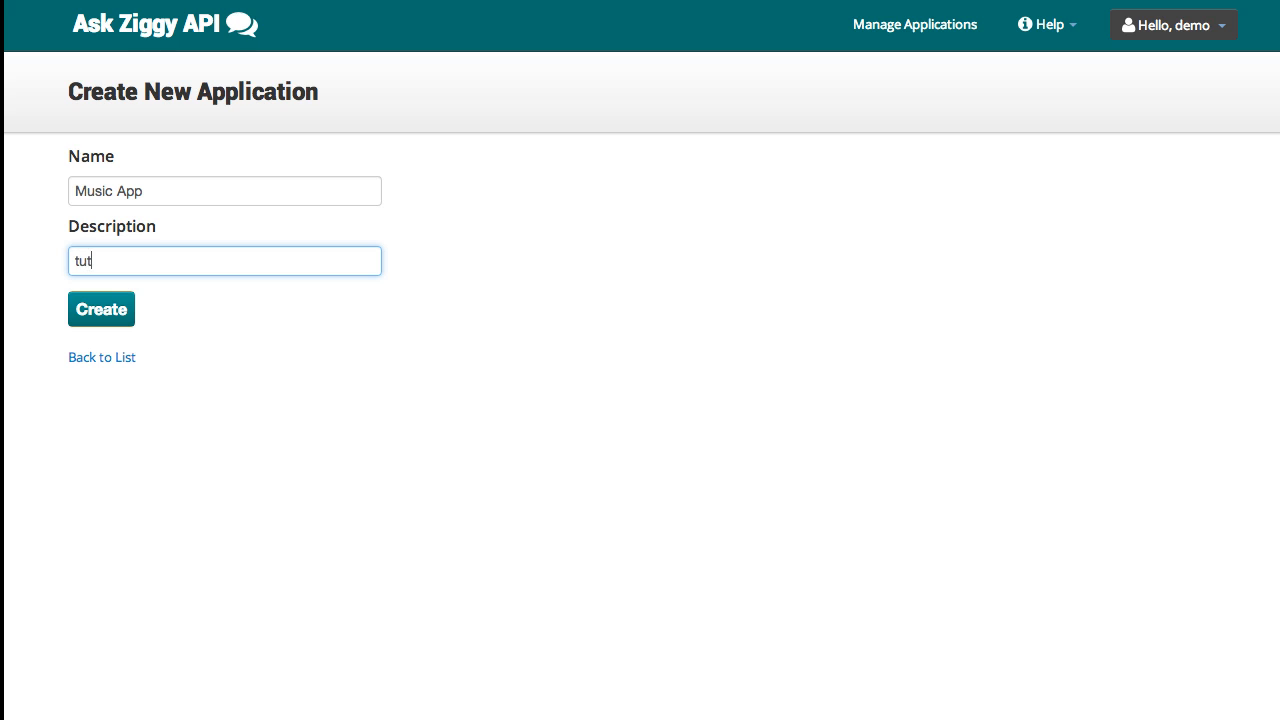
Create the Music App application and review its API key ID and secret key.
click(100, 308)
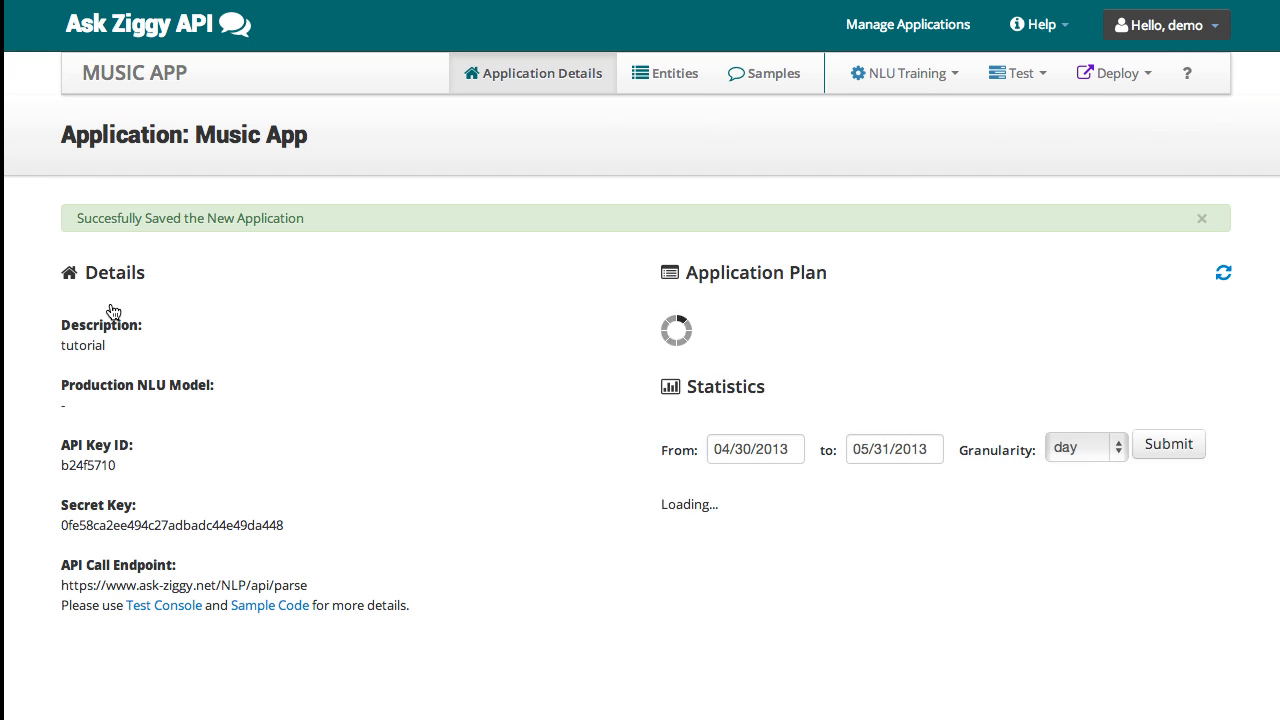
scroll(down, 3)
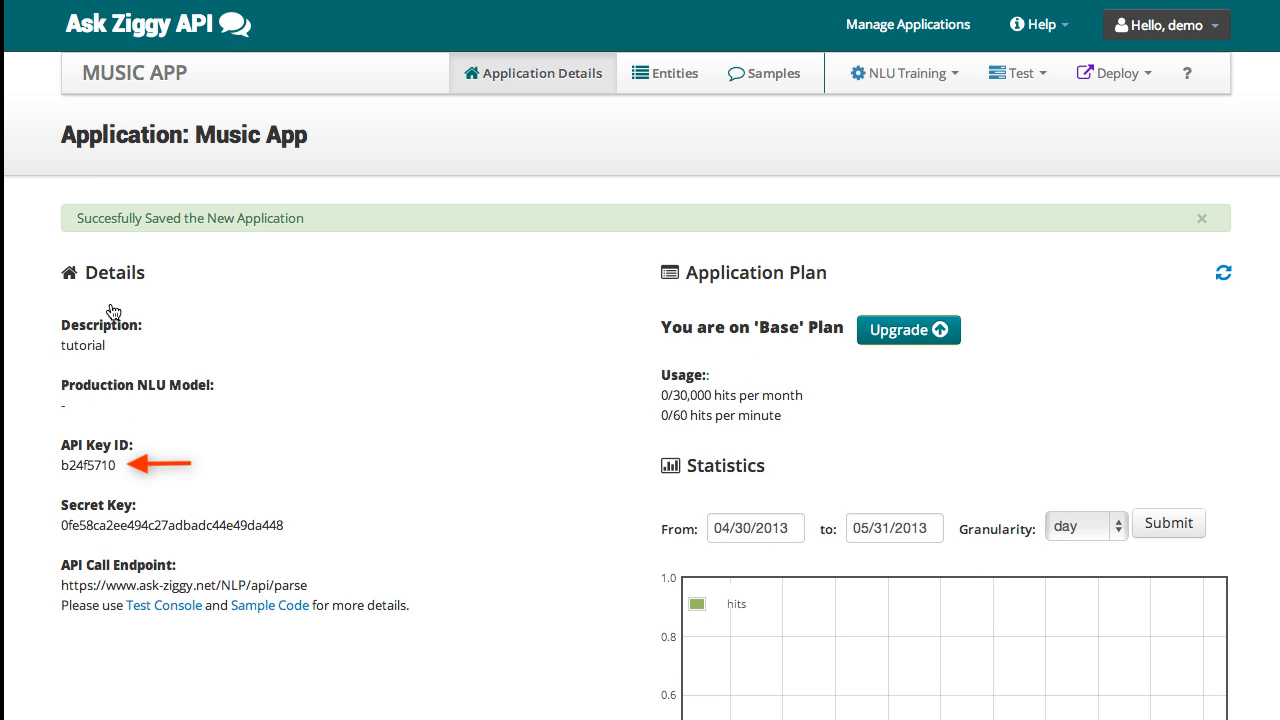
mouse_move(112, 310)
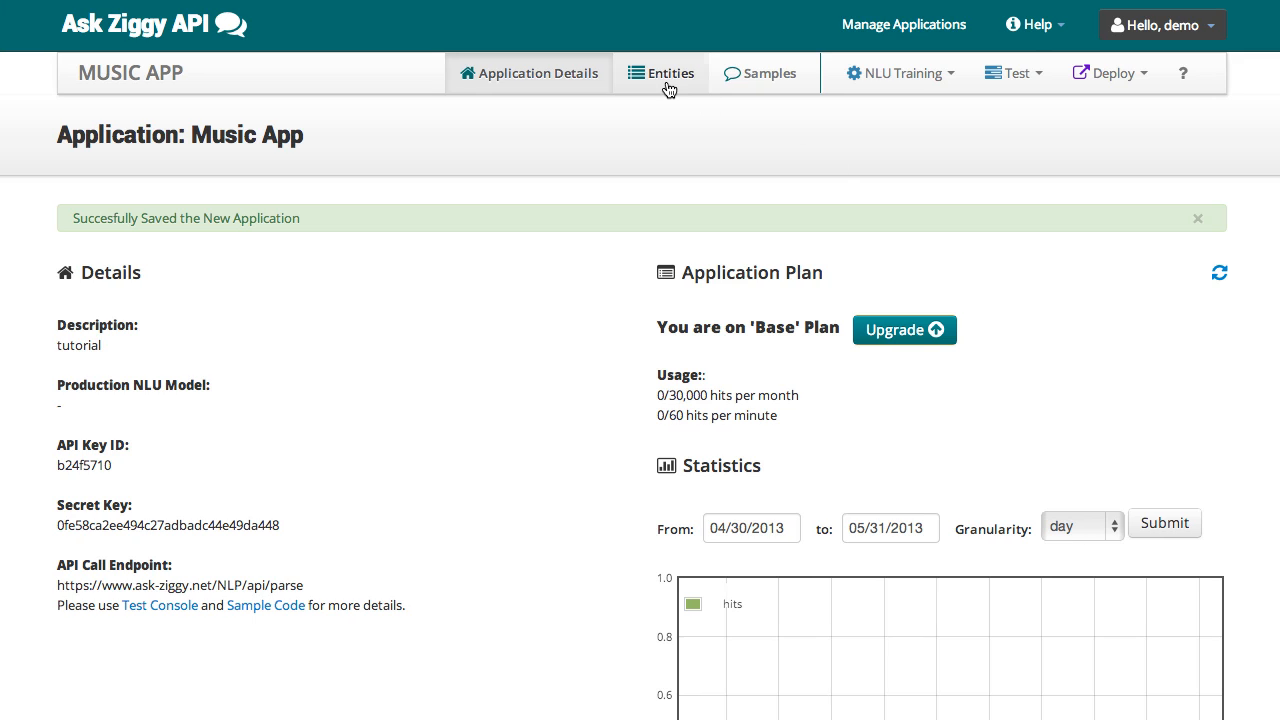
mouse_move(668, 90)
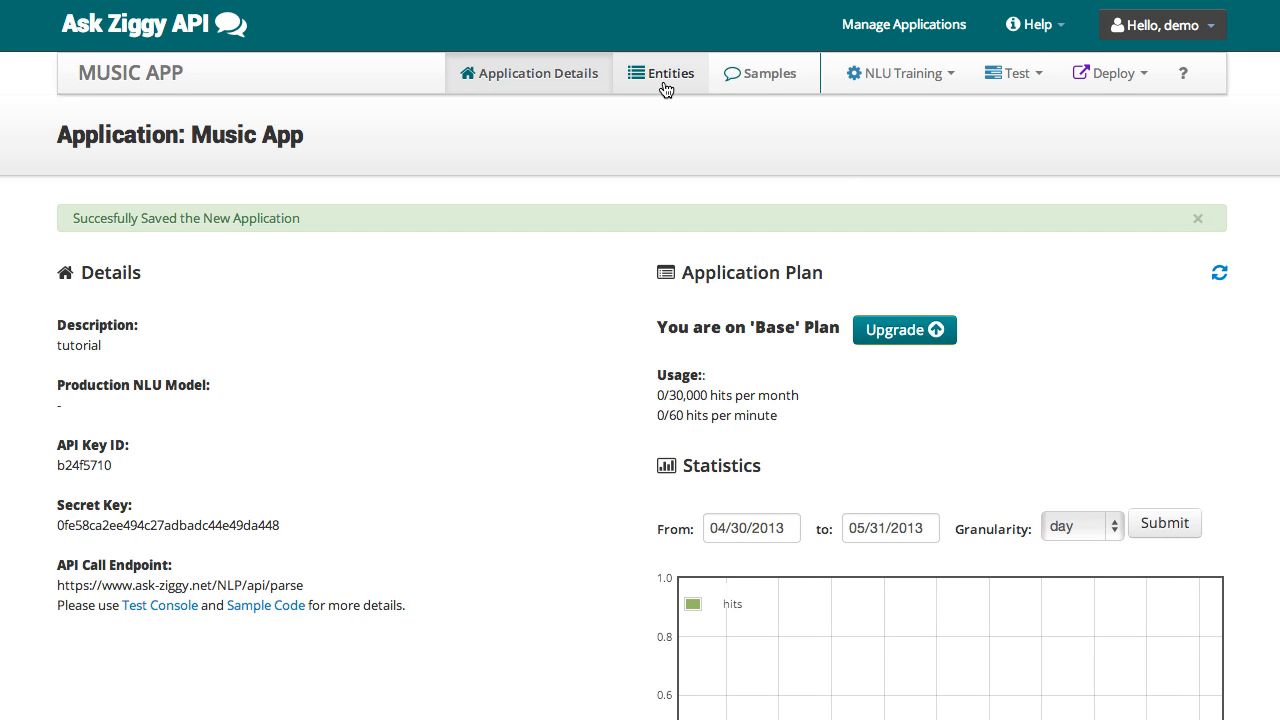
Add an Artist entity to Music App loaded from its word list file, then begin the Band entity.
click(660, 72)
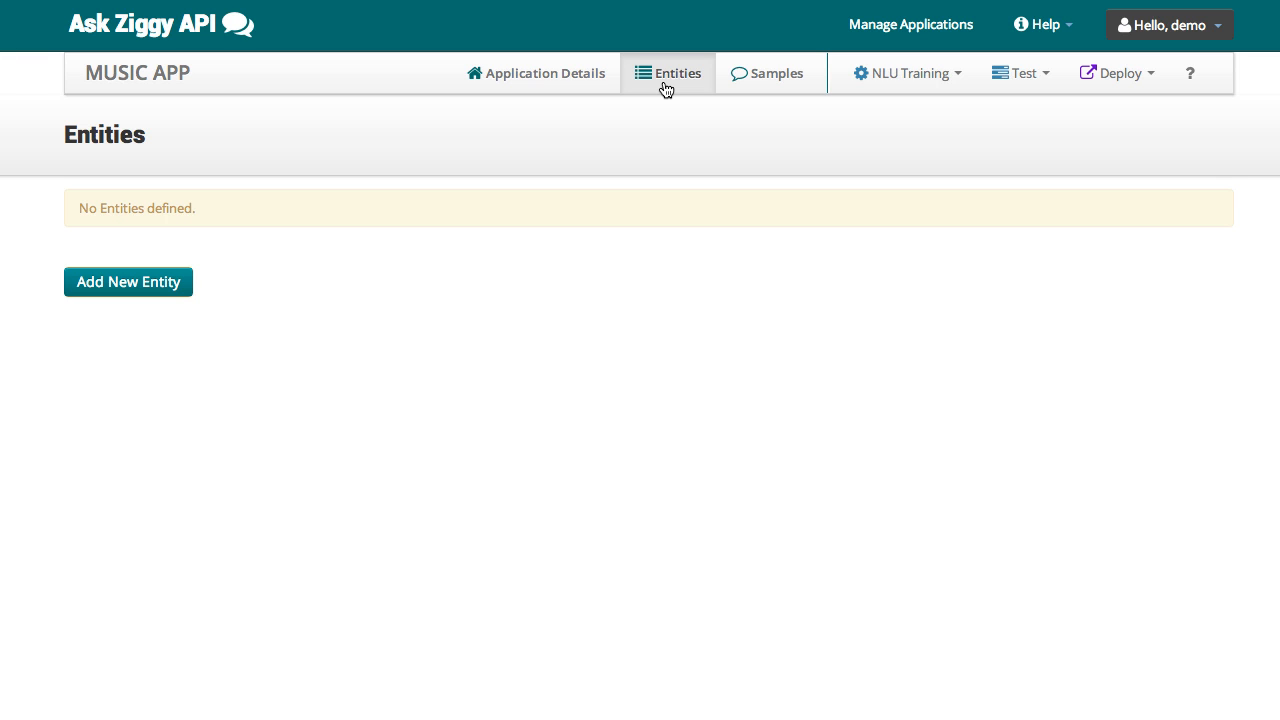
mouse_move(128, 280)
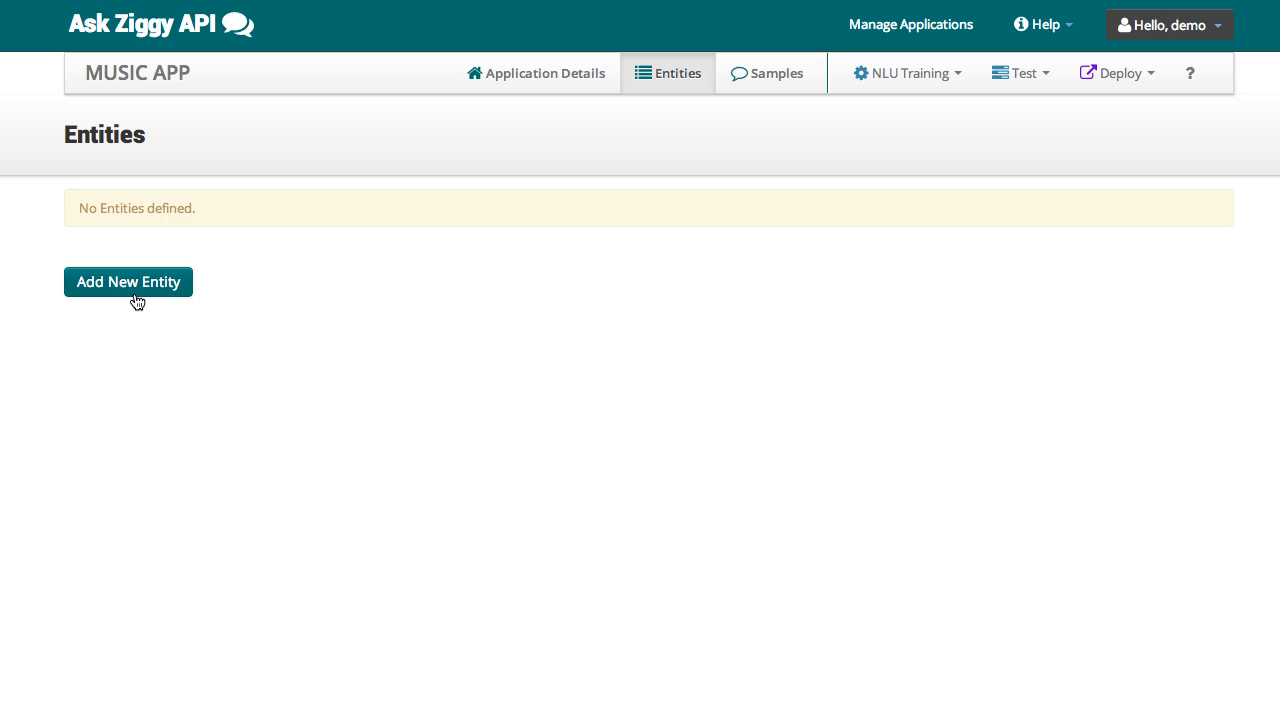
click(128, 280)
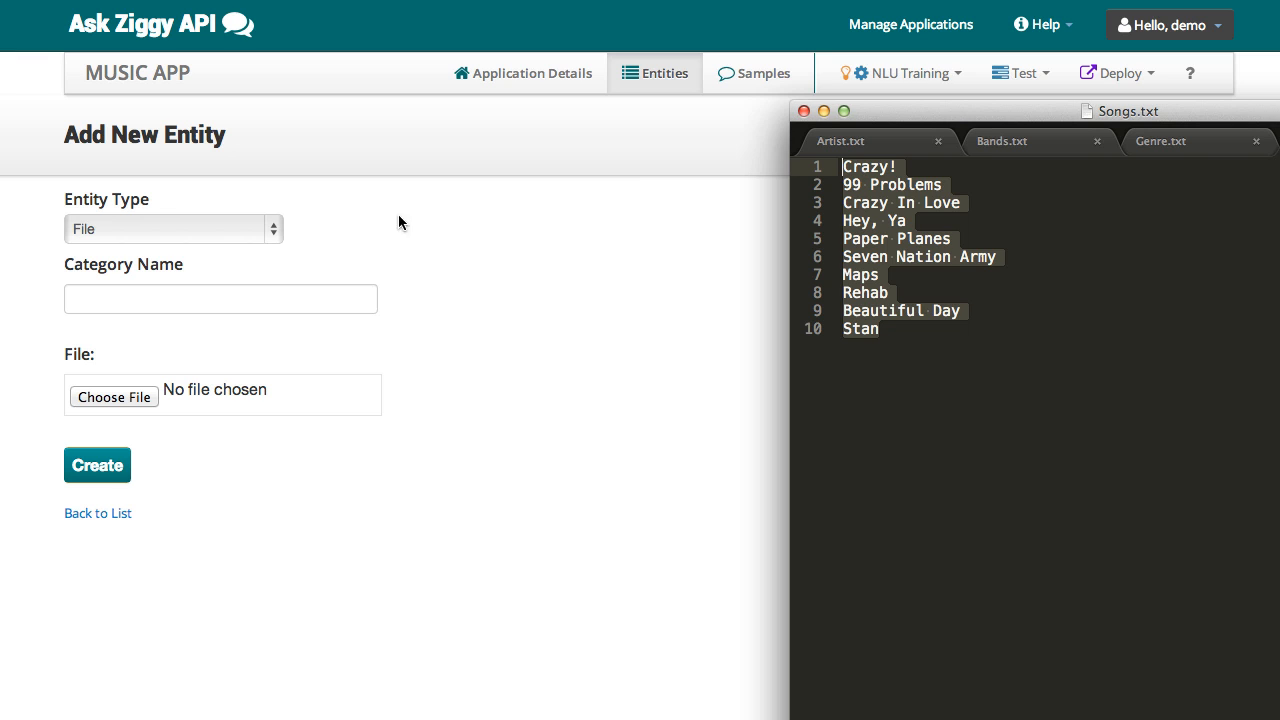
text(Artis)
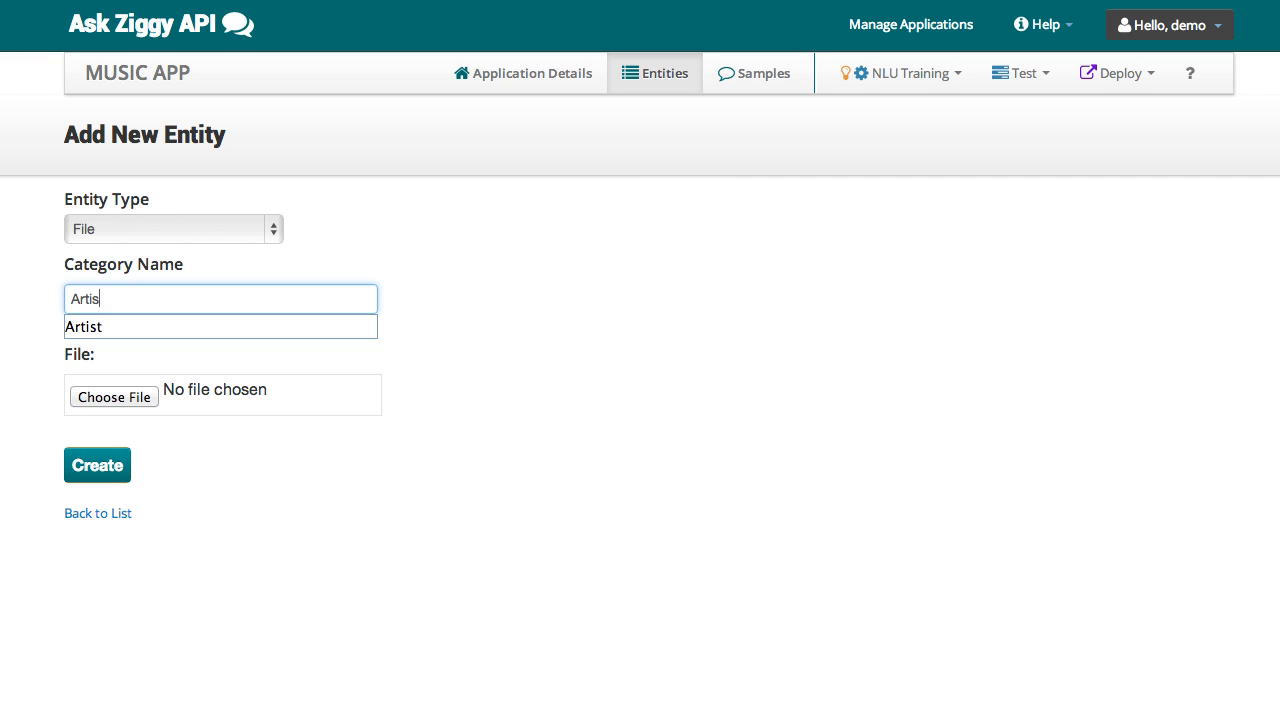
click(114, 396)
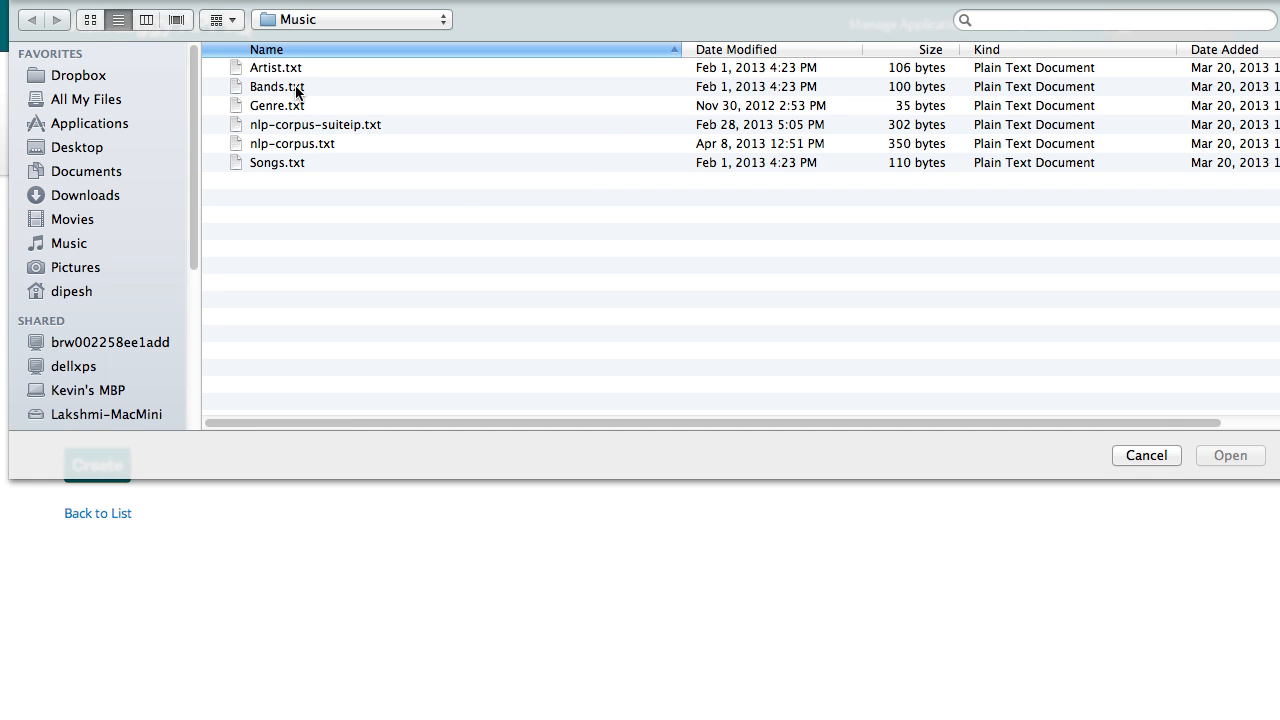
click(1146, 456)
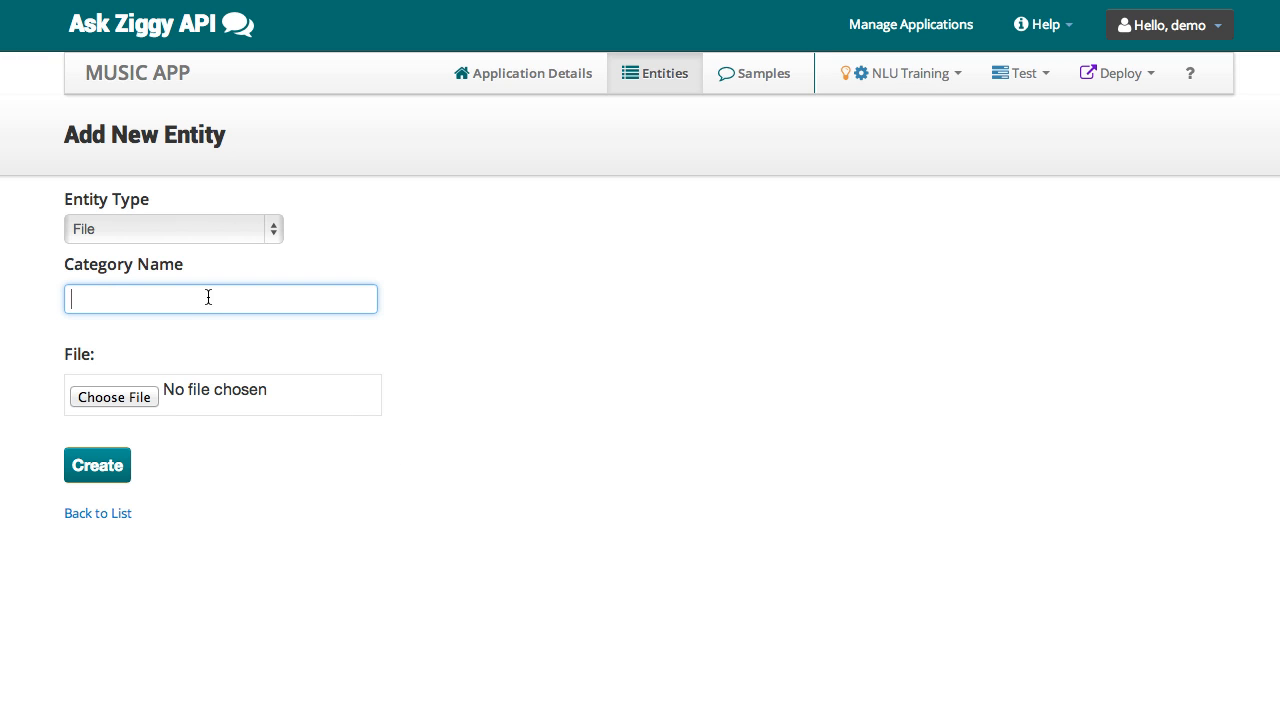
click(114, 396)
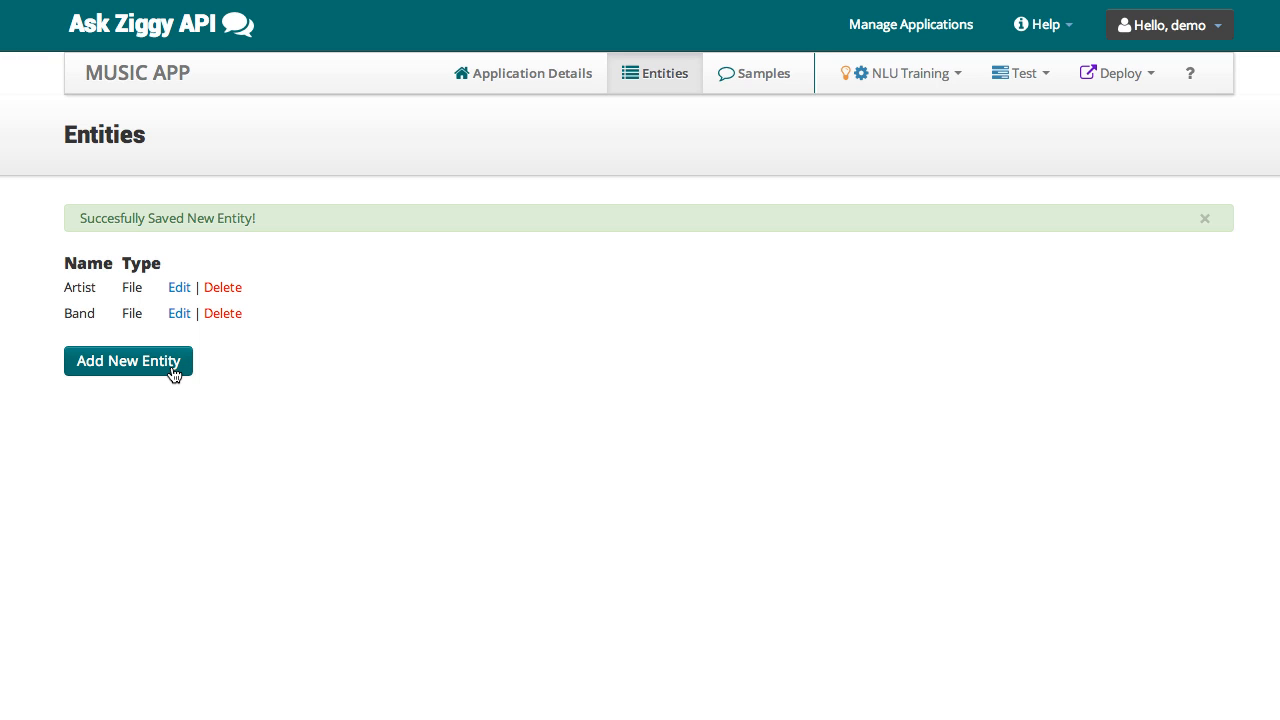
Add a Genre entity loaded from Genre.txt.
click(128, 360)
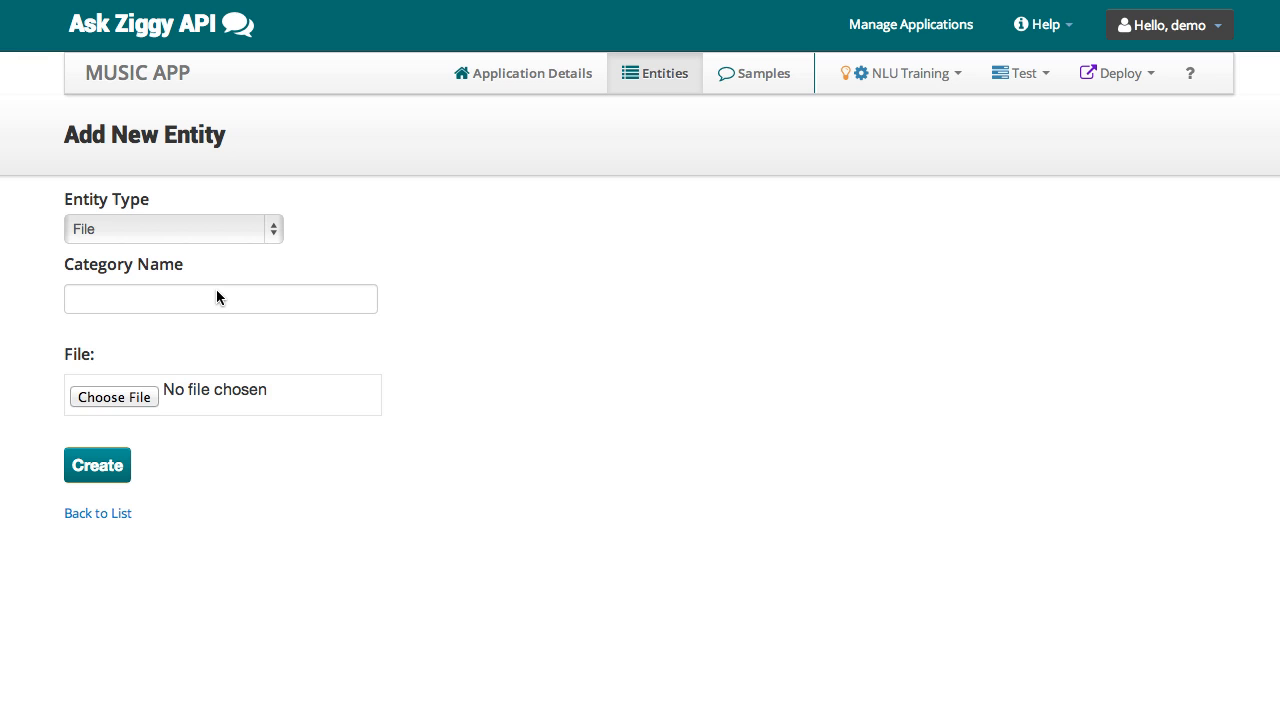
click(114, 396)
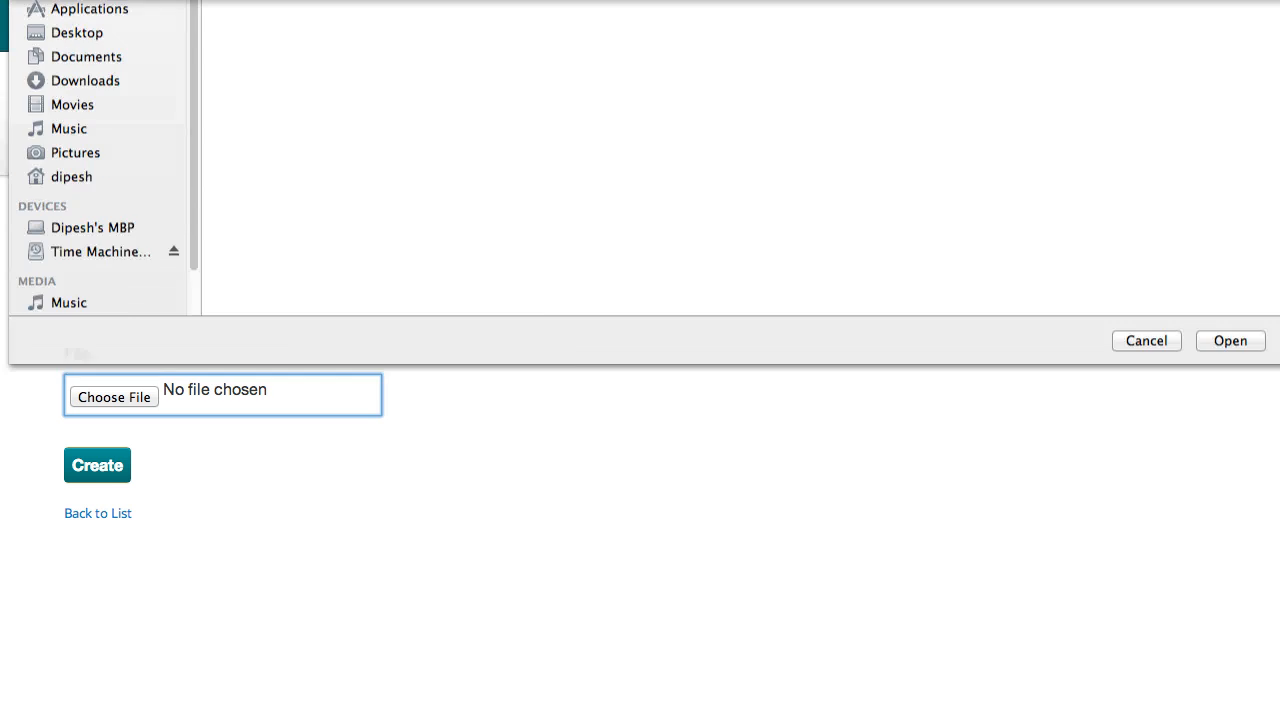
click(1230, 340)
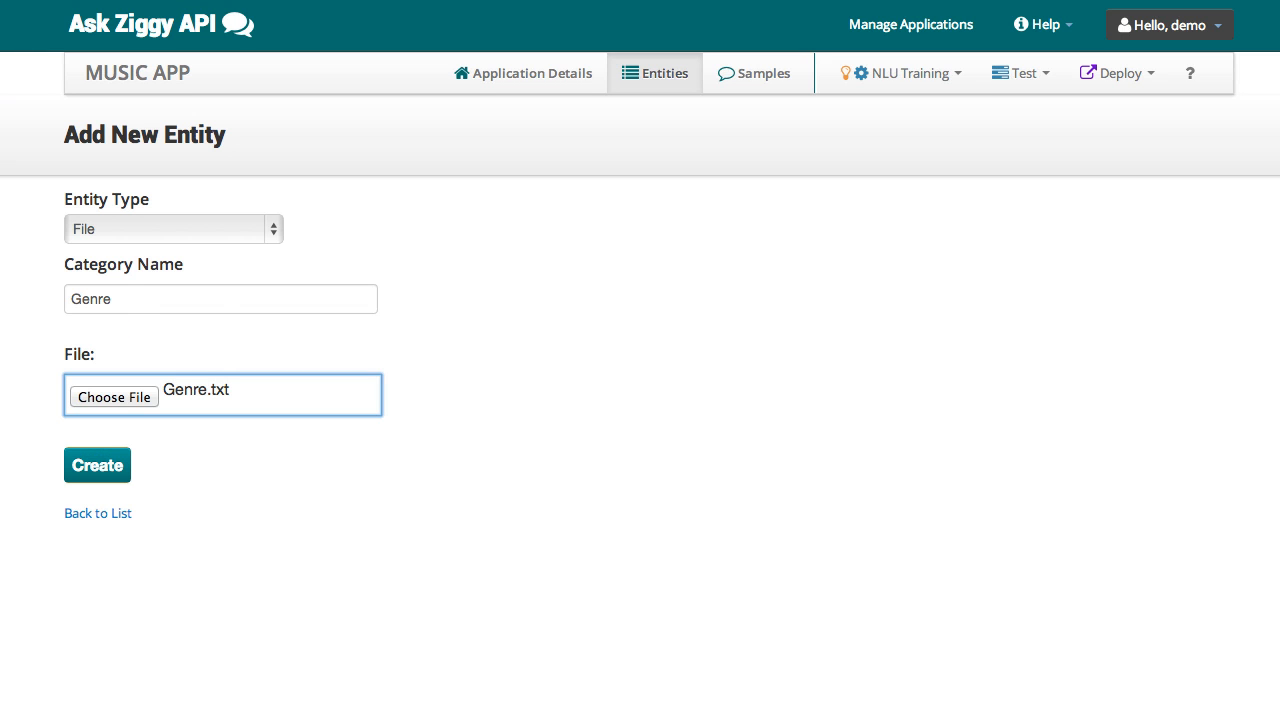
click(96, 464)
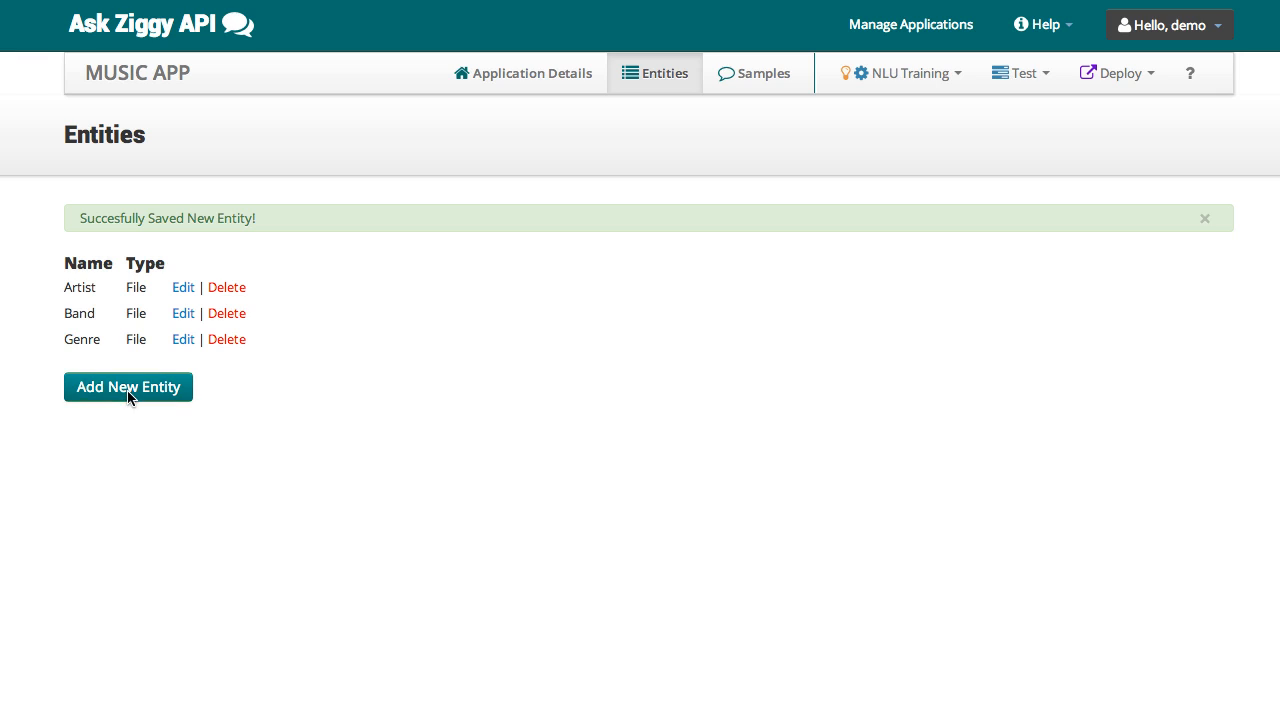
Add a Songs entity loaded from Songs.txt.
click(128, 388)
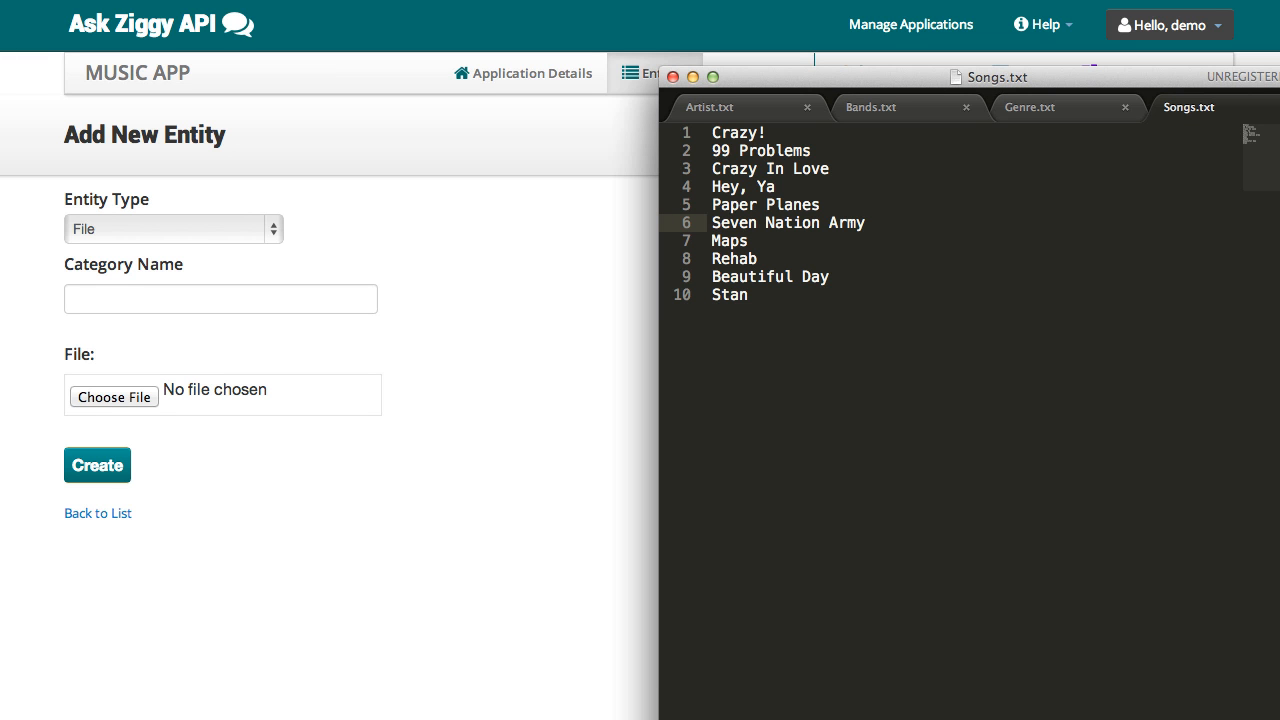
mouse_move(440, 648)
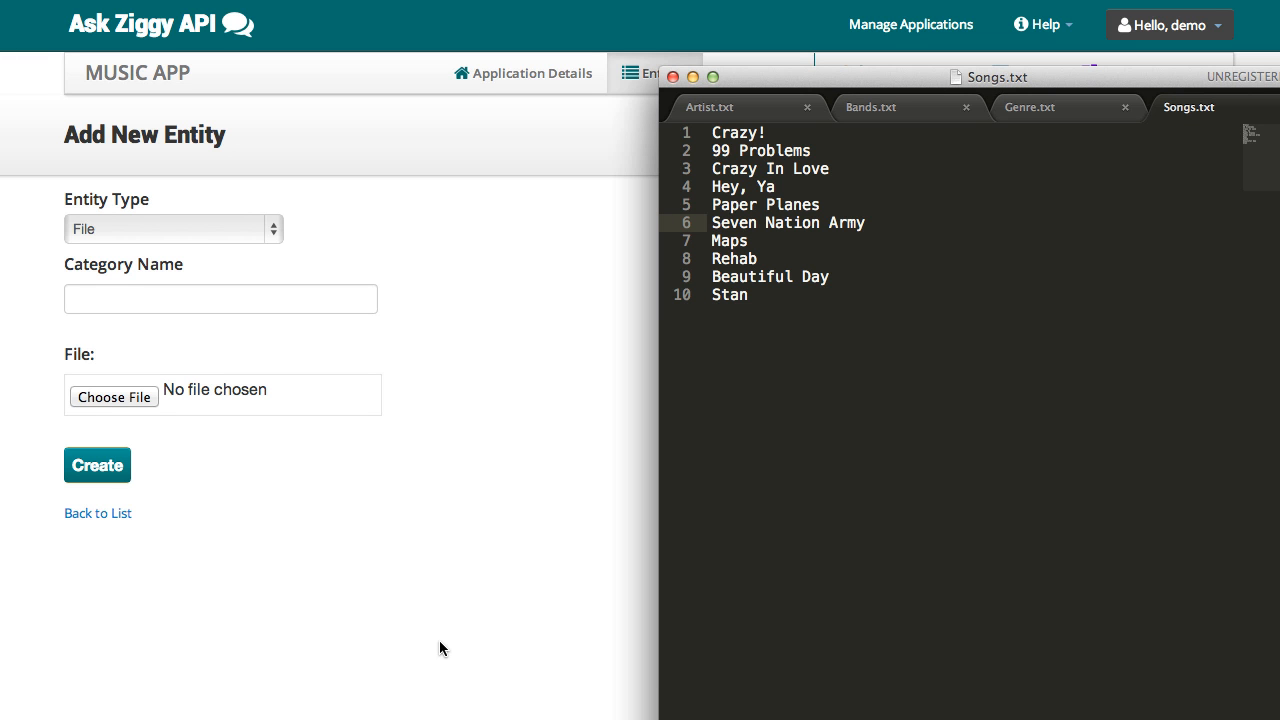
click(220, 300)
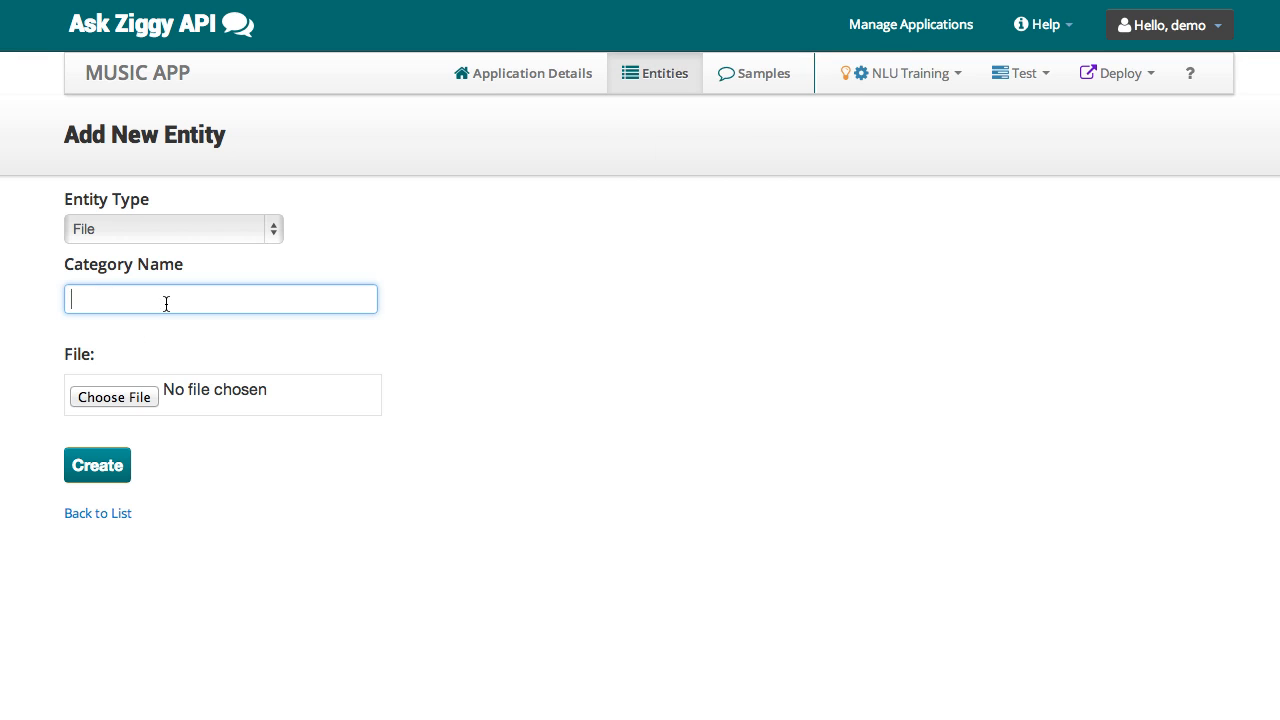
click(114, 396)
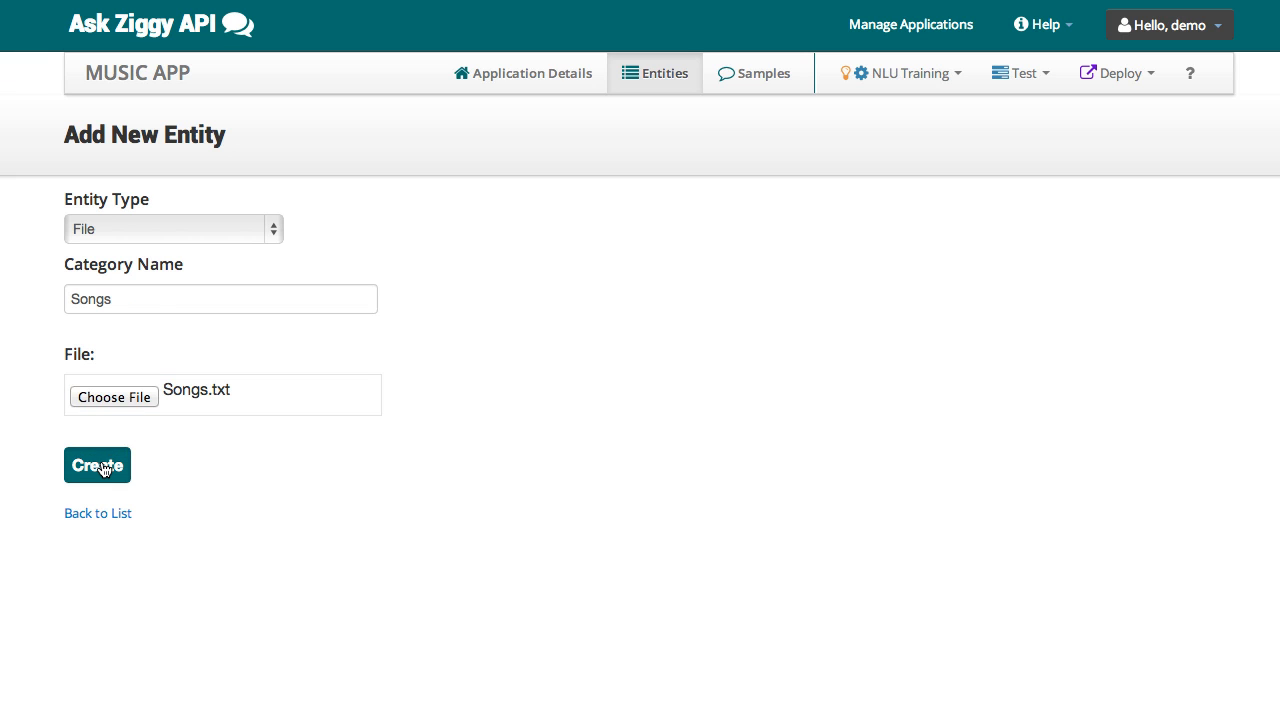
click(96, 464)
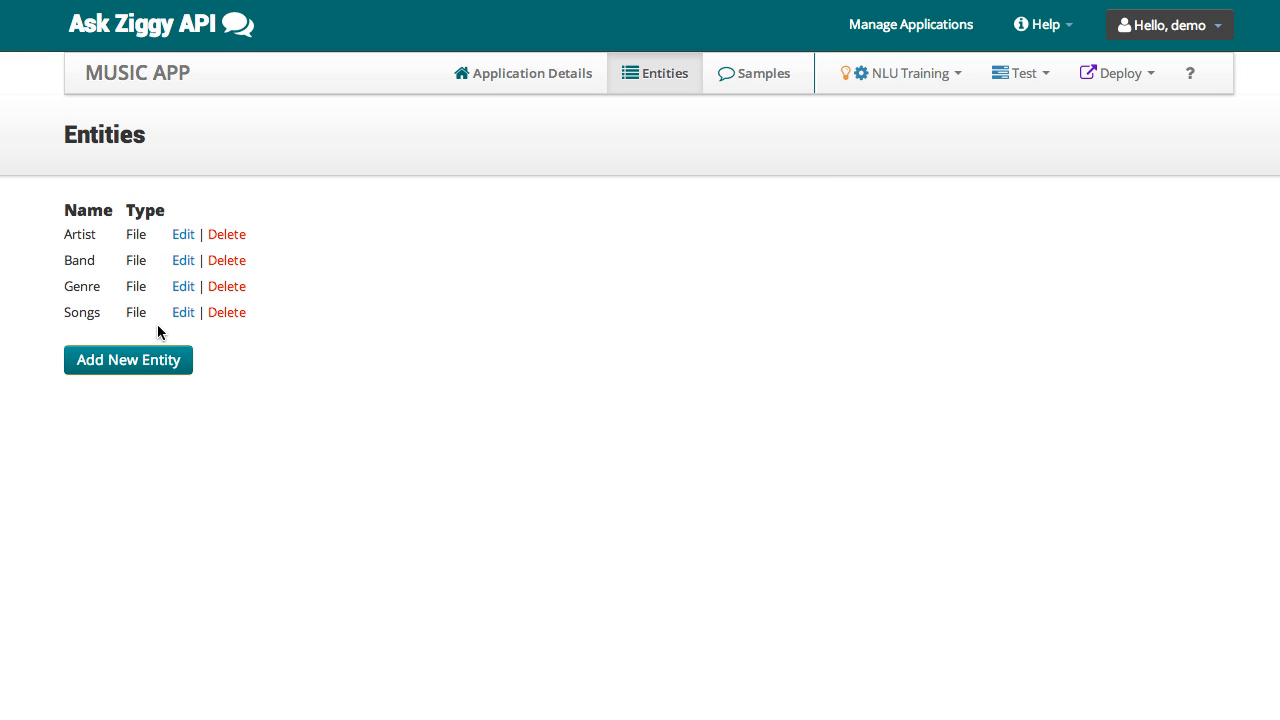
mouse_move(148, 362)
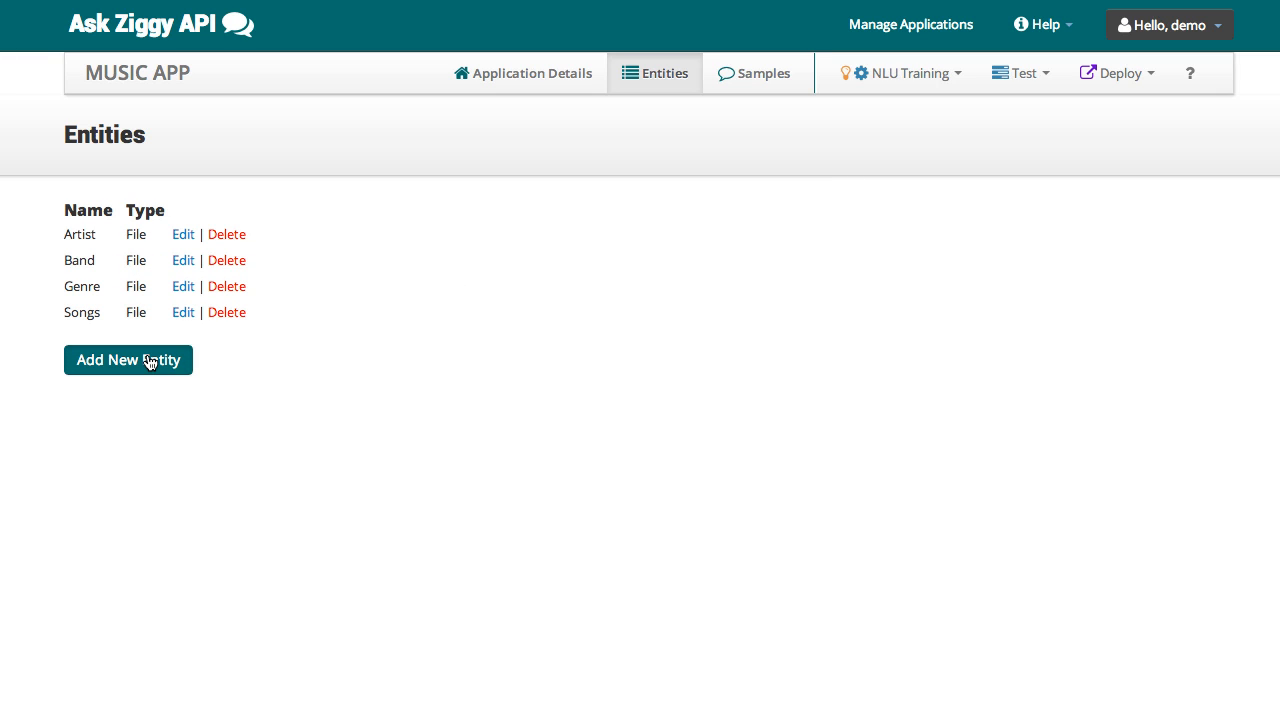
Fill a Regex entity named SSN with the pattern ^\d{3}-\d{2}-\d{4}$, without creating it.
click(128, 360)
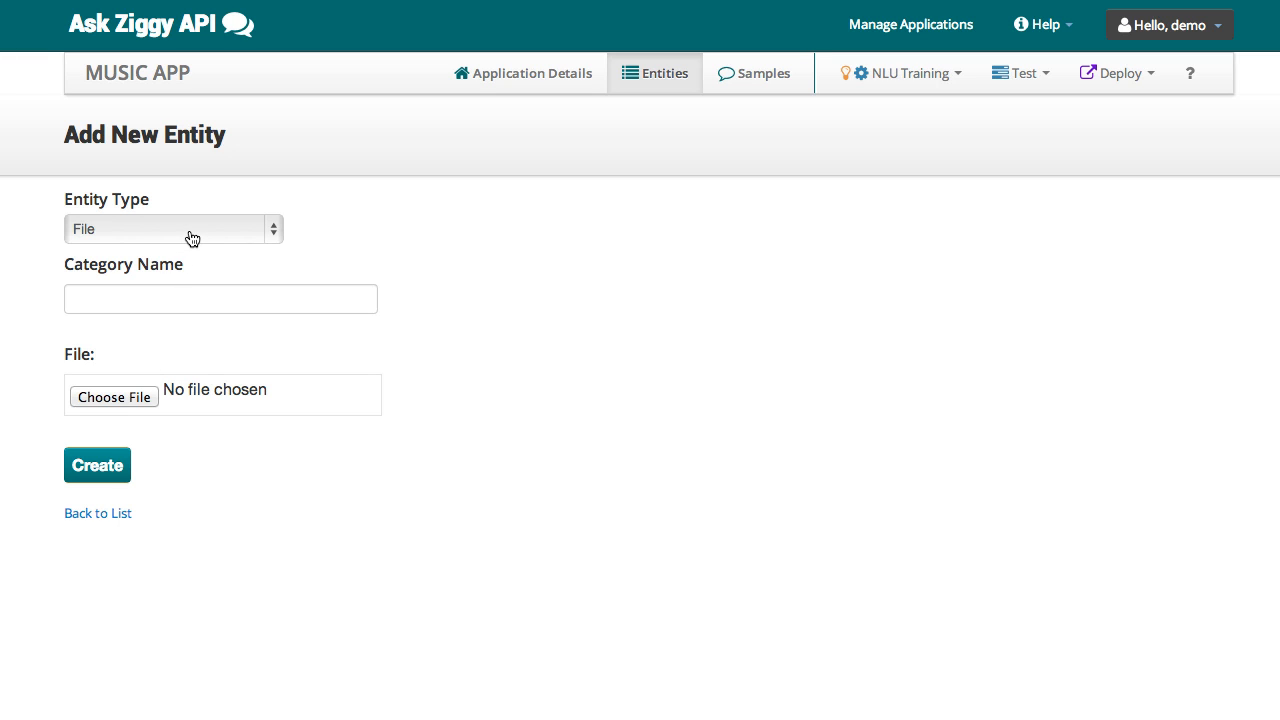
click(170, 228)
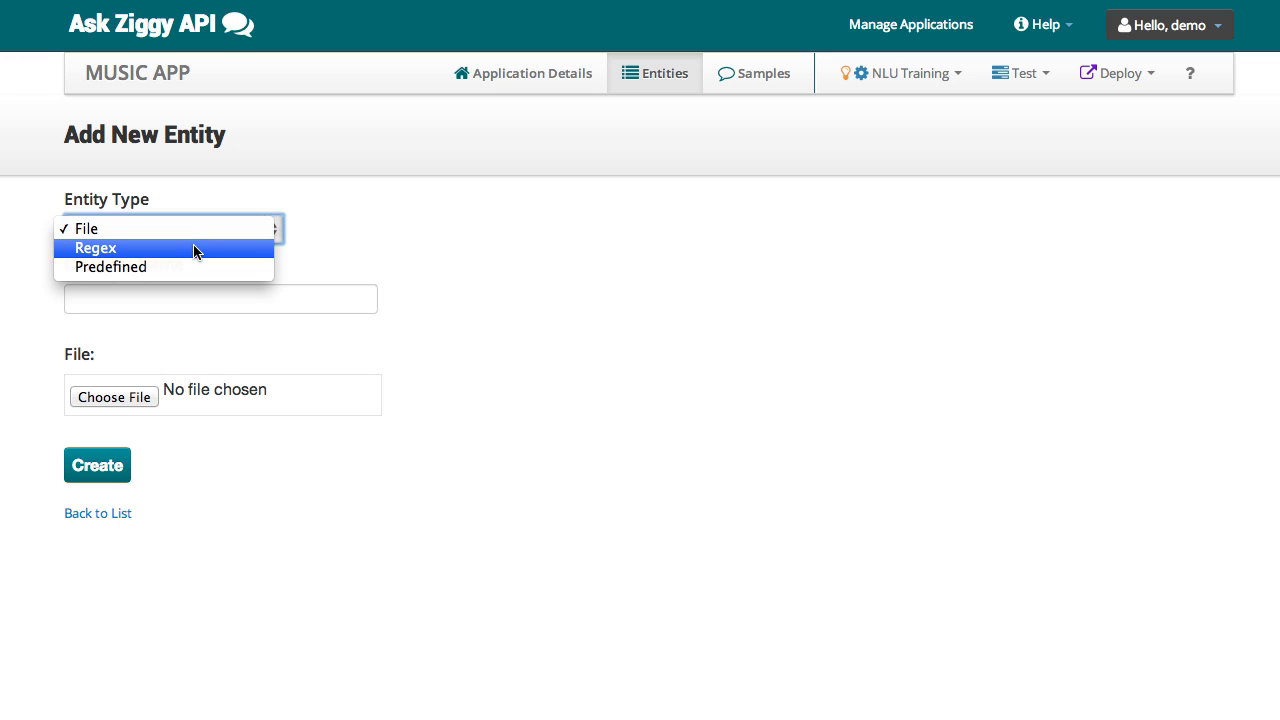
click(96, 248)
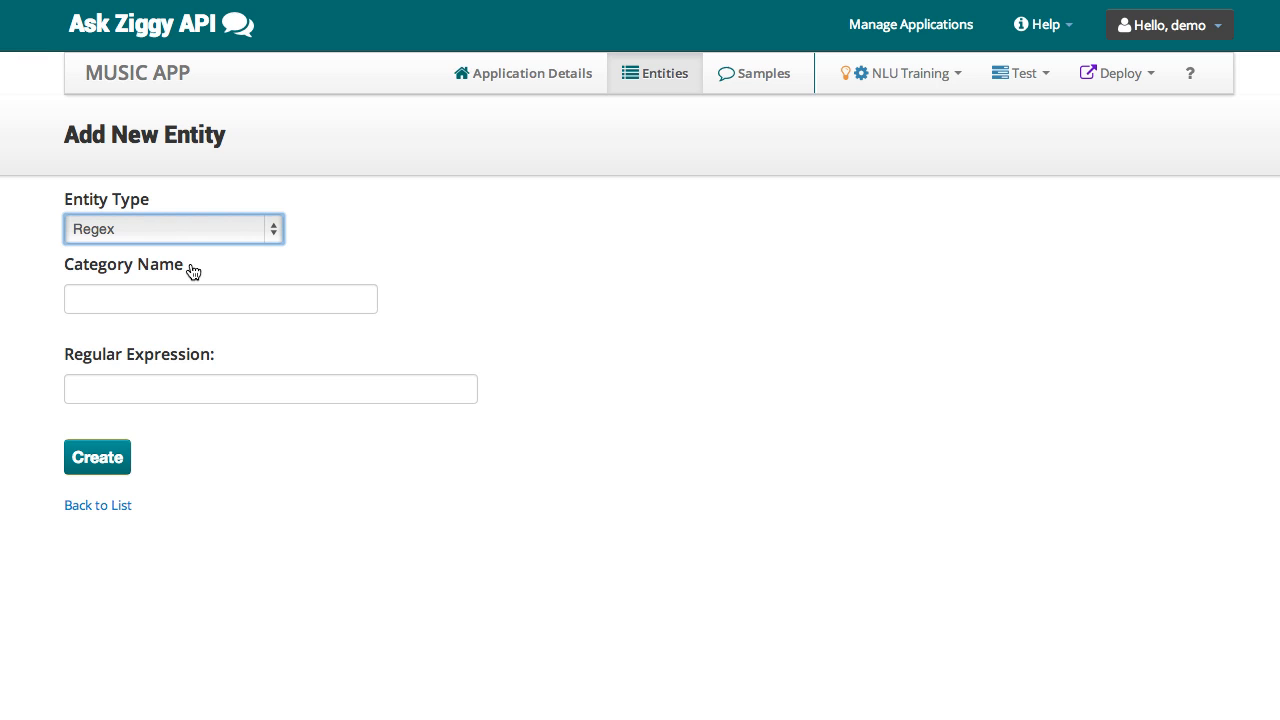
click(220, 298)
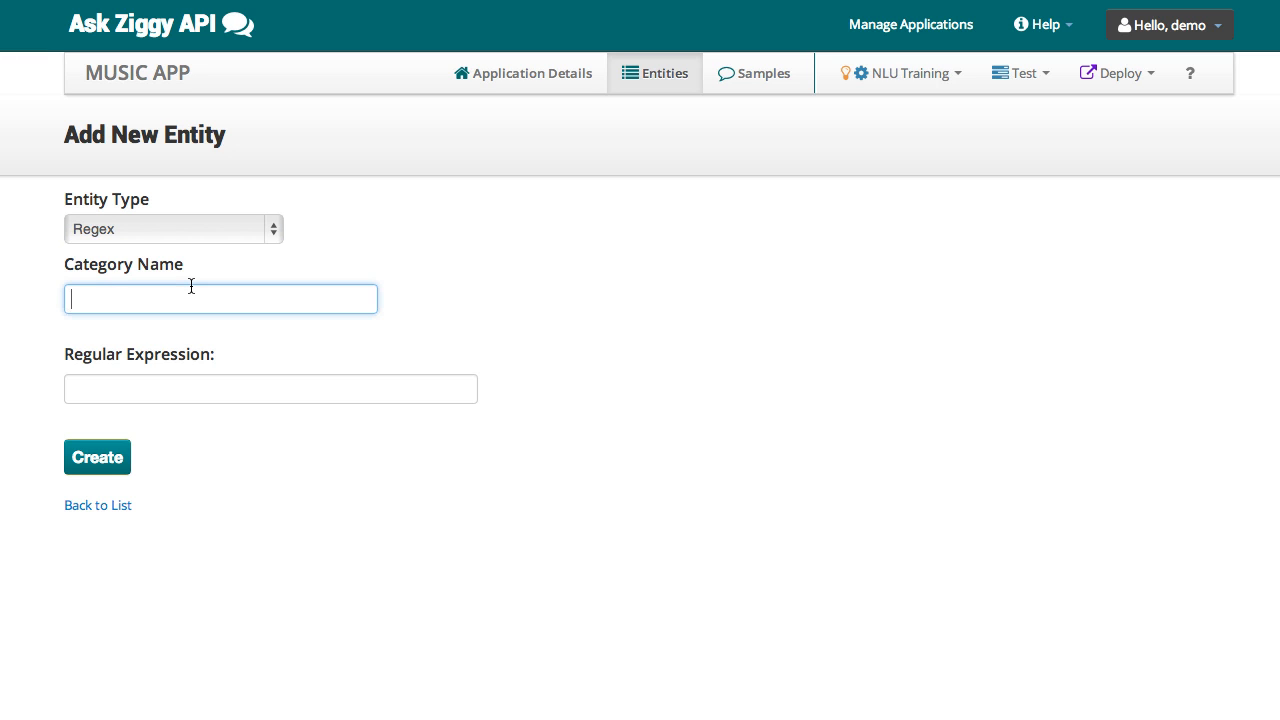
text(SSN)
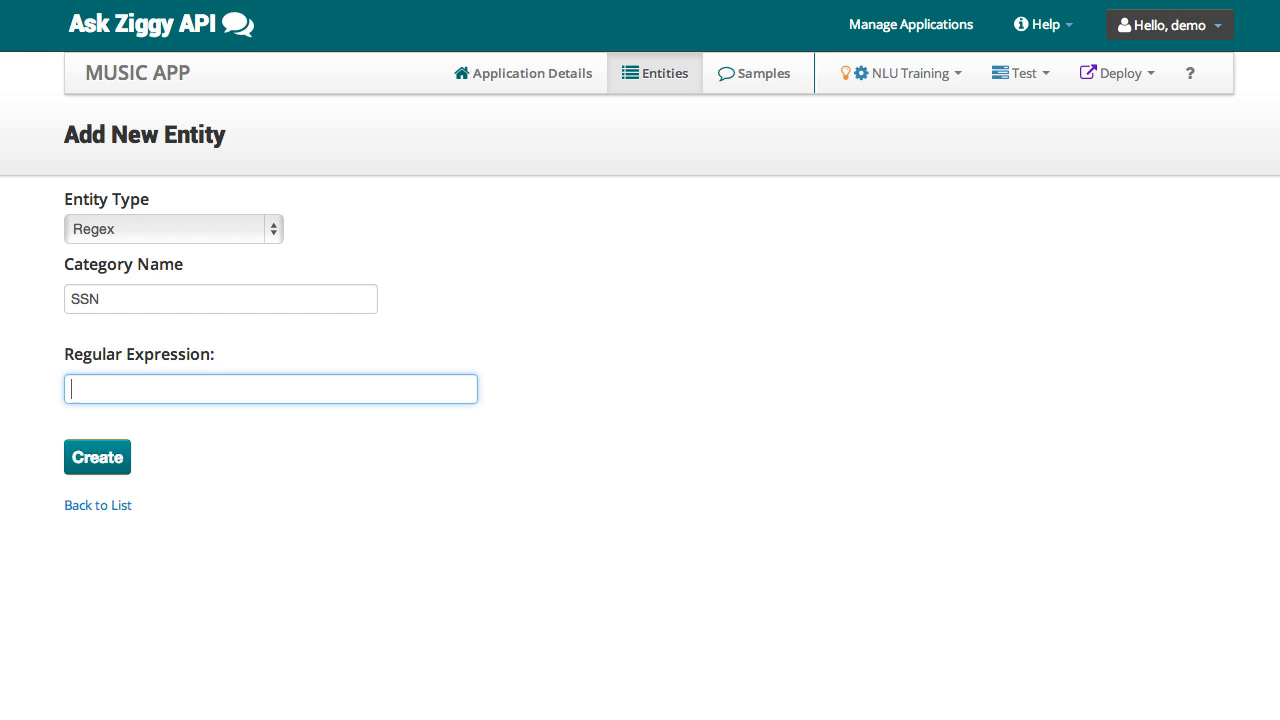
text(^\d{3}-\d{2}-\d{4}$)
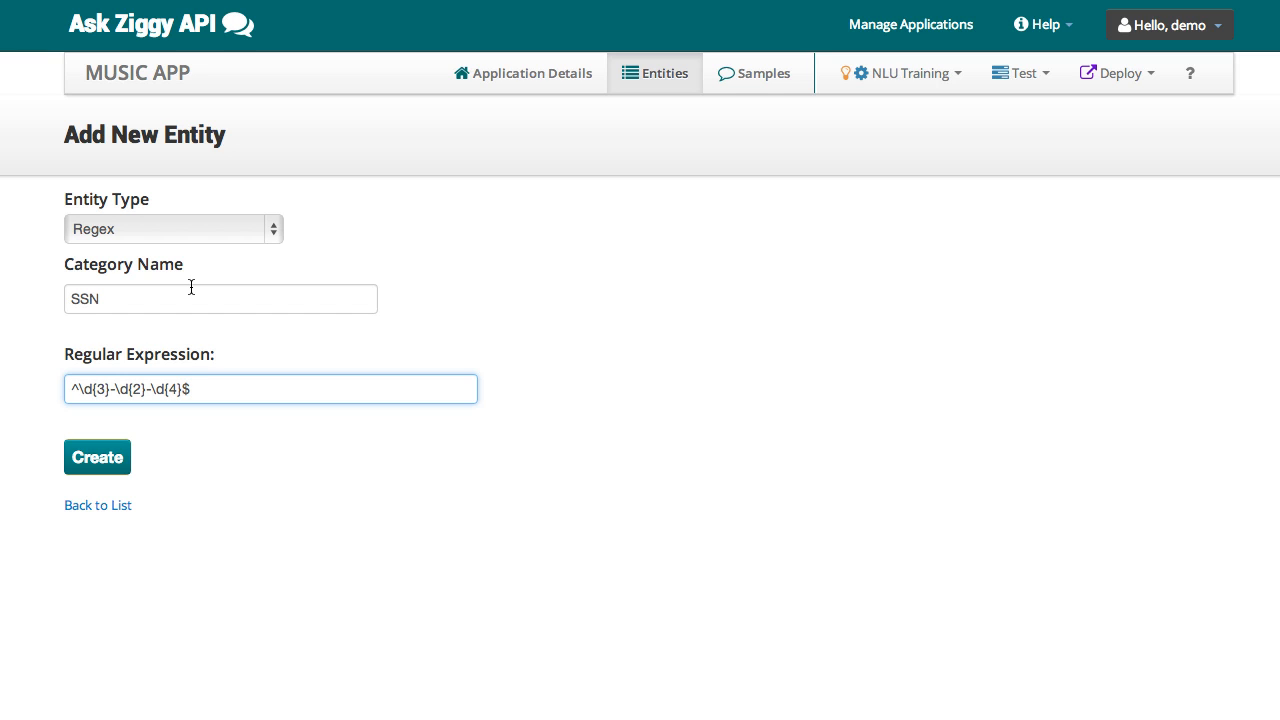
mouse_move(268, 256)
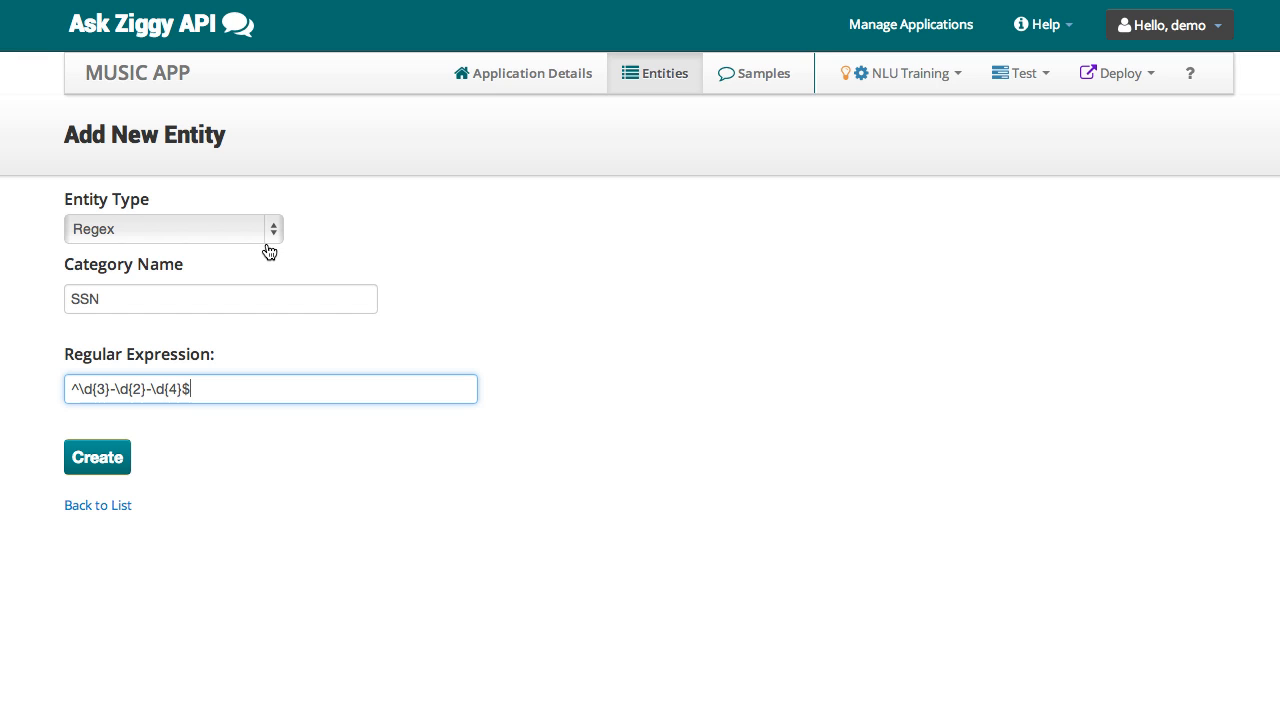
Try Predefined types Location and DateAndTime (named CheckinTime), then return to the entities list unsaved.
click(170, 228)
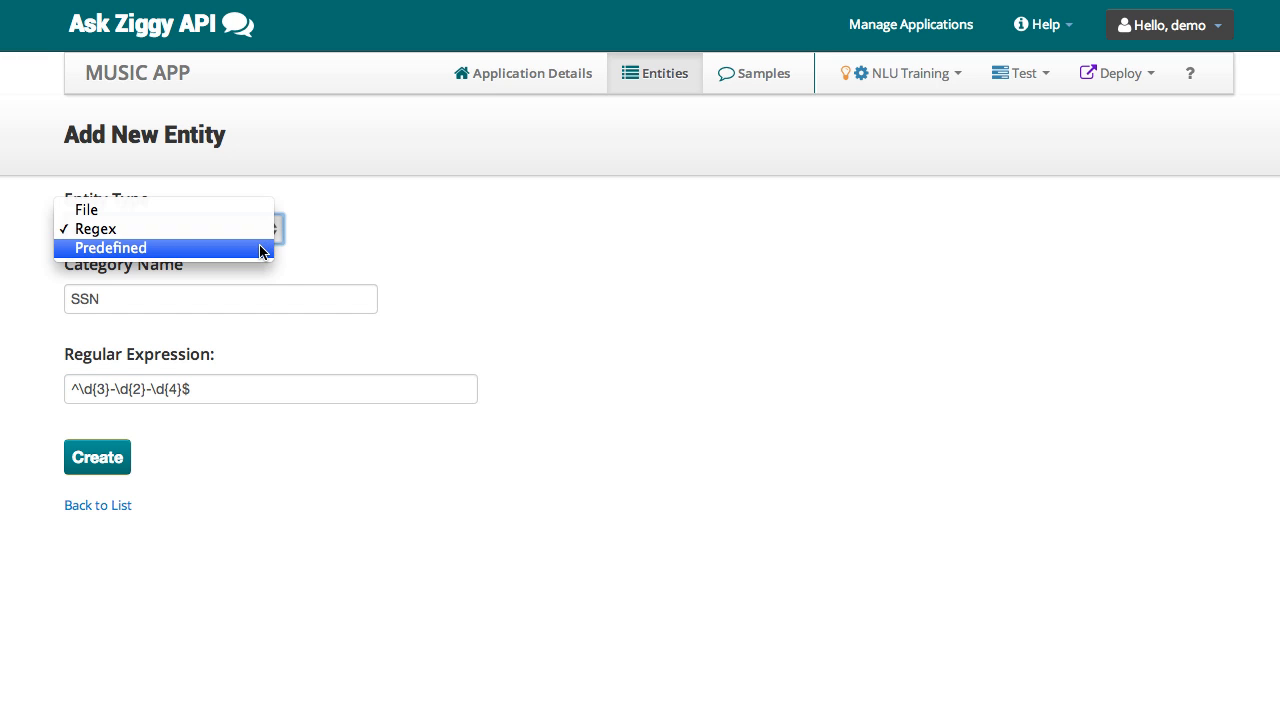
click(110, 248)
text(Place)
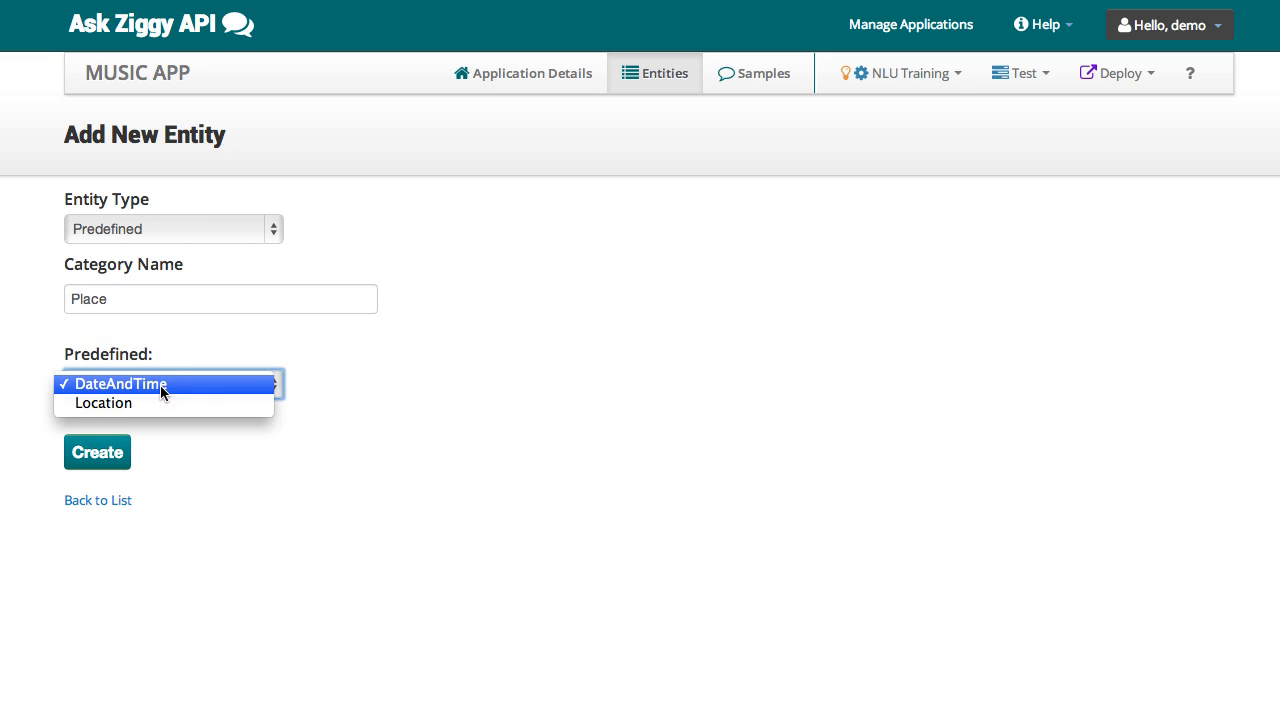
click(104, 402)
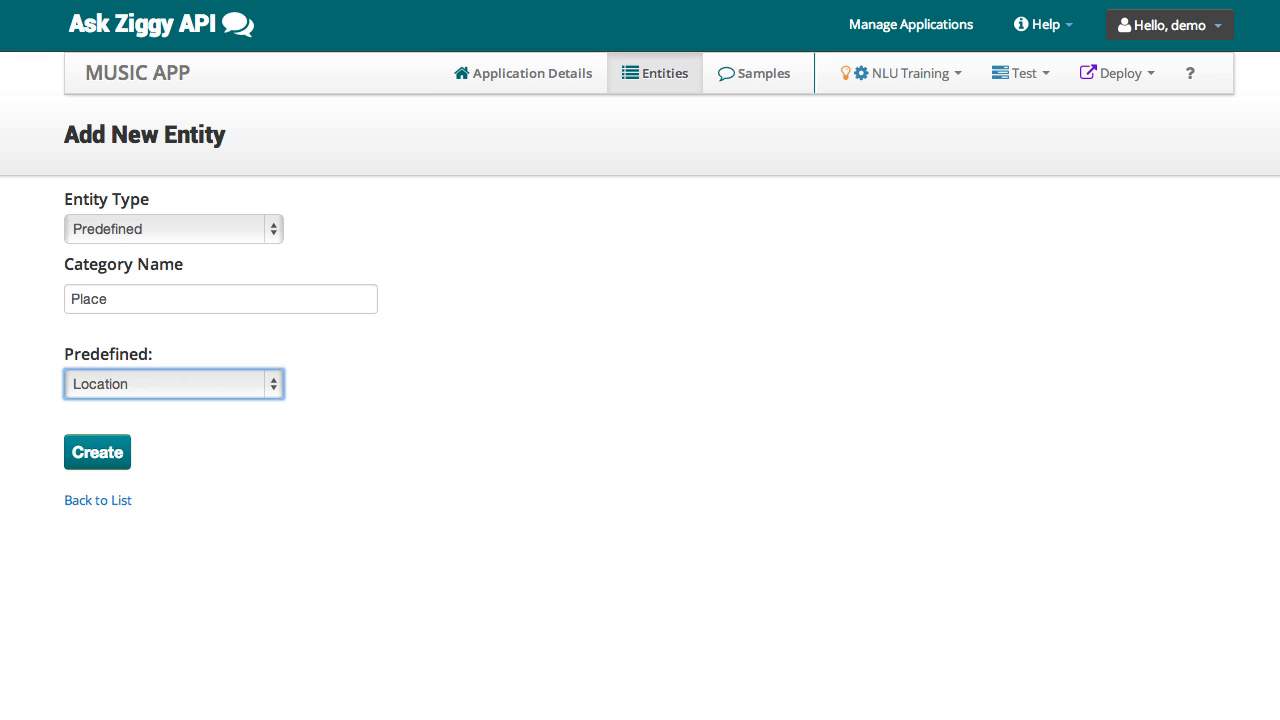
click(170, 228)
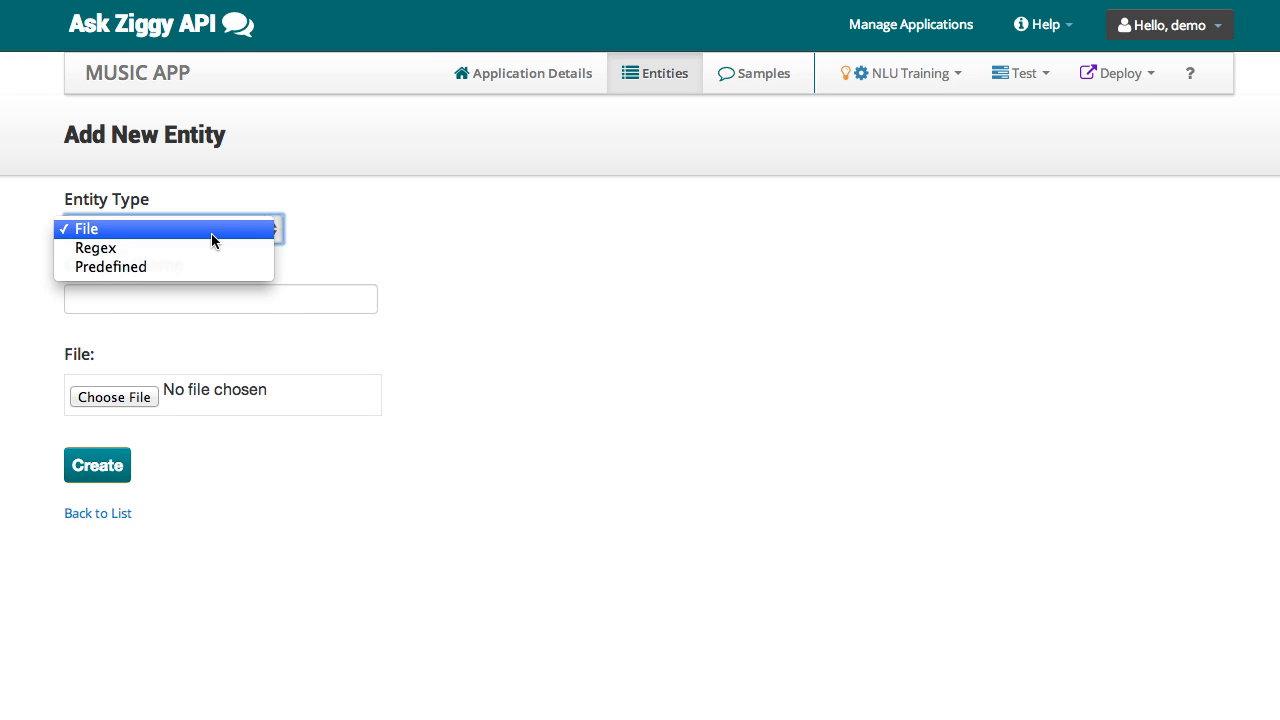
click(112, 268)
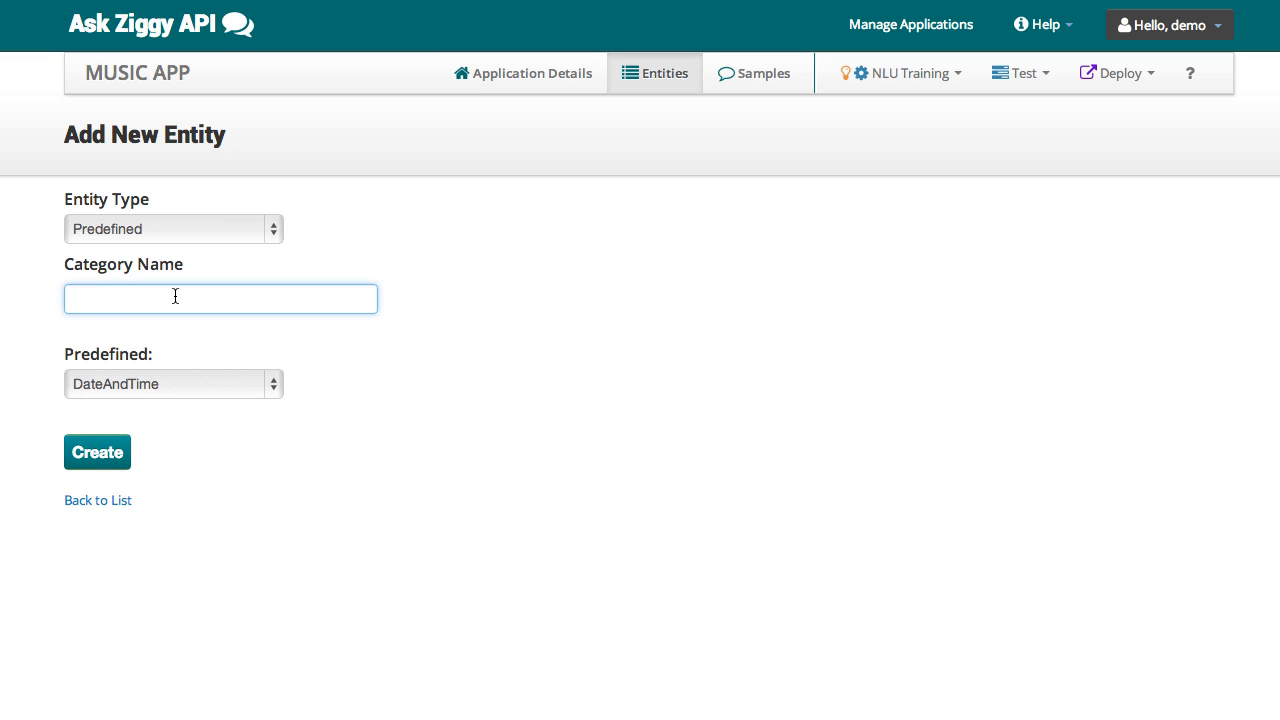
text(CheckinTime)
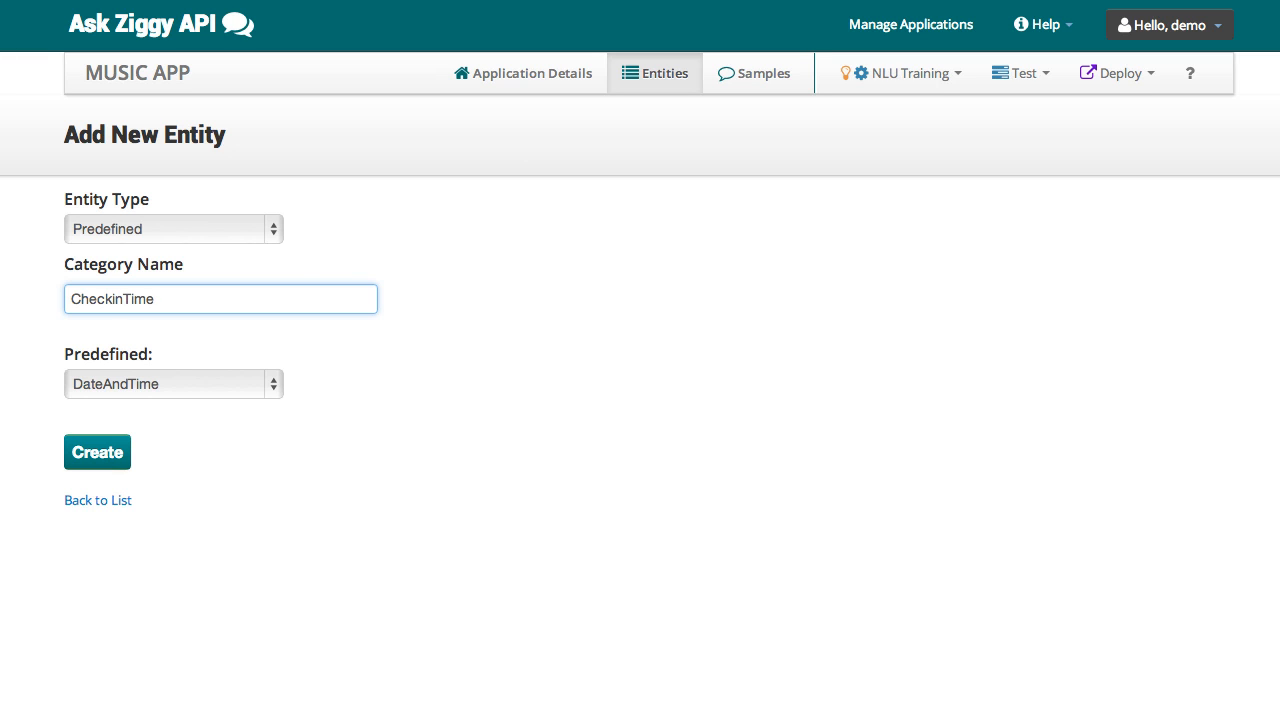
click(656, 72)
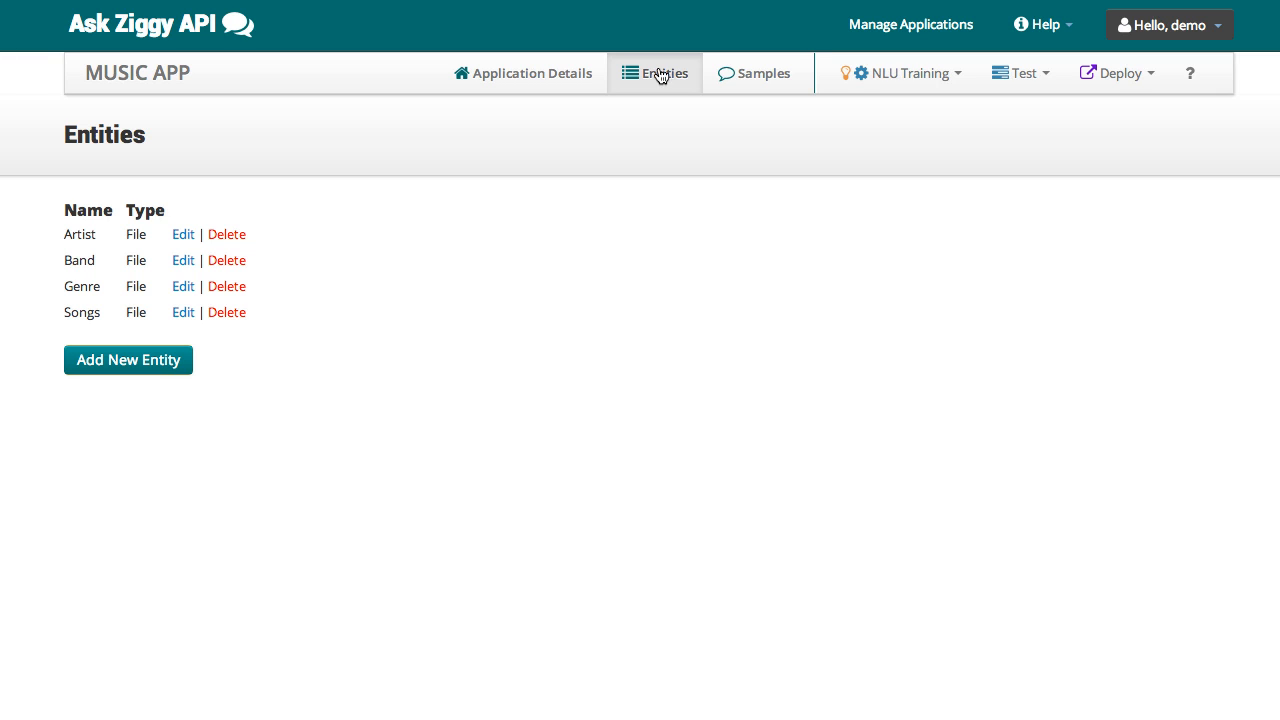
From the Samples page, bring up the Add New Developer Action form.
click(764, 72)
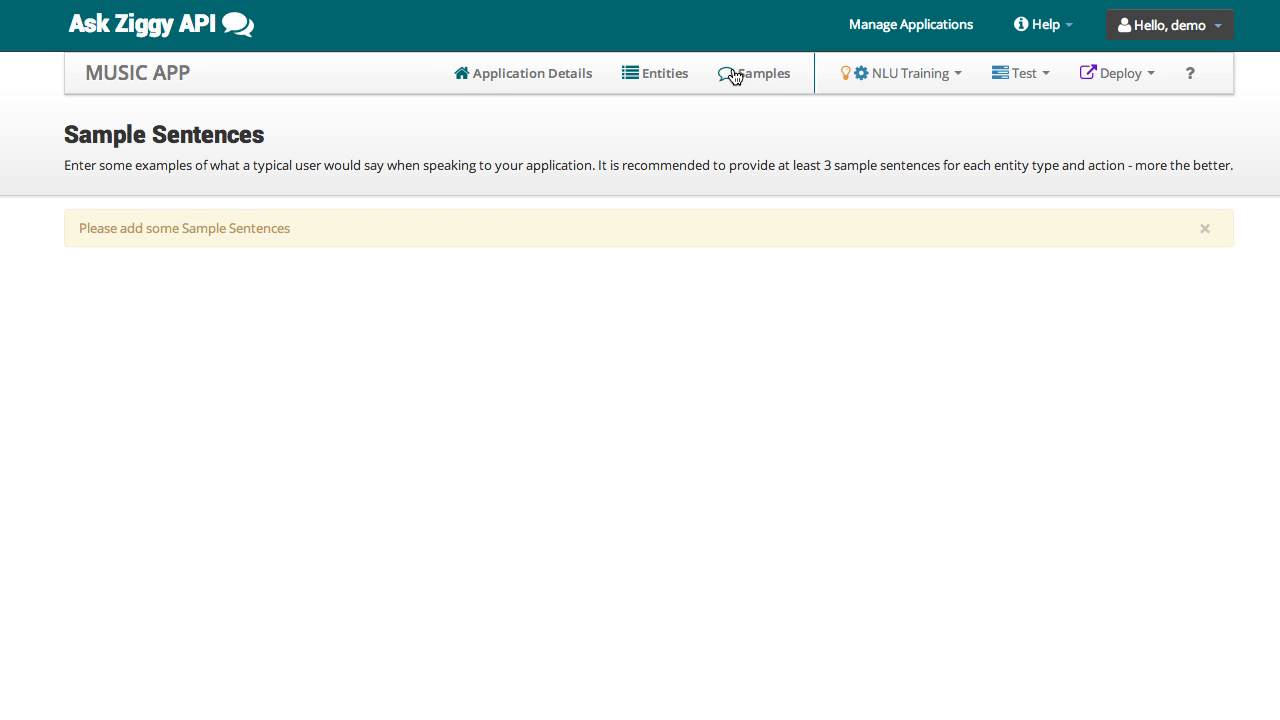
click(756, 72)
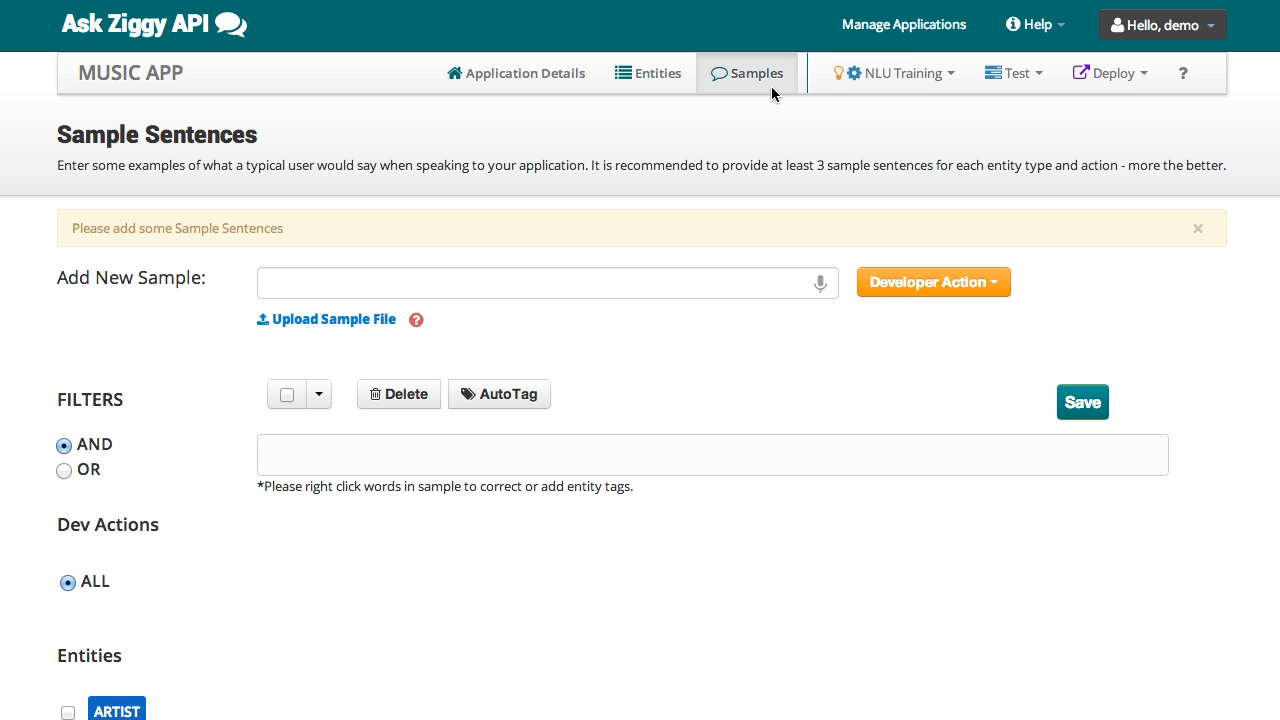
mouse_move(910, 228)
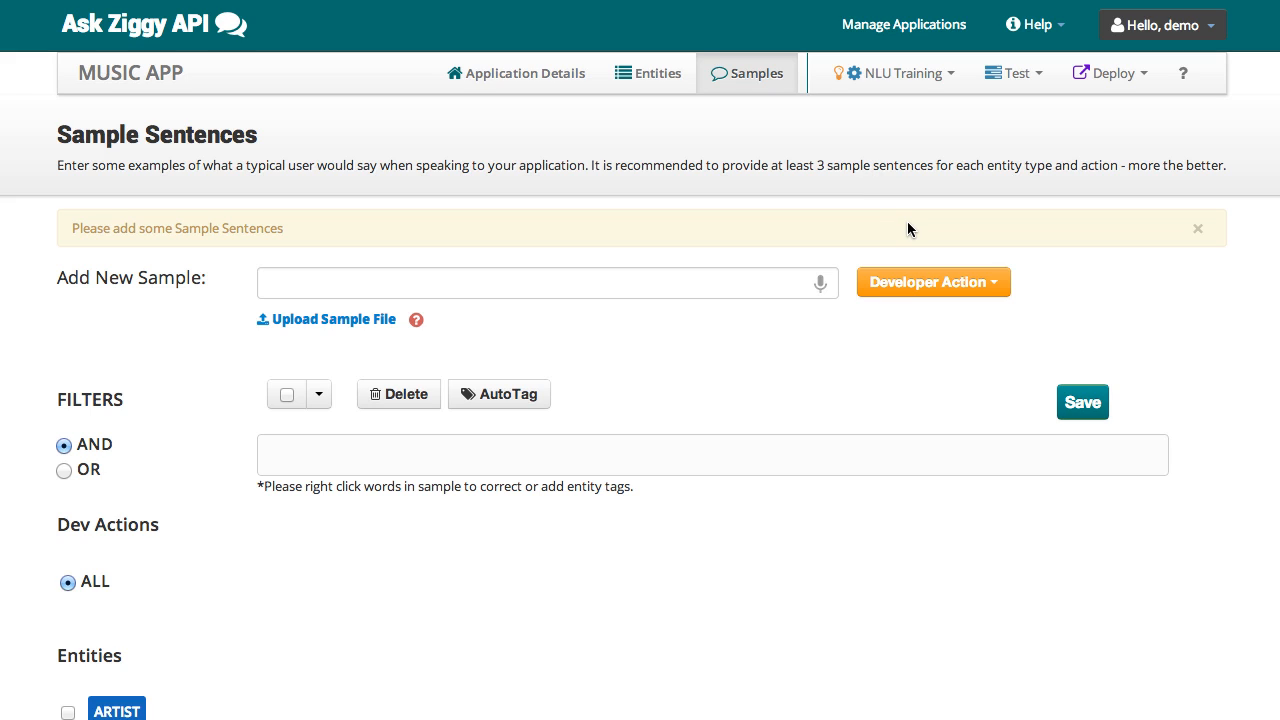
mouse_move(918, 282)
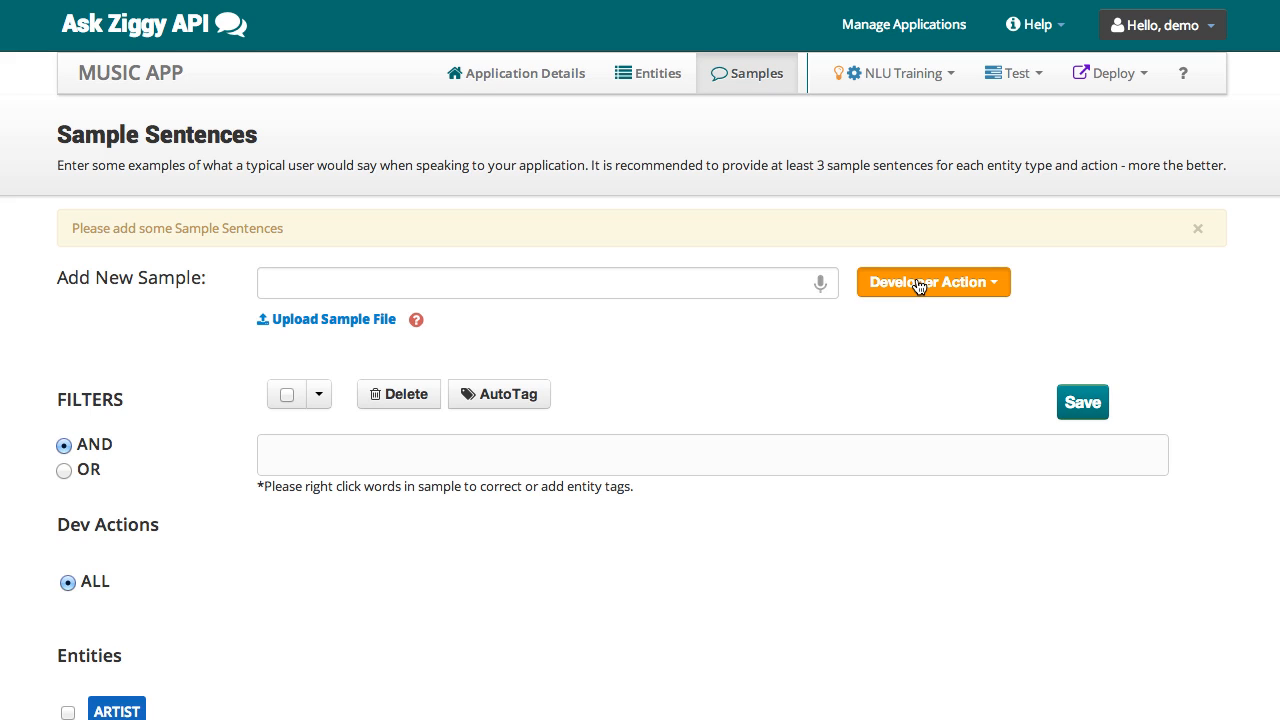
click(928, 280)
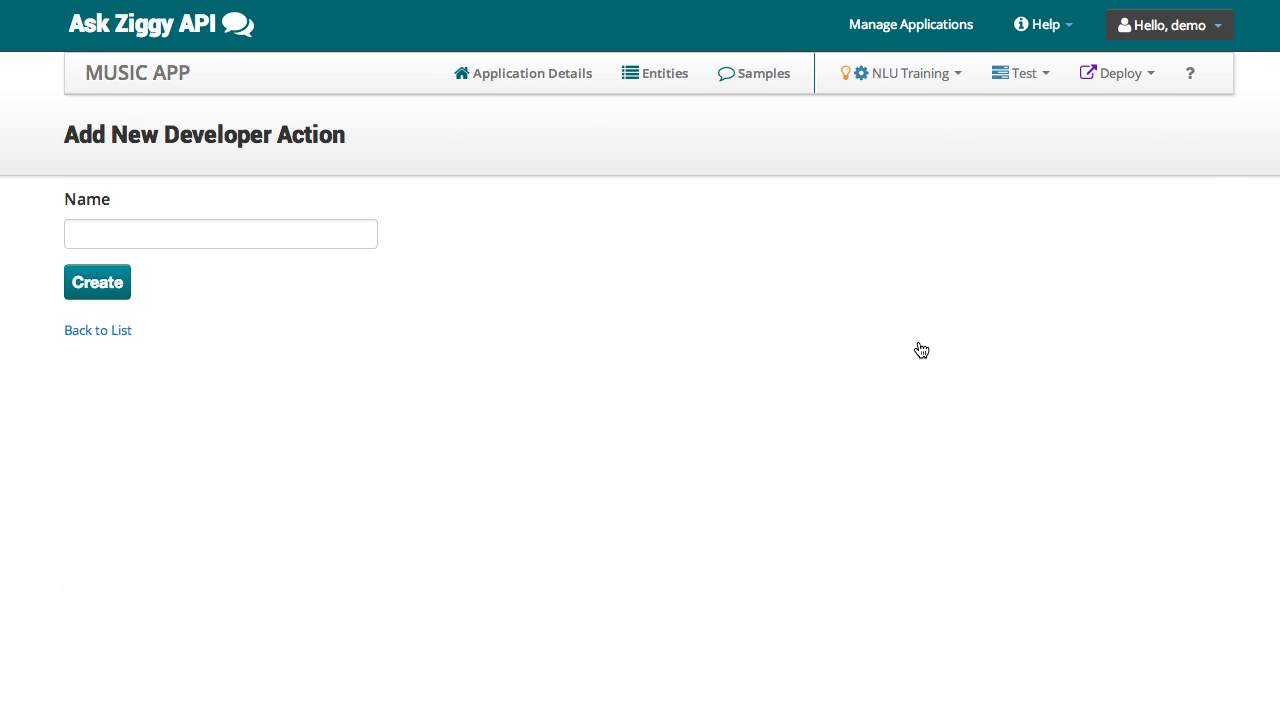
Create the Play and Shuffle developer actions.
text(Play)
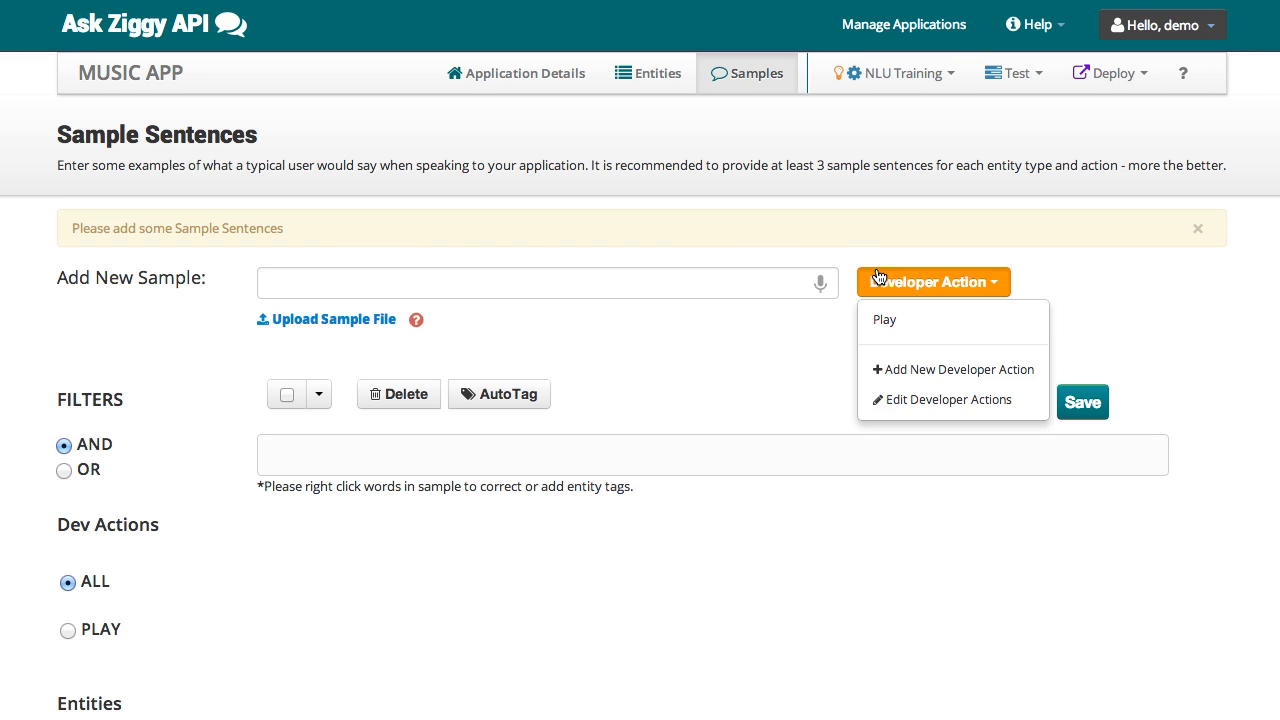
click(960, 368)
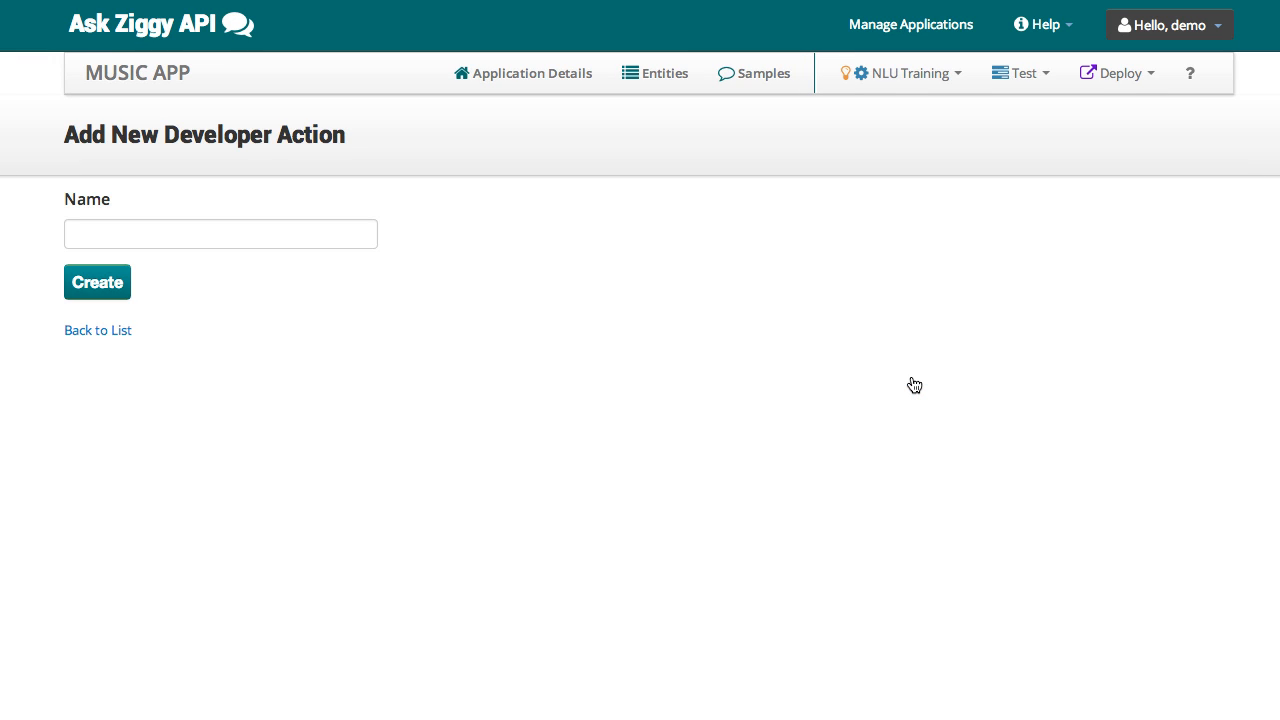
text(Shu)
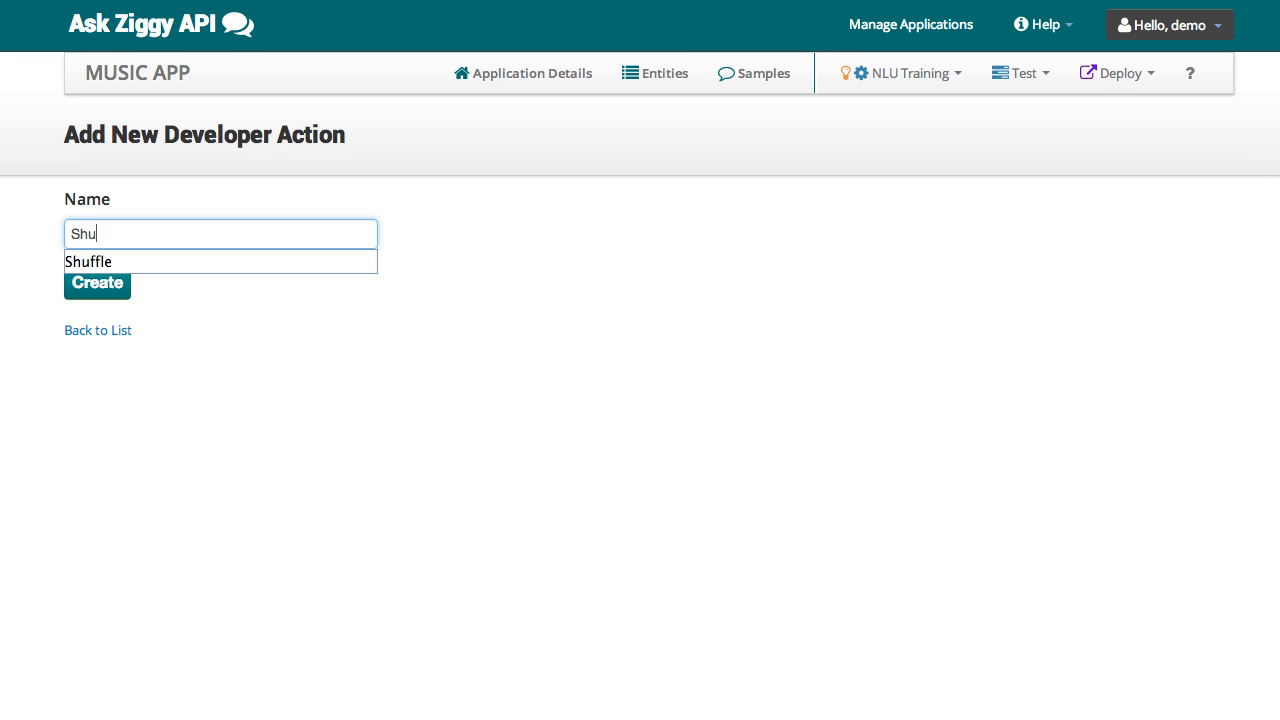
click(752, 72)
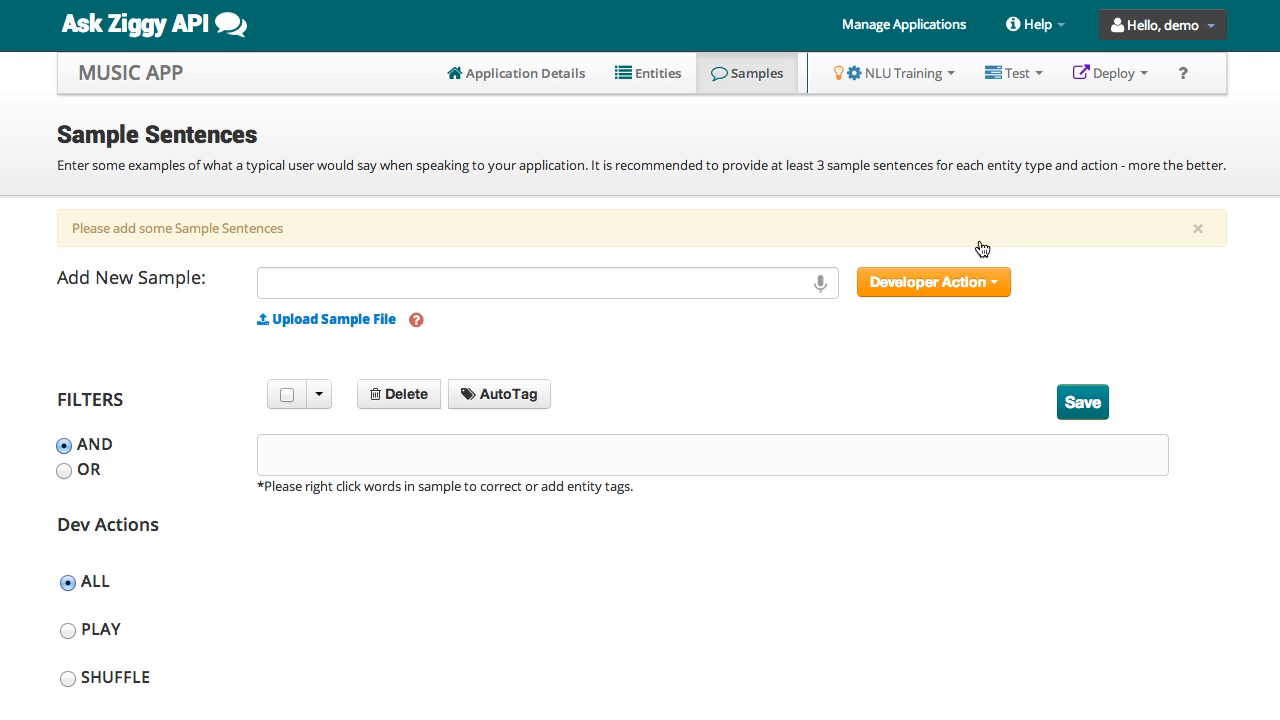
Create the NextSong developer action and enter PreviousSong for the next one.
click(932, 280)
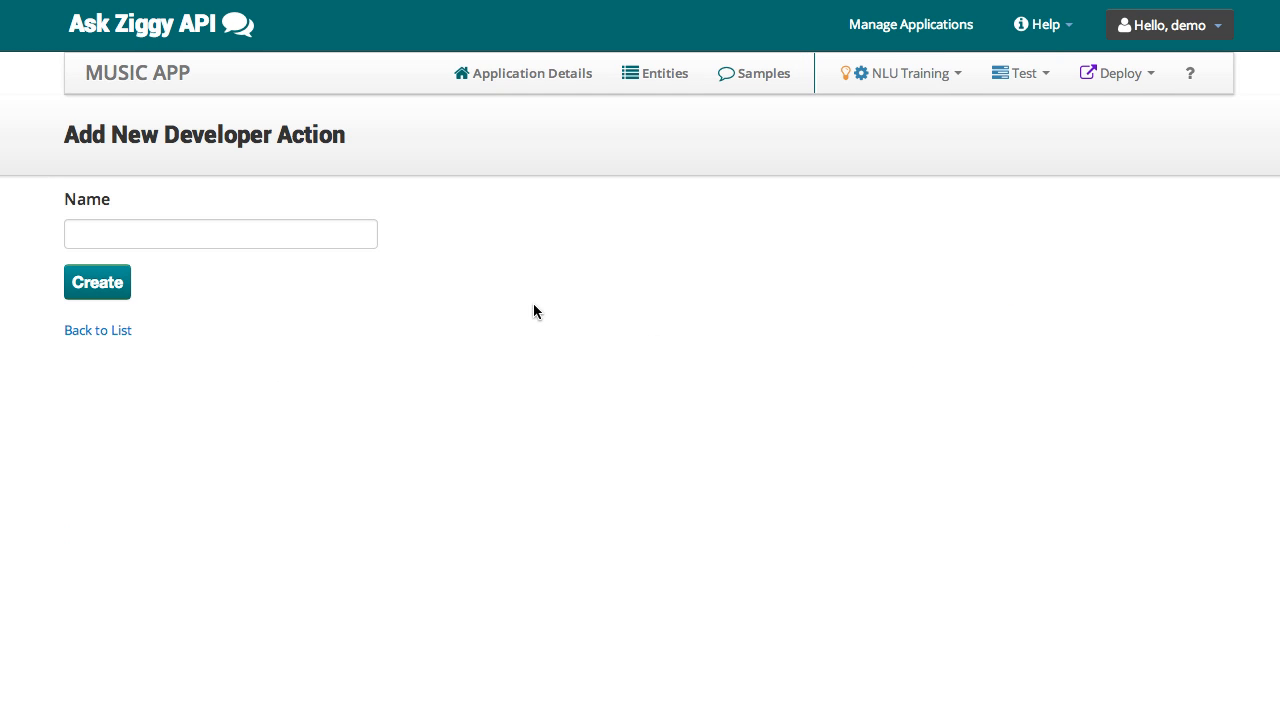
text(Nex)
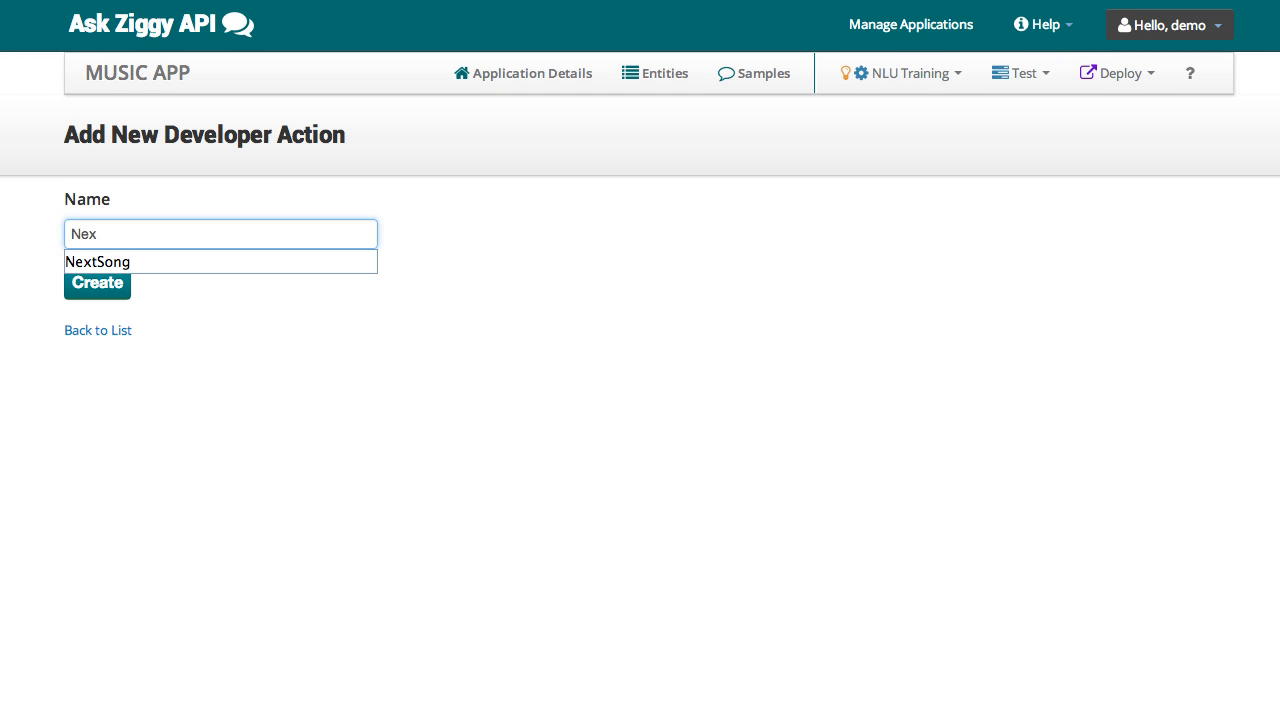
click(754, 72)
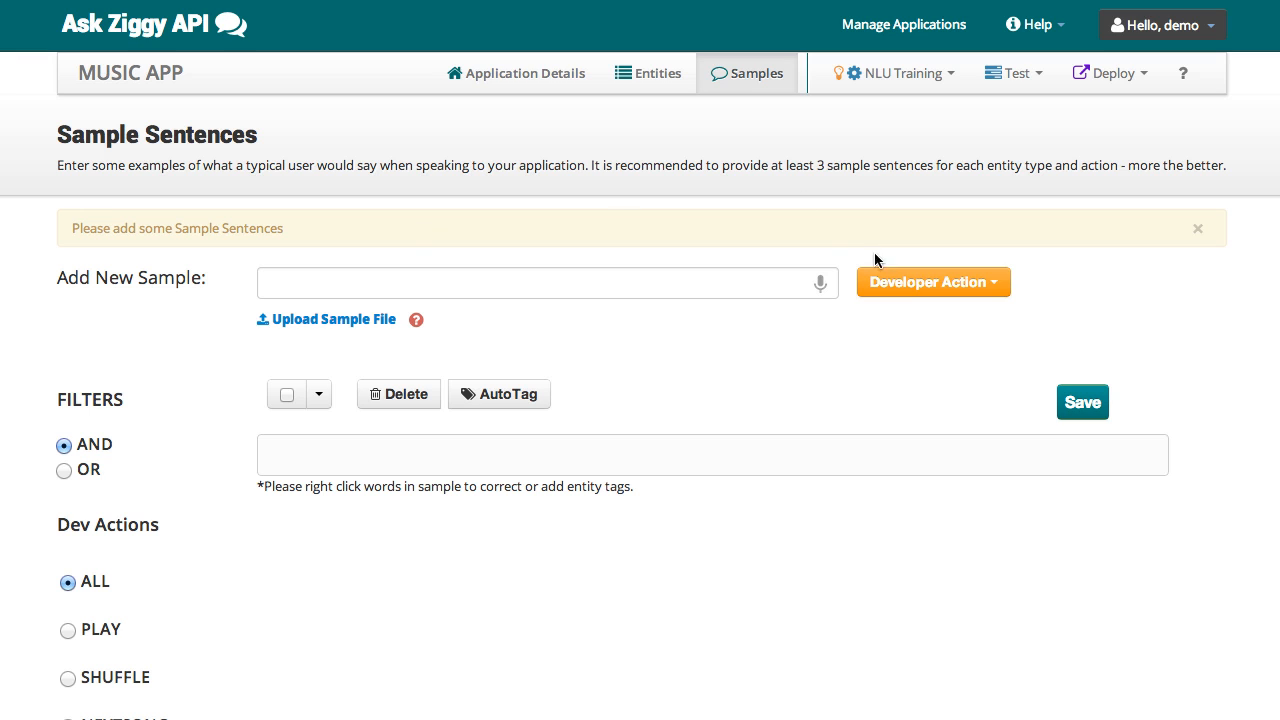
click(932, 280)
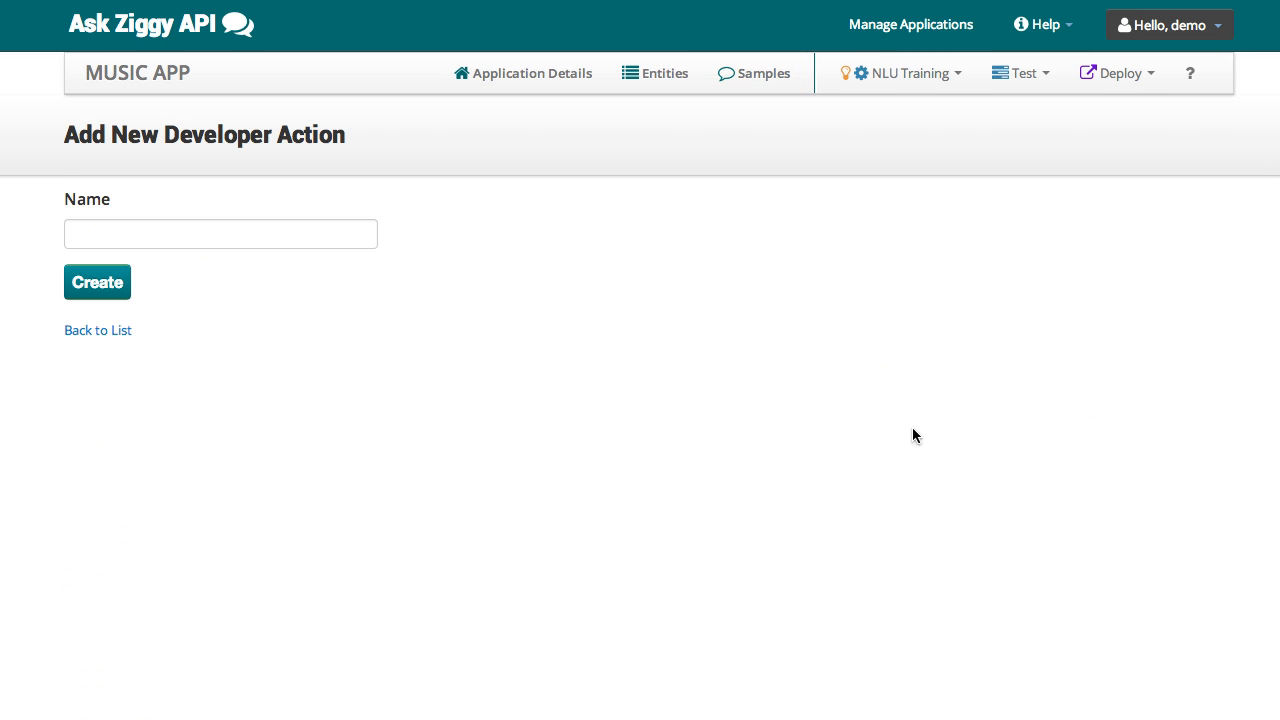
text(Prev)
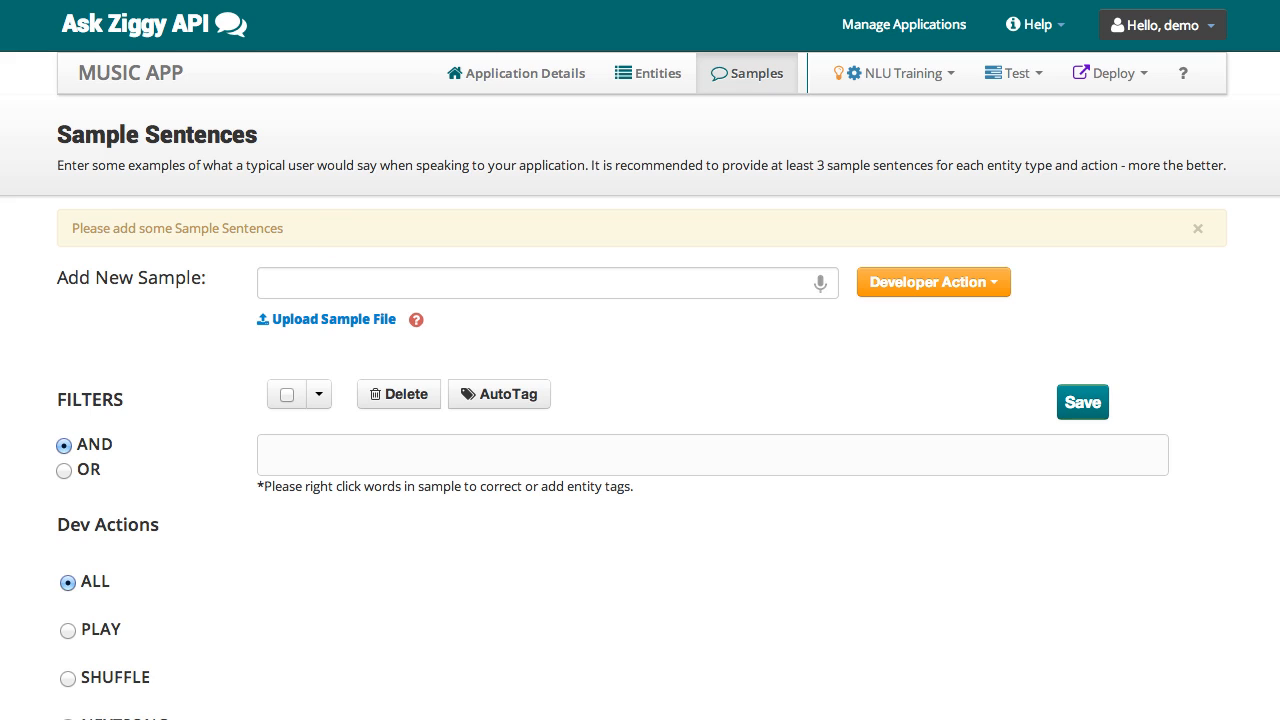
Enter the sample 'I want to listen to rock', assign it the Play action and tag its entity words.
text(I want)
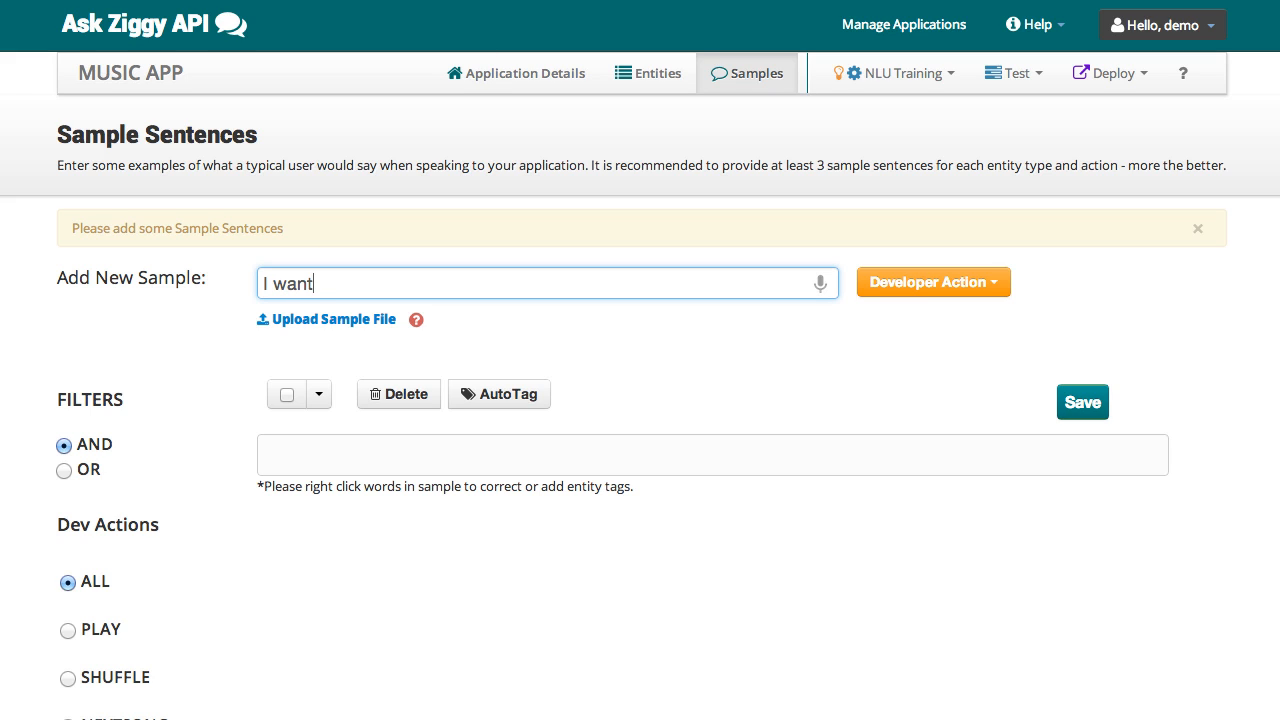
text(to listen)
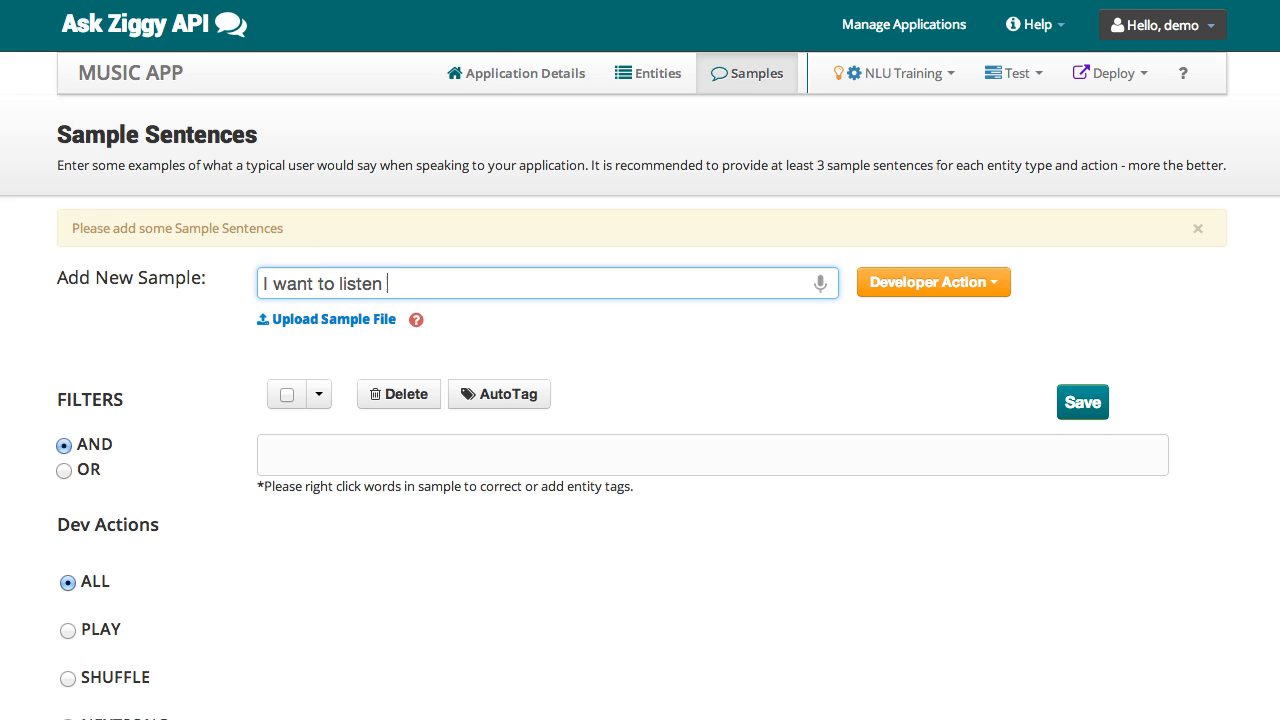
text(to rock)
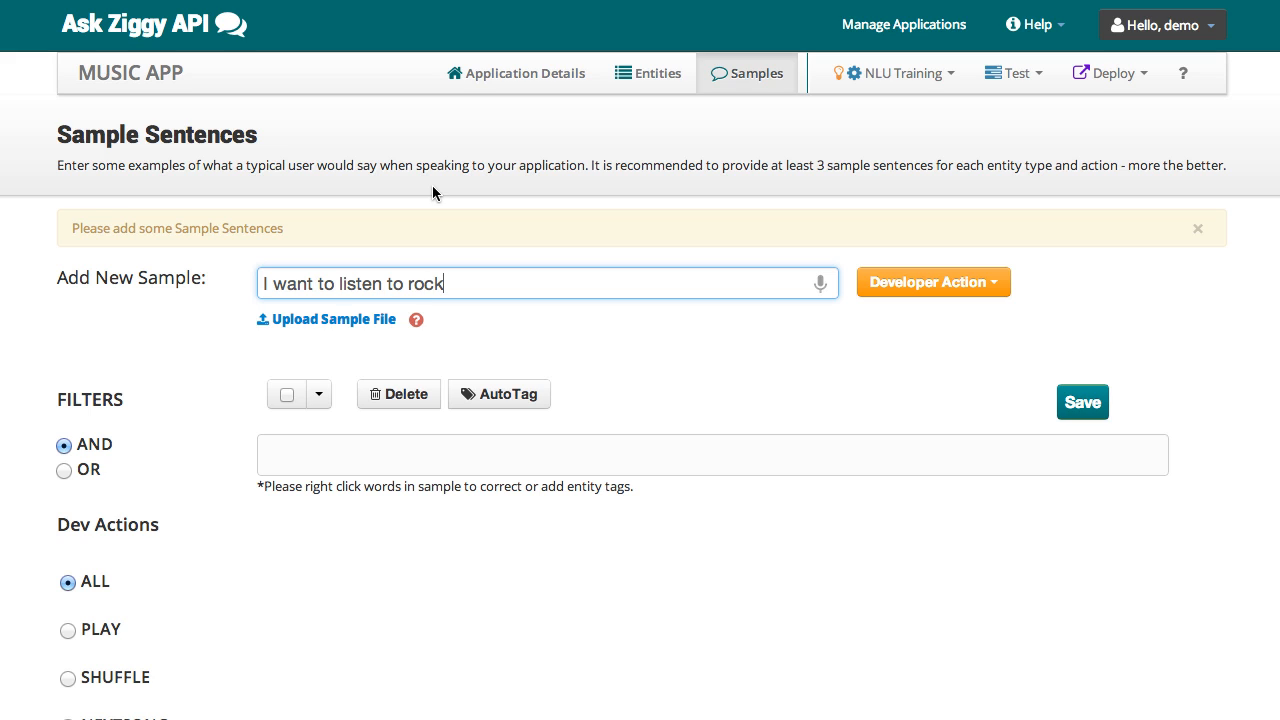
click(932, 280)
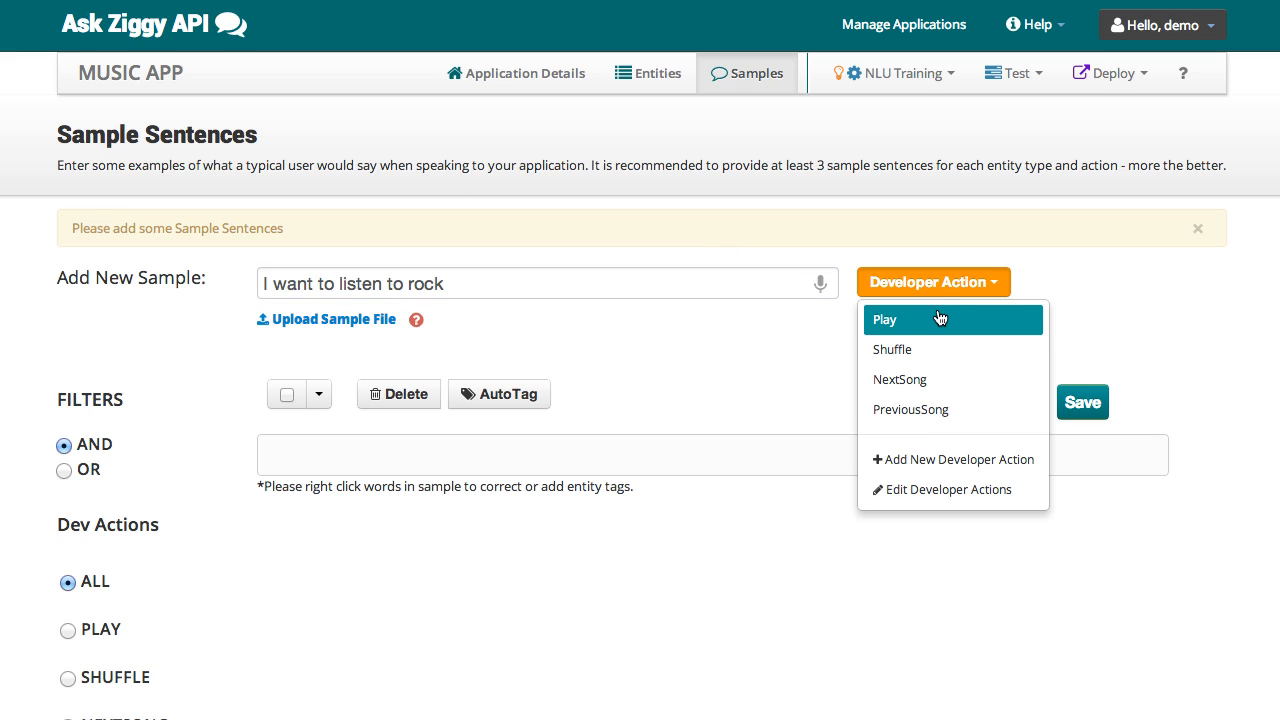
click(884, 320)
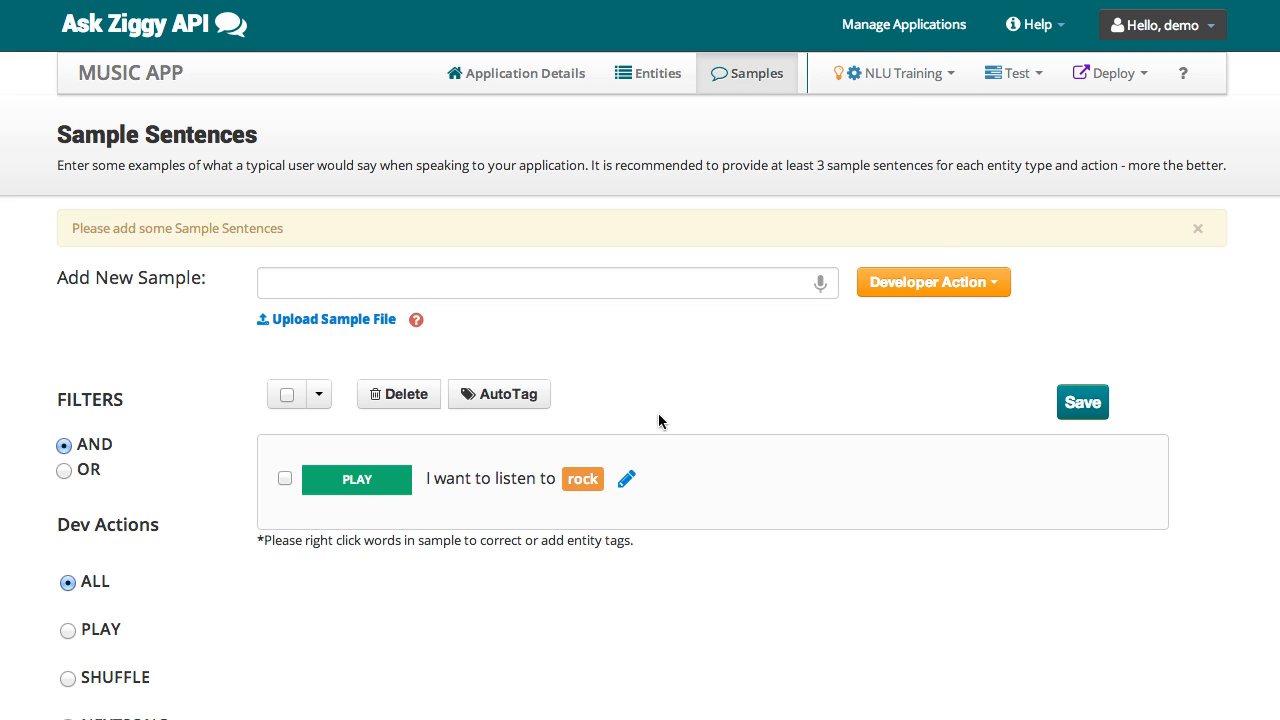
mouse_move(584, 480)
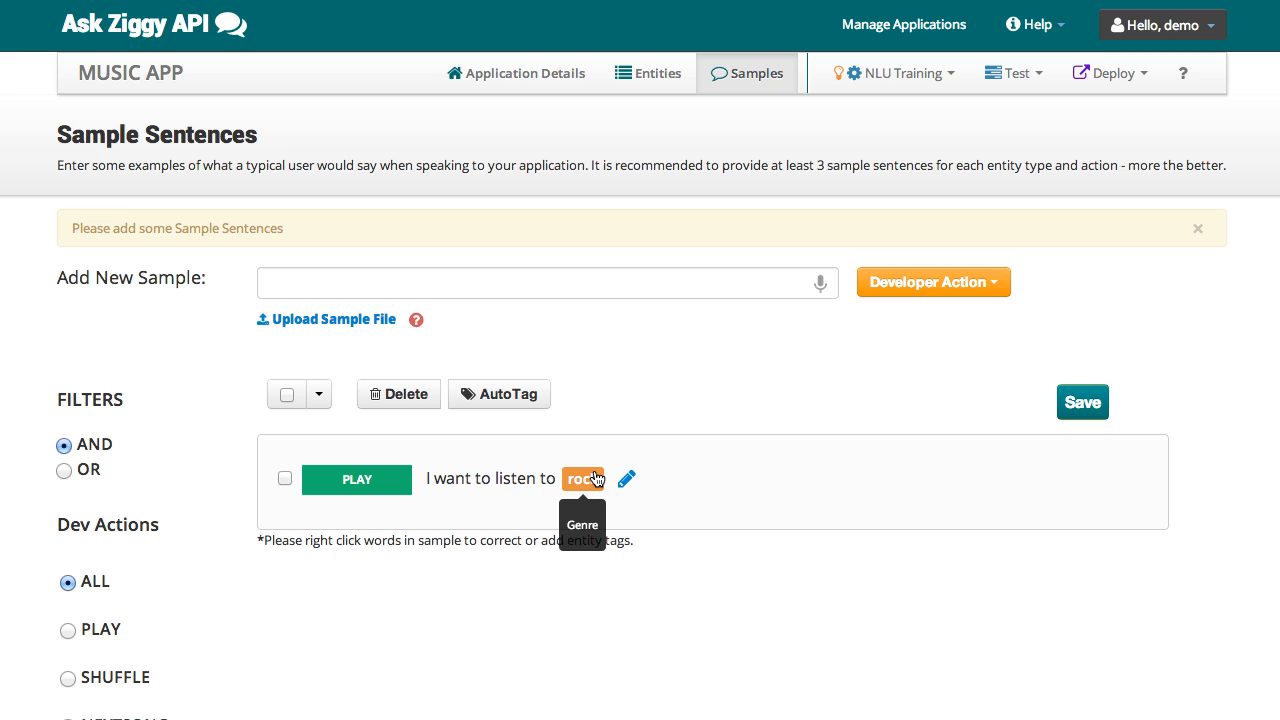
double_click(516, 478)
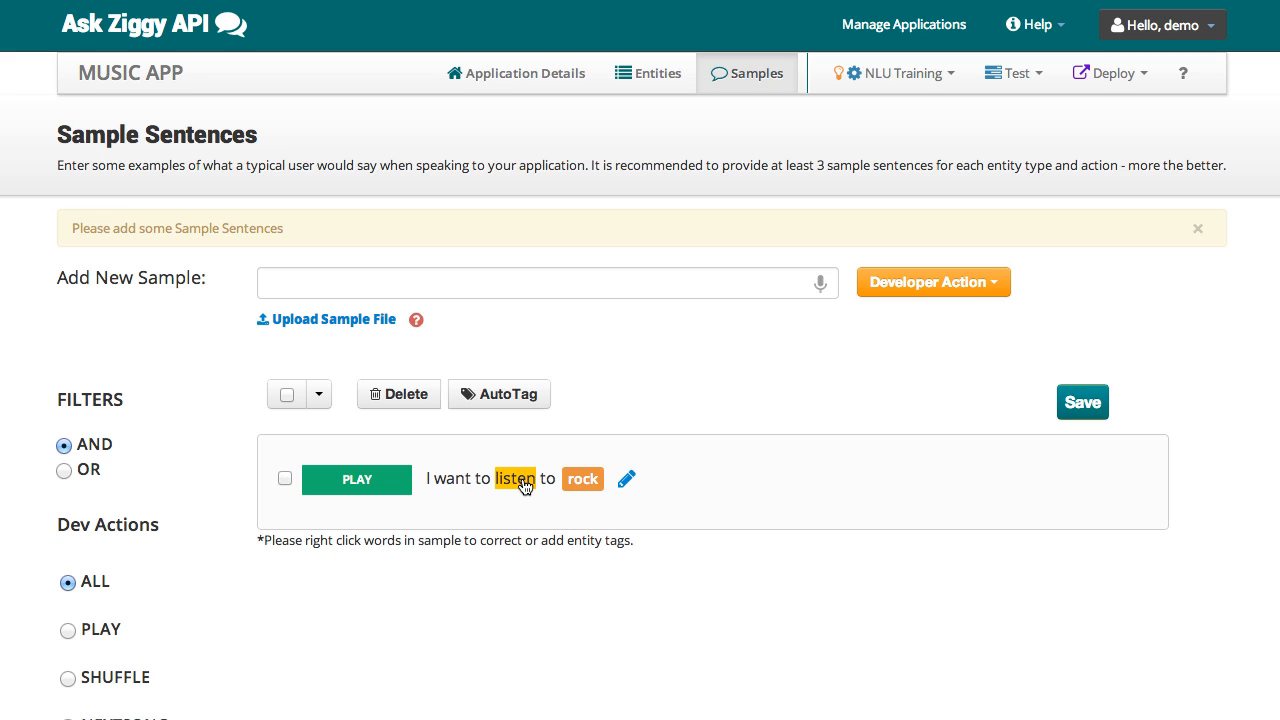
right_click(582, 478)
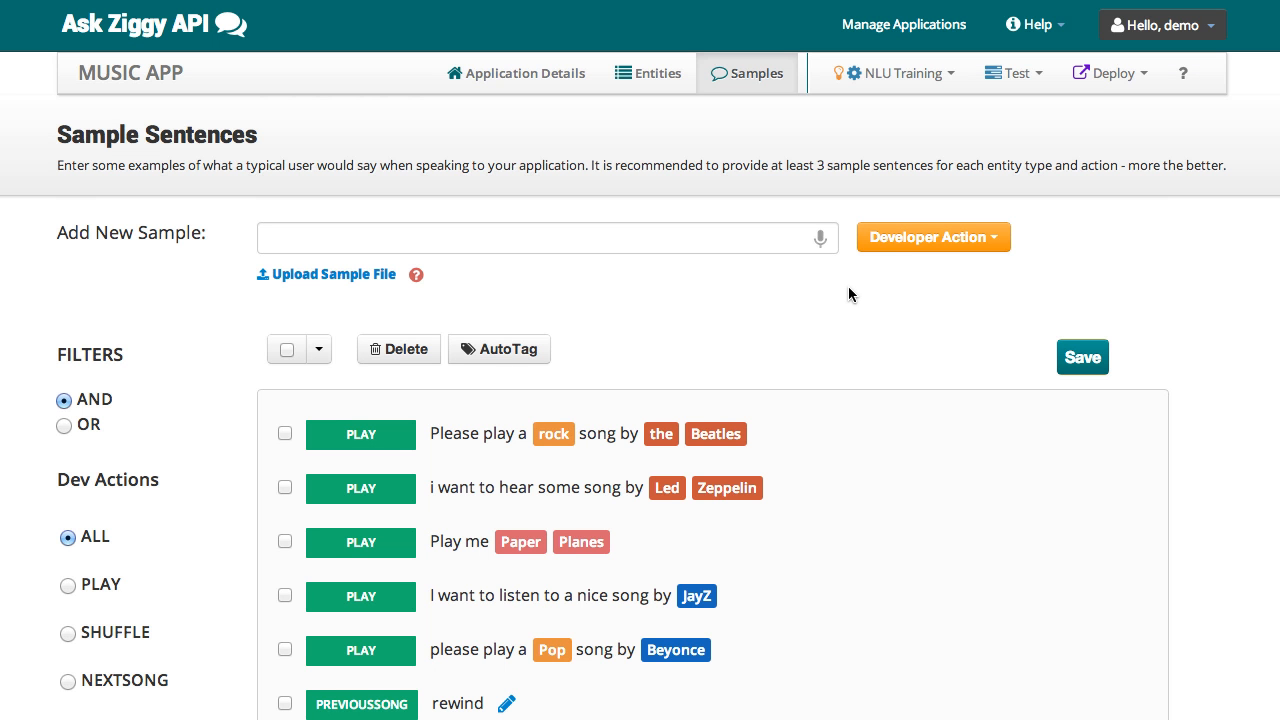
scroll(down, 3)
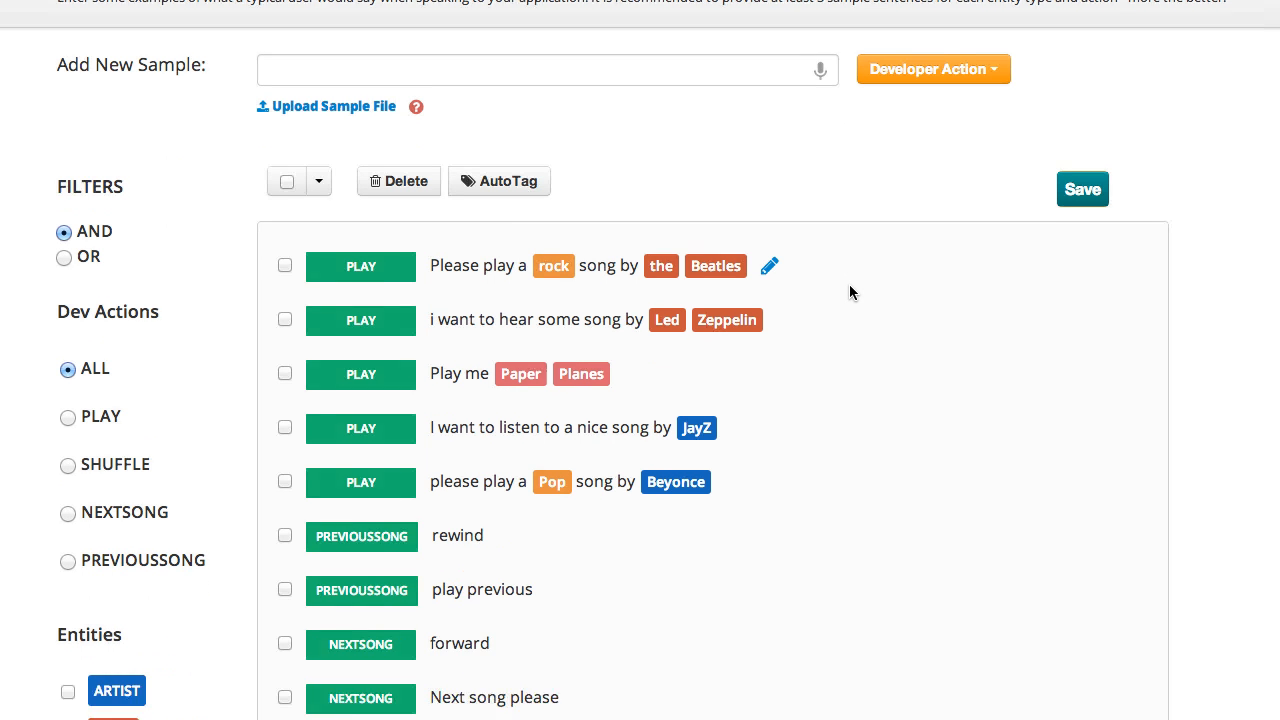
scroll(down, 3)
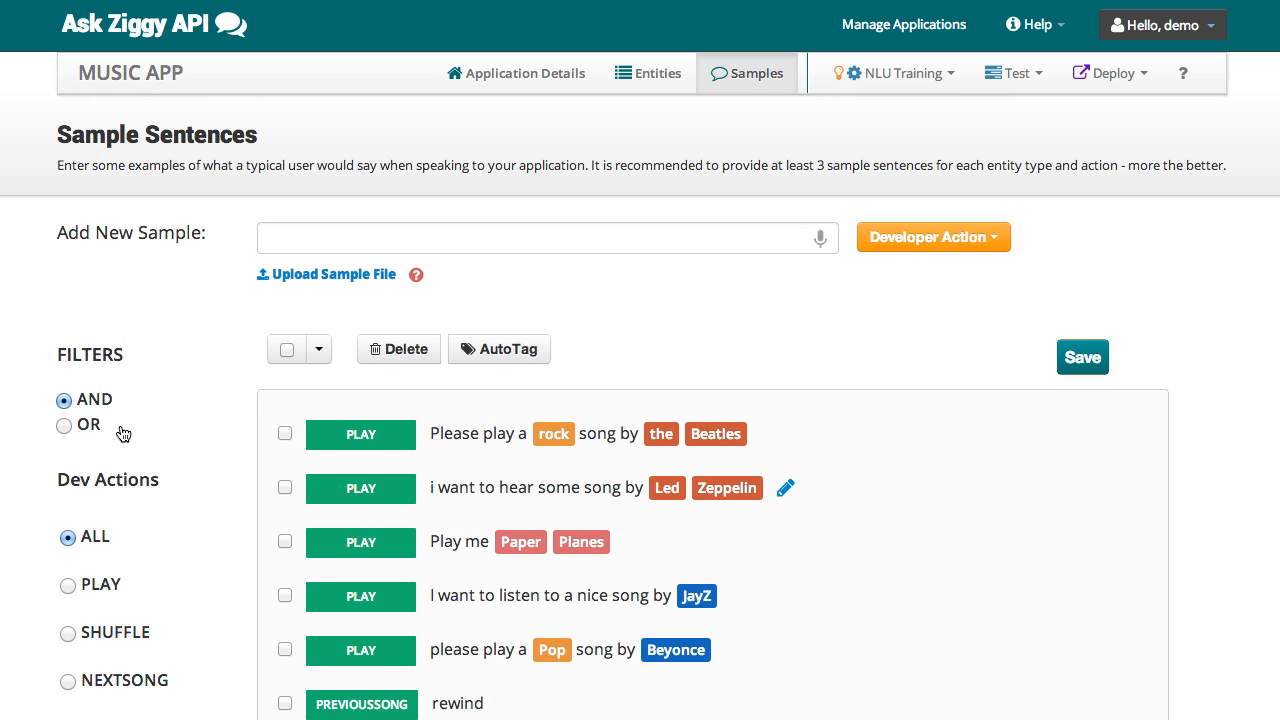
click(68, 632)
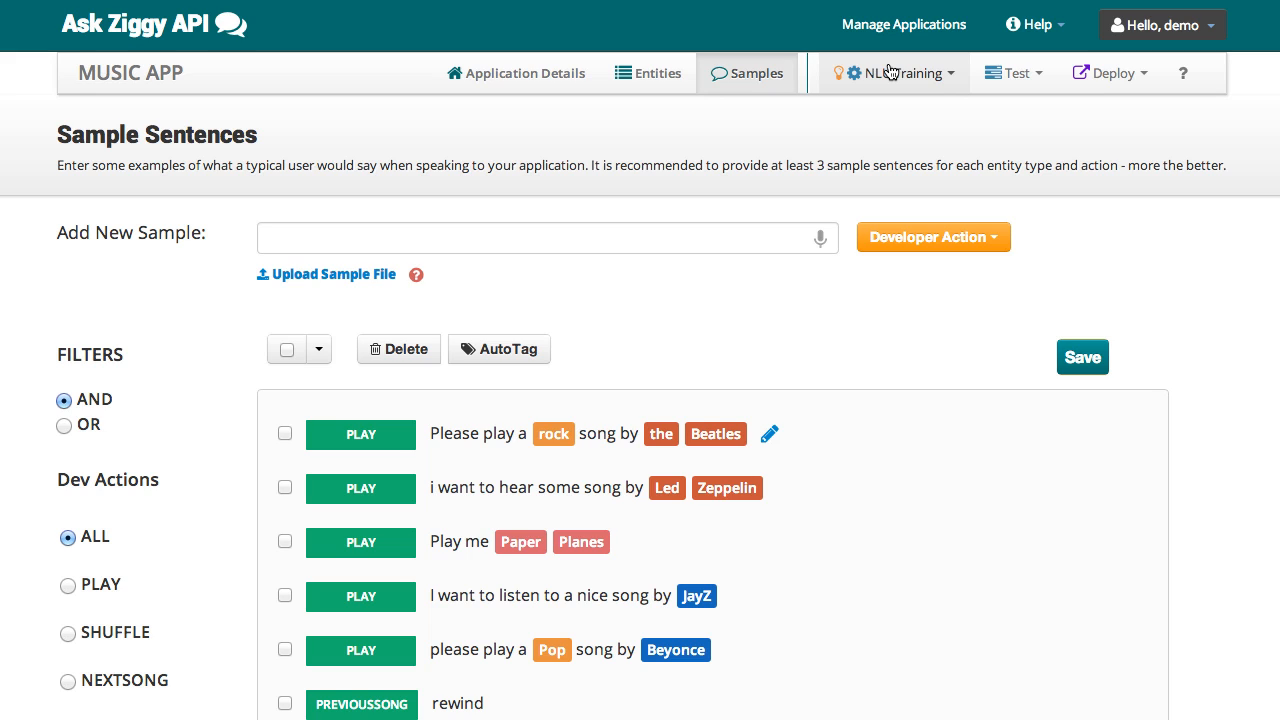
Start training the NLU model and confirm the last trained model shows Successful.
click(892, 72)
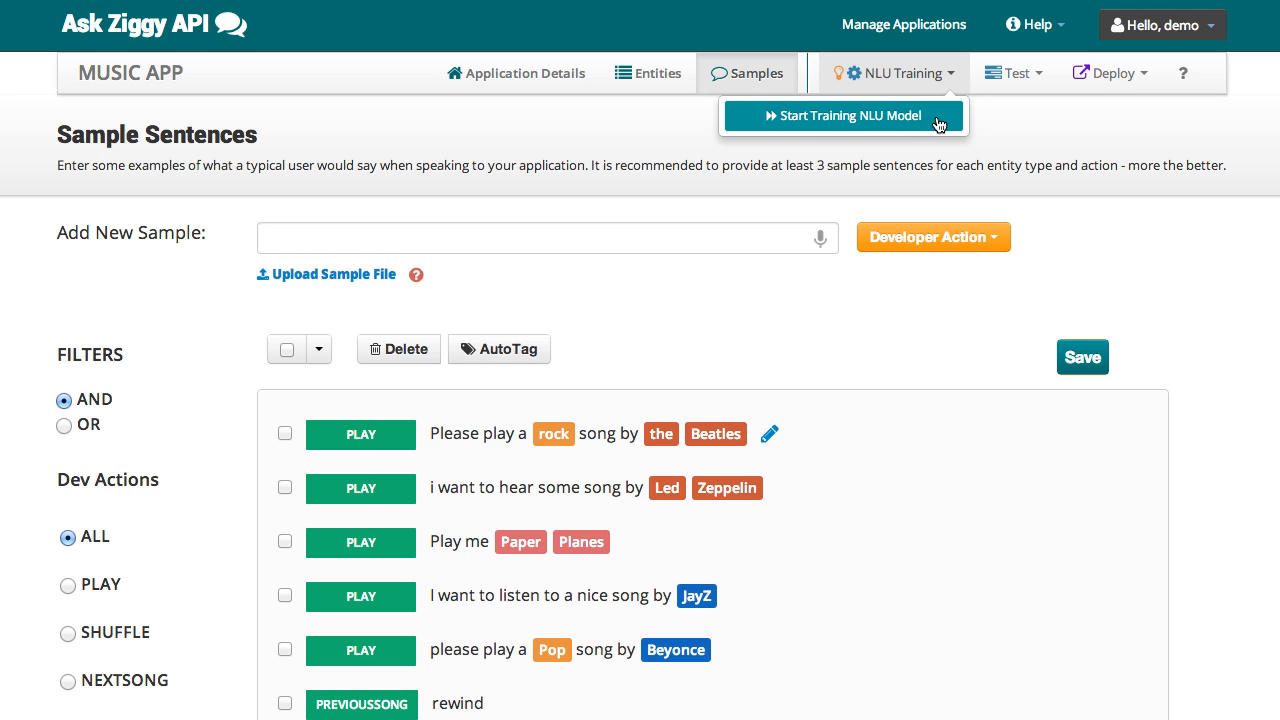
click(844, 114)
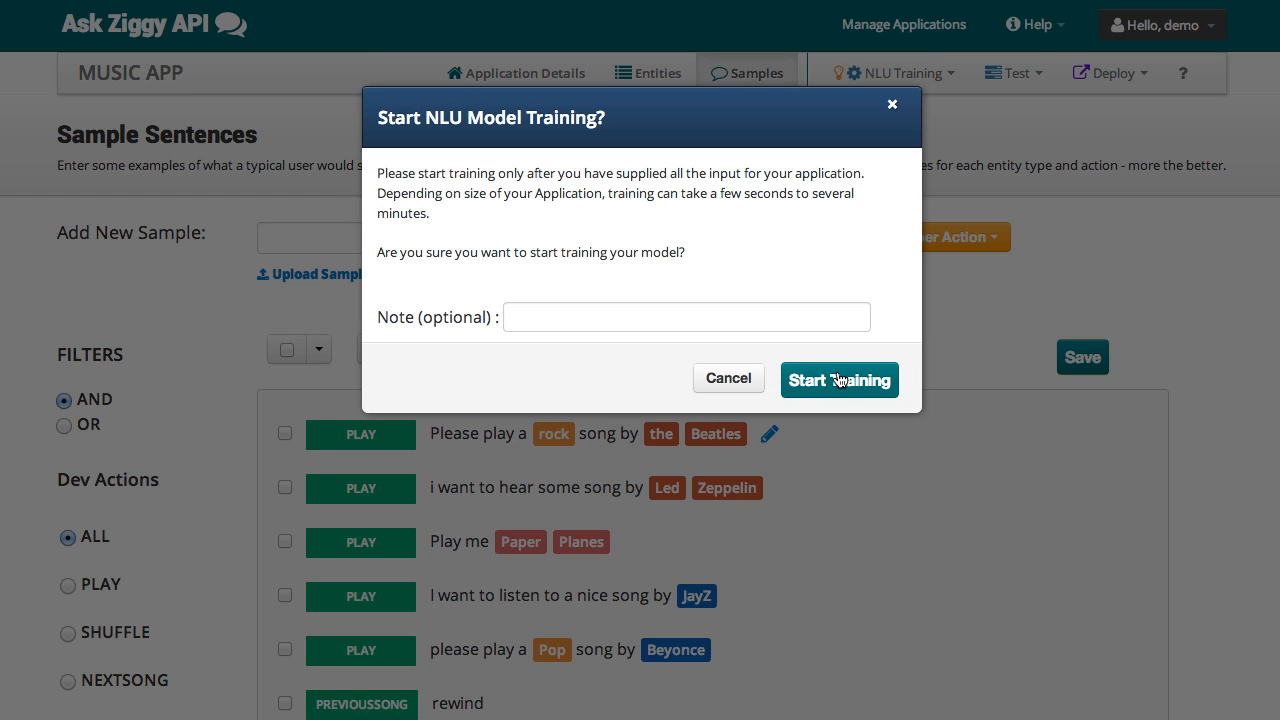
click(840, 380)
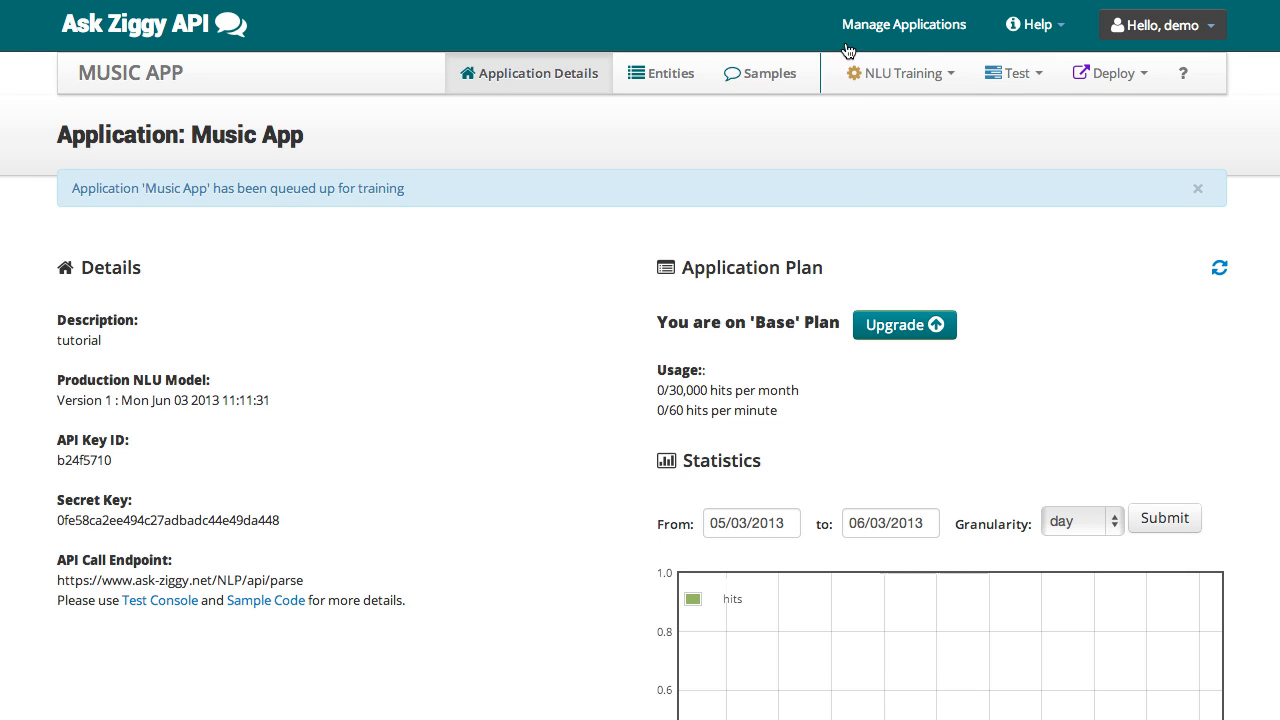
mouse_move(904, 24)
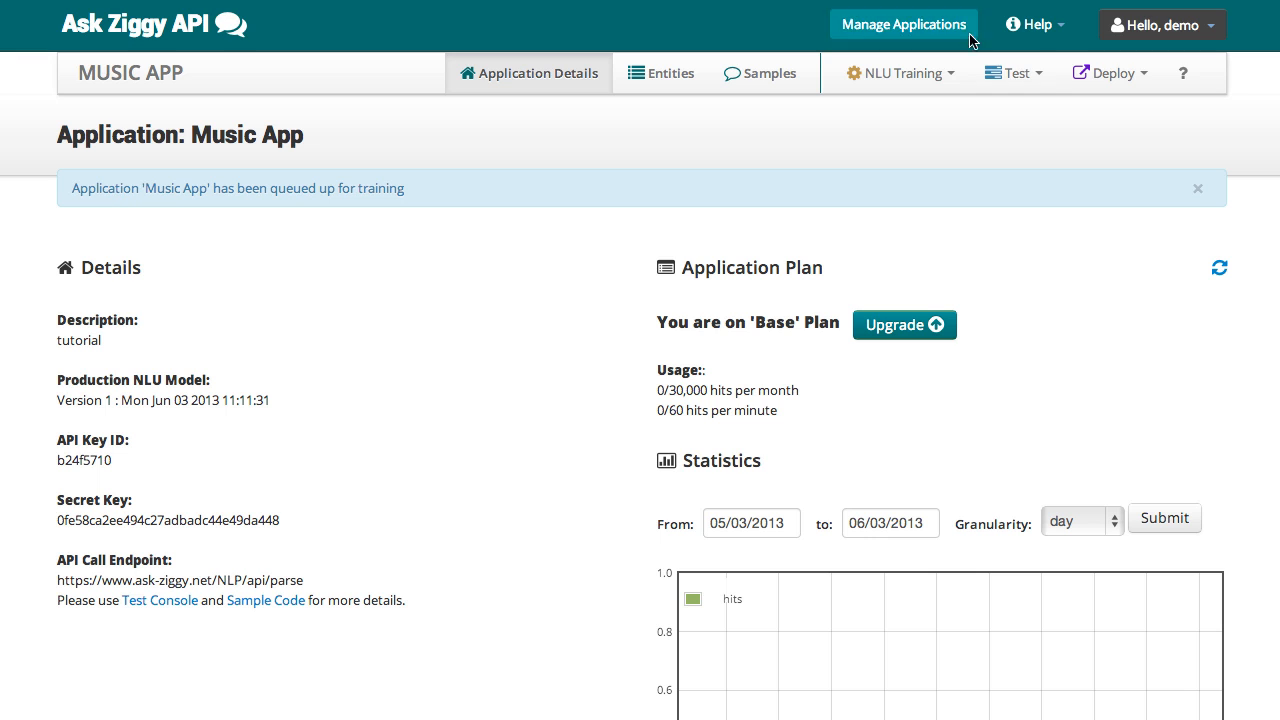
click(900, 72)
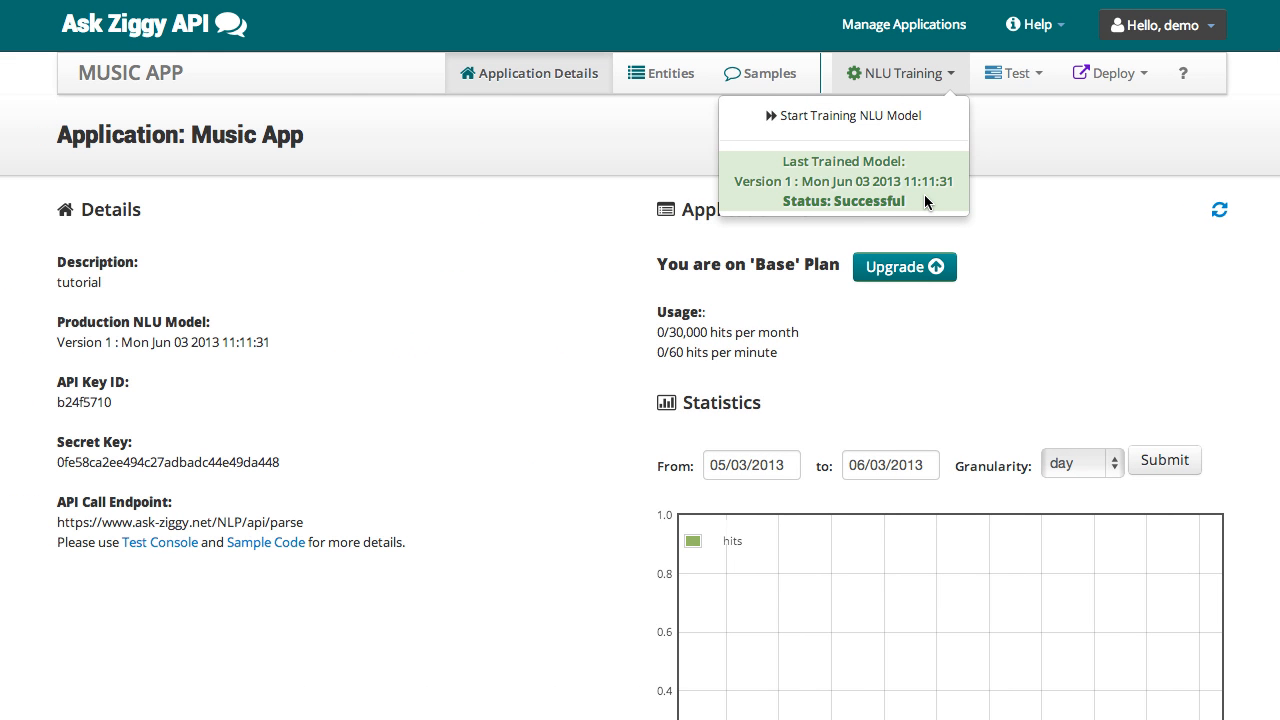
mouse_move(1046, 124)
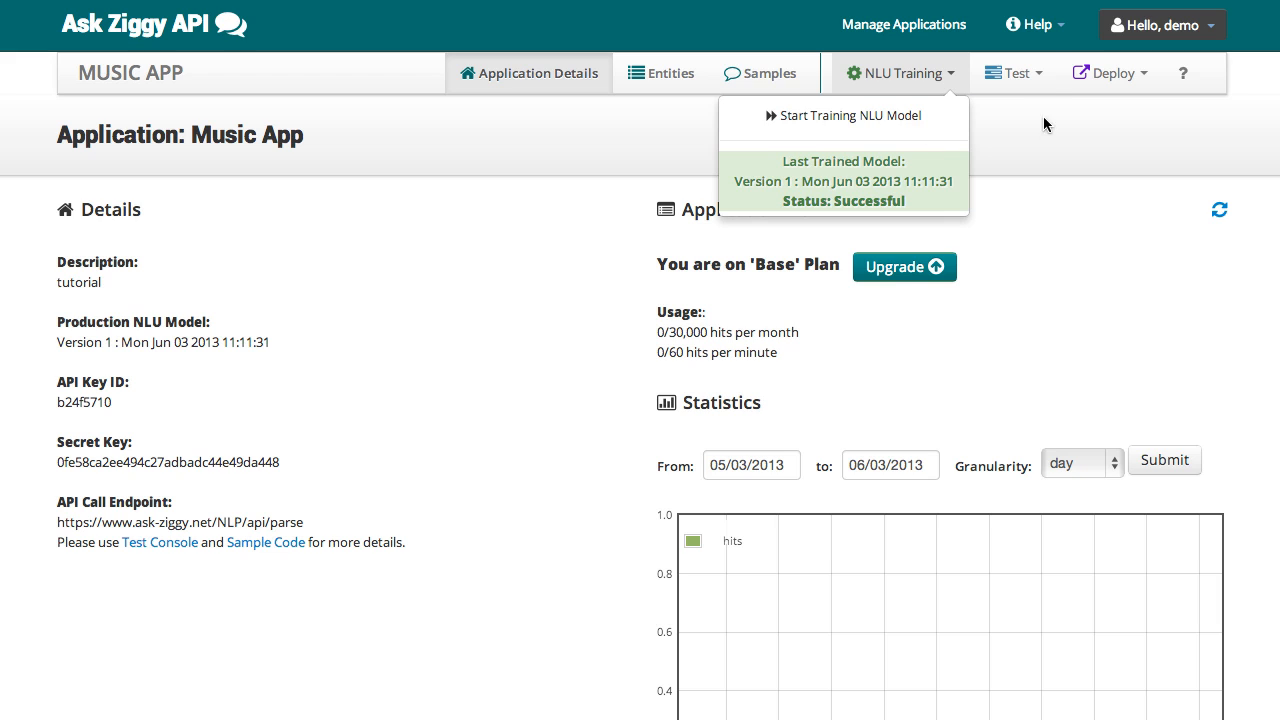
Parse 'please play a Pop song by Beyonce' in the Test Console, getting PLAY with genre Pop.
click(1012, 72)
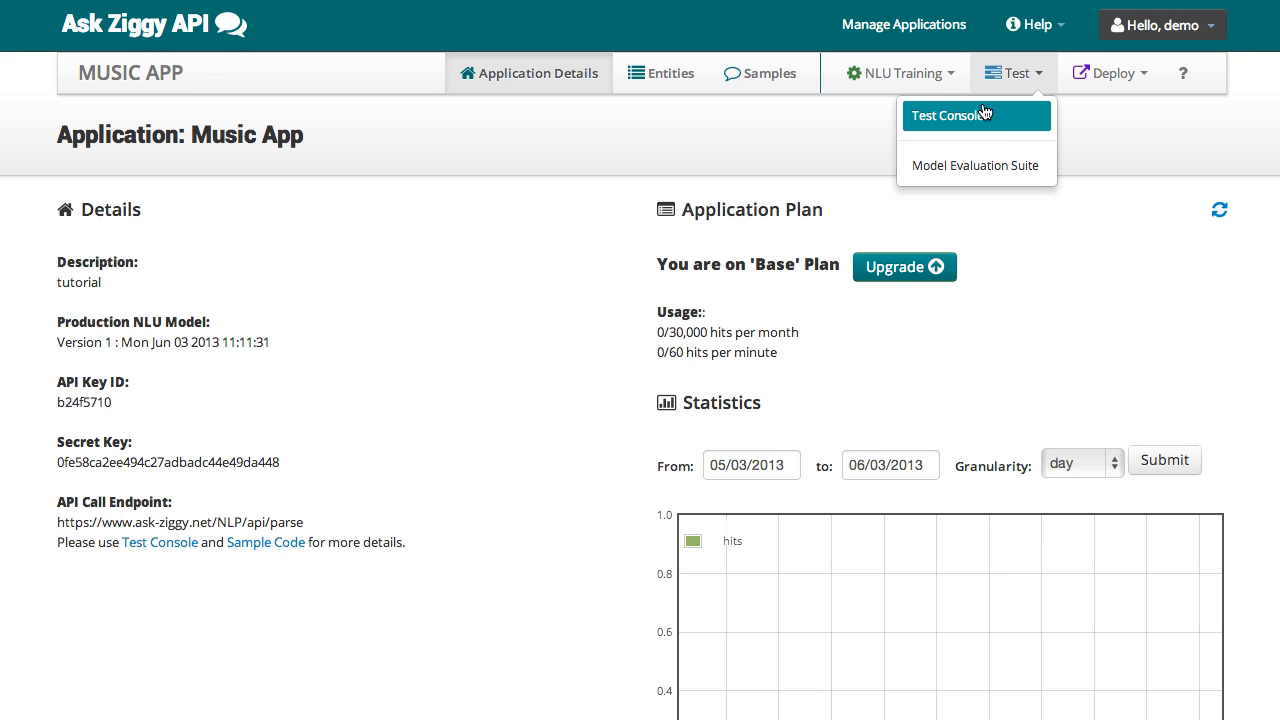
click(948, 114)
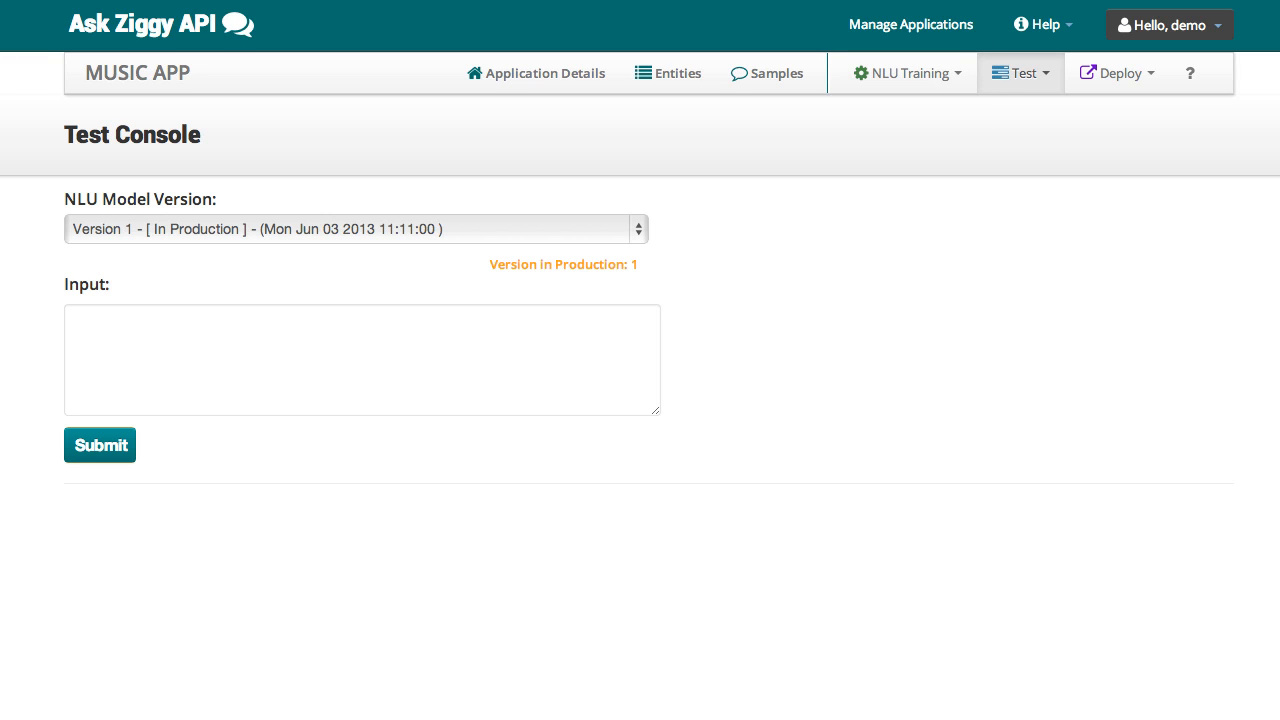
text(please play a Pop song by Beyonce)
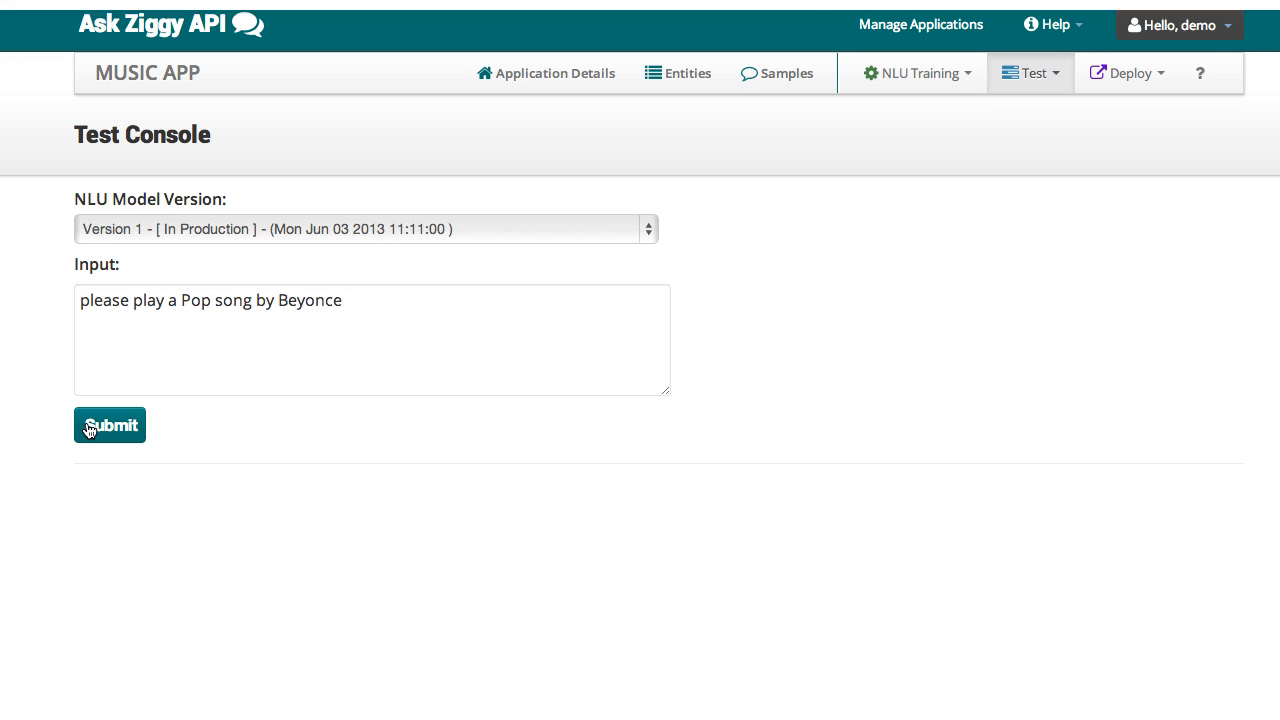
click(108, 424)
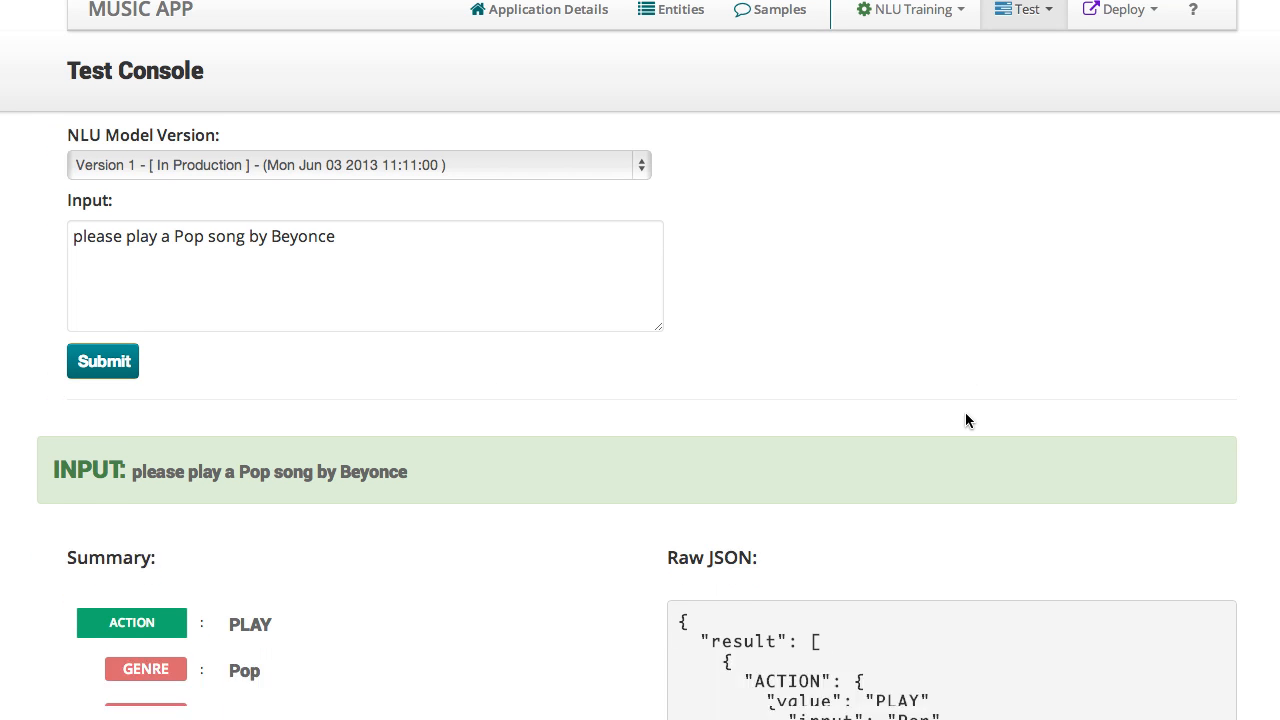
scroll(down, 3)
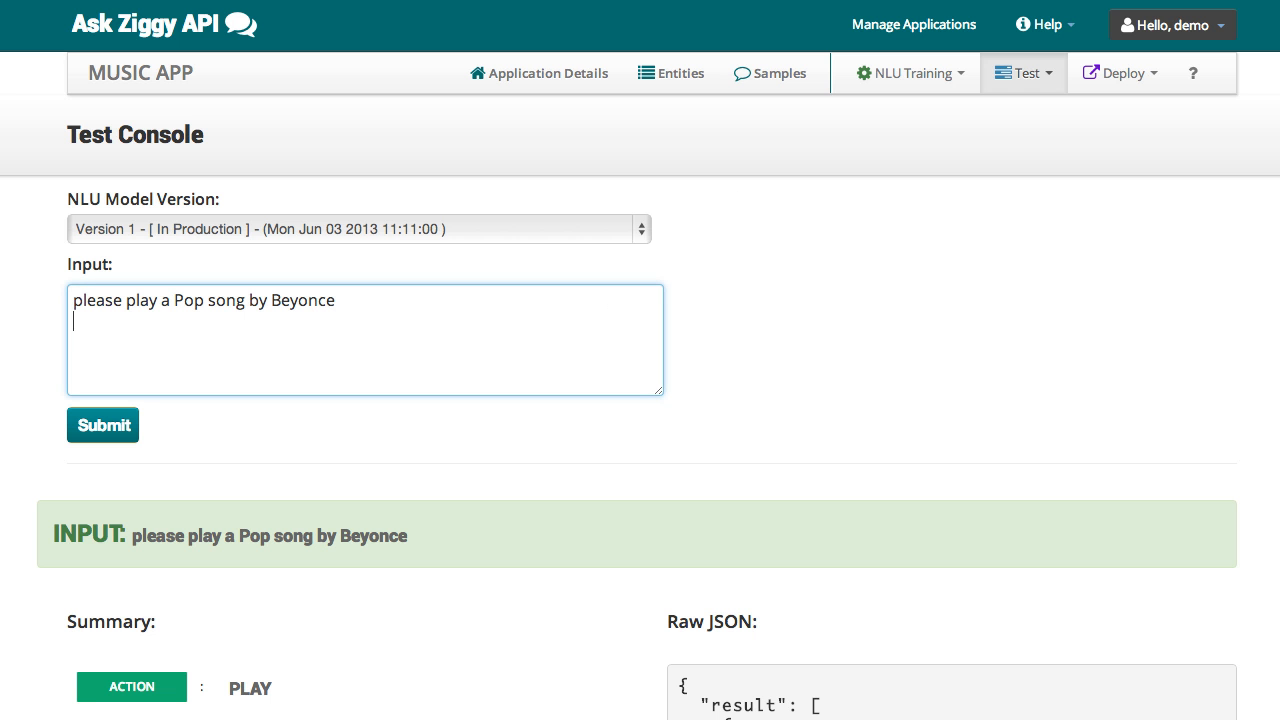
Add 'play any song by Eminem' as a test sentence for the evaluation suite.
text(play any song by Eminem)
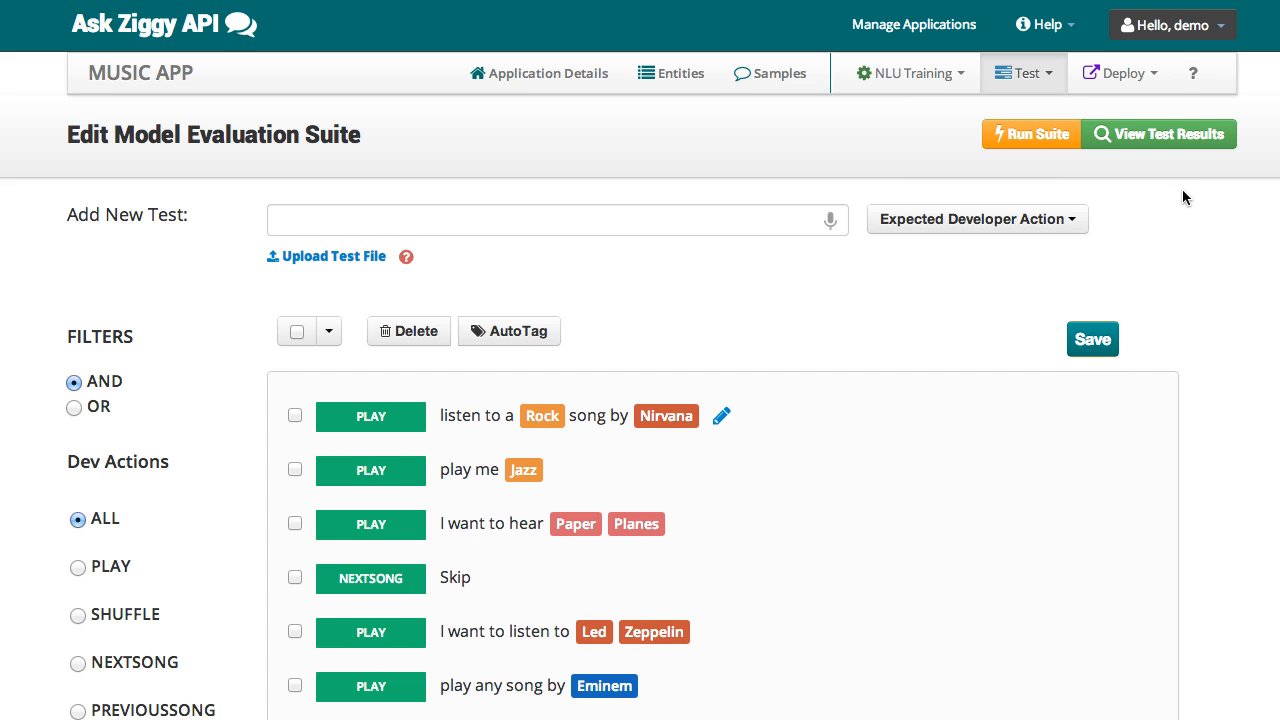
Run the evaluation suite against NLU model Version 1.
scroll(down, 3)
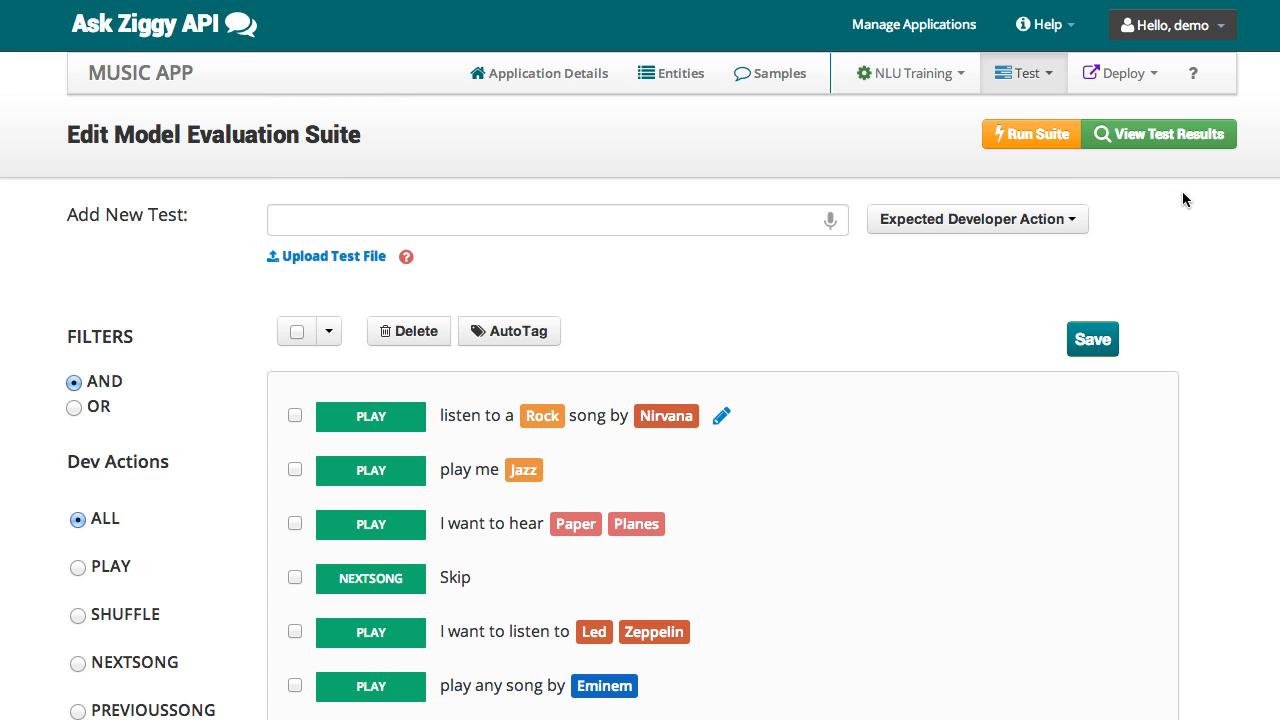
mouse_move(1032, 140)
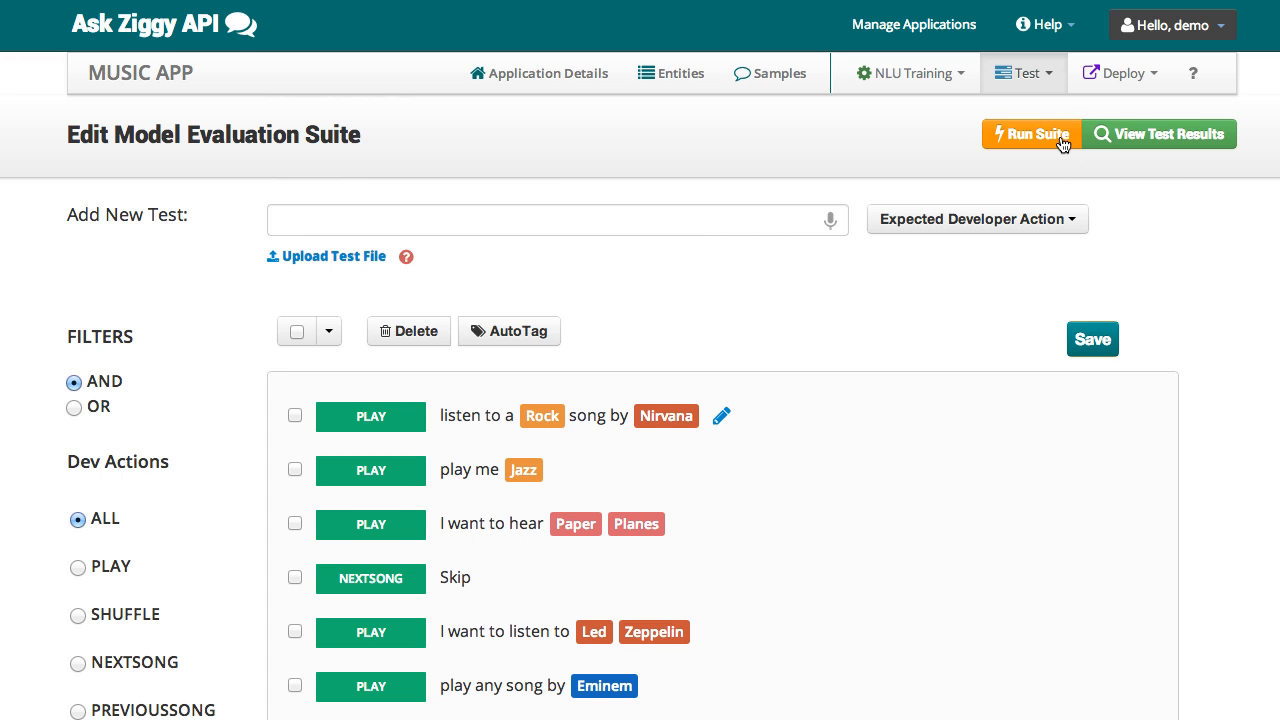
click(1032, 132)
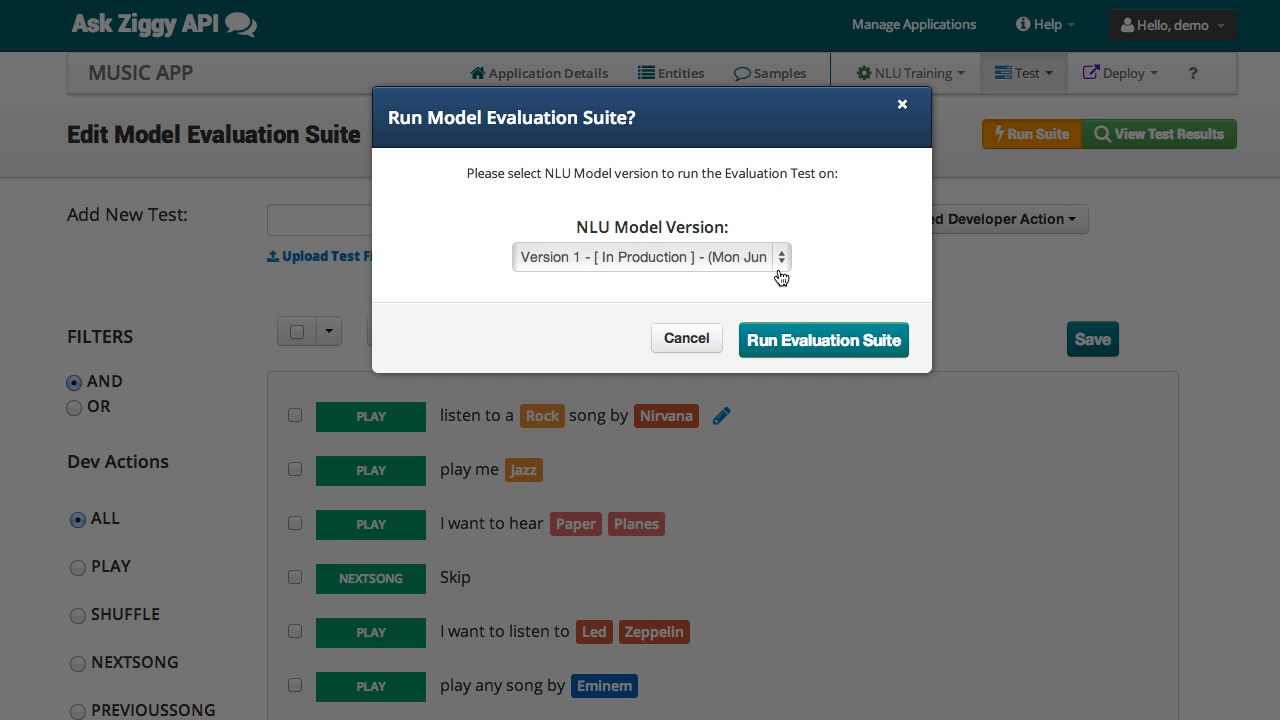
click(652, 256)
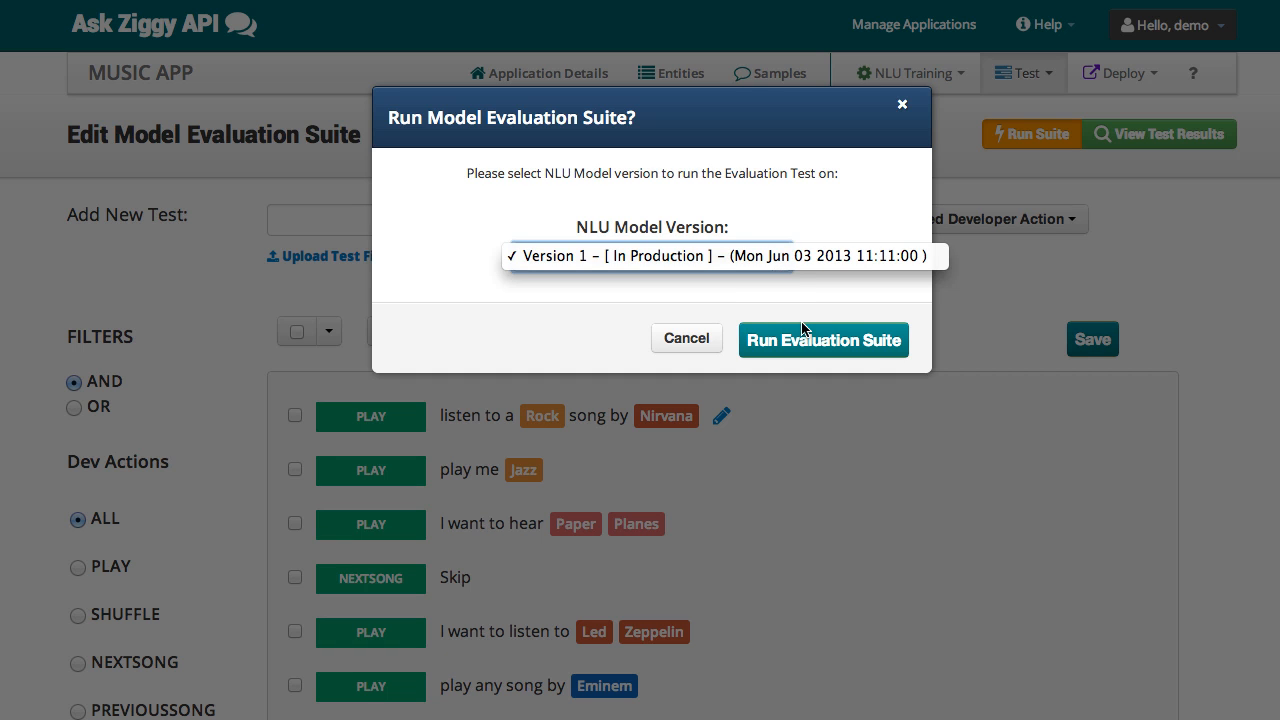
click(652, 256)
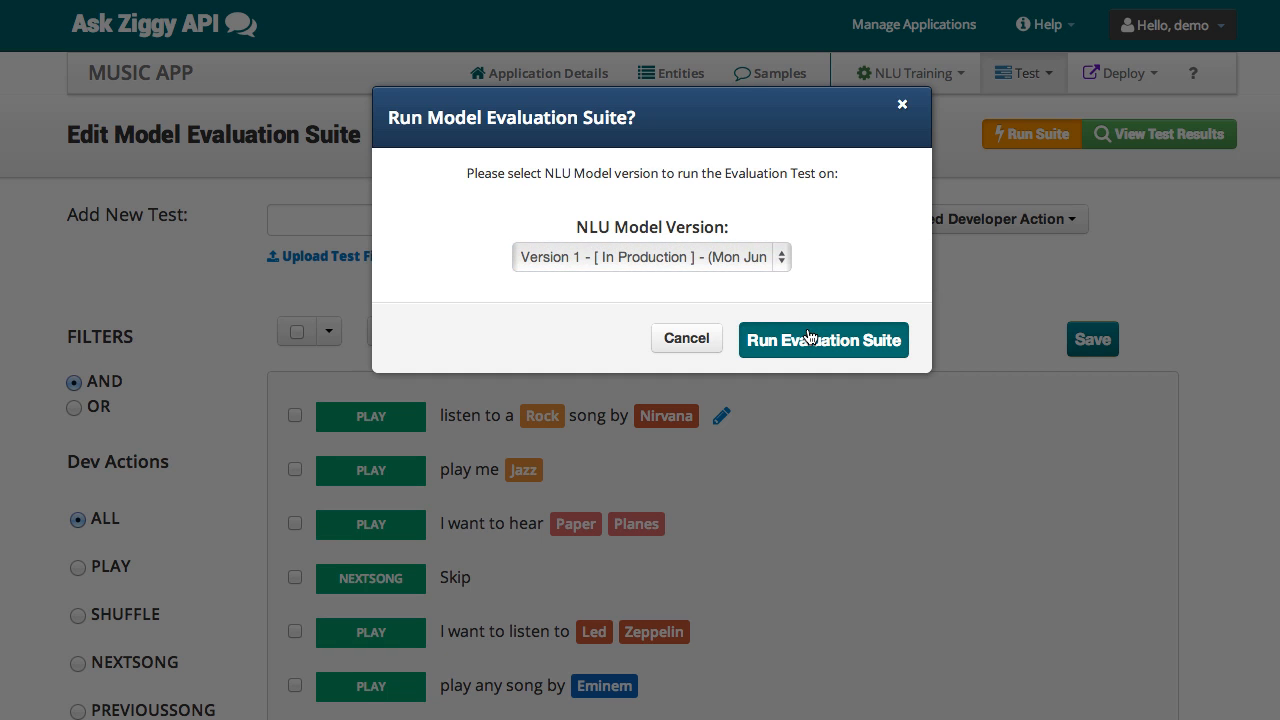
click(824, 340)
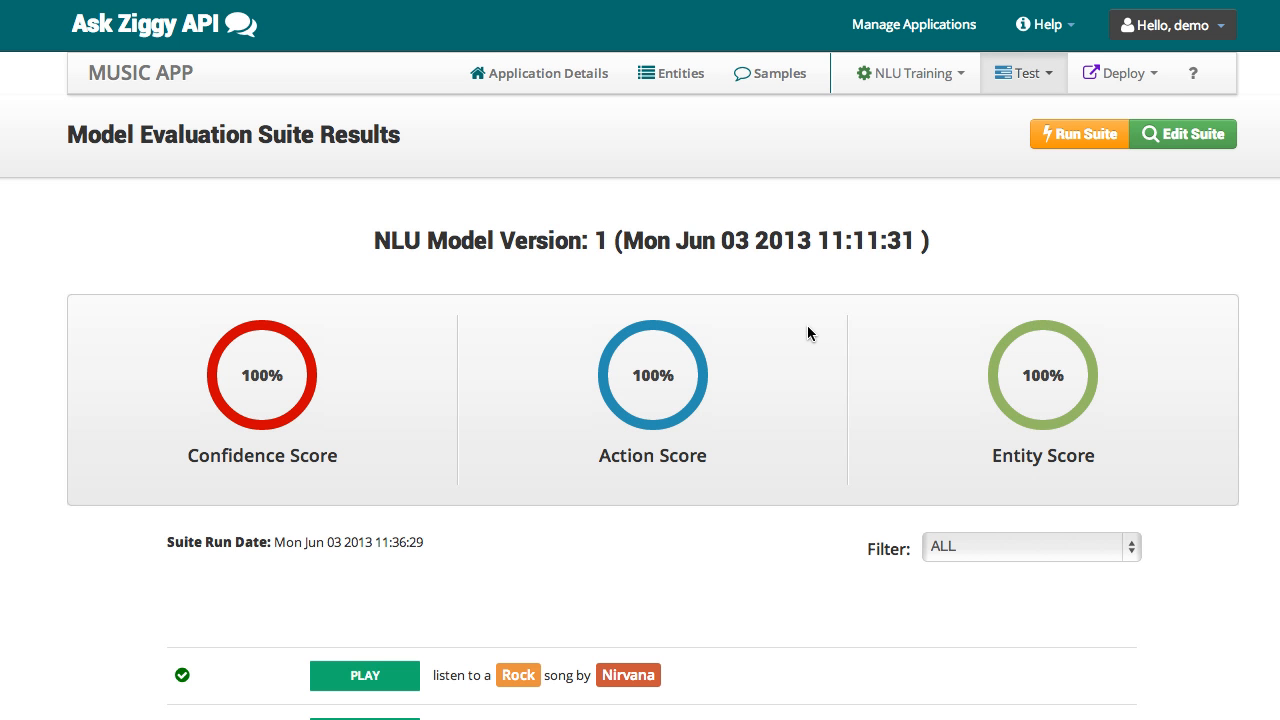
Review the results page confirming every test, Play through Skip and Shuffle, passed at 100%.
scroll(down, 3)
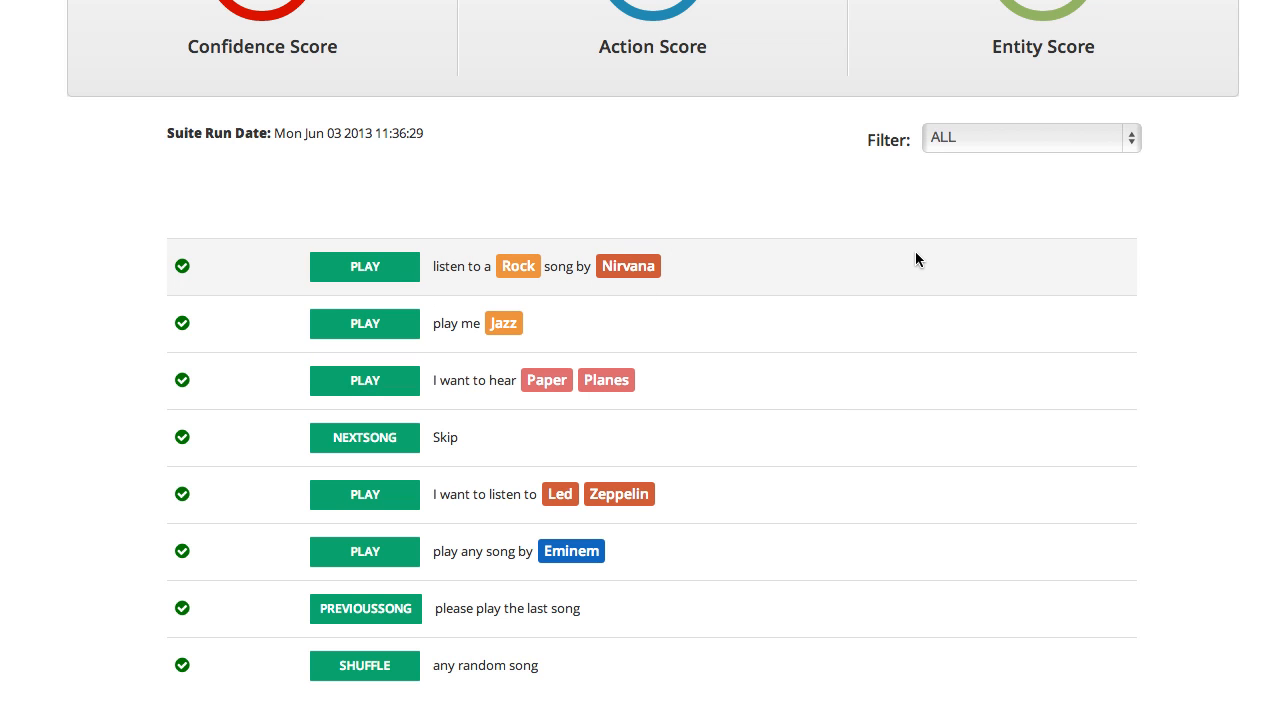
scroll(up, 3)
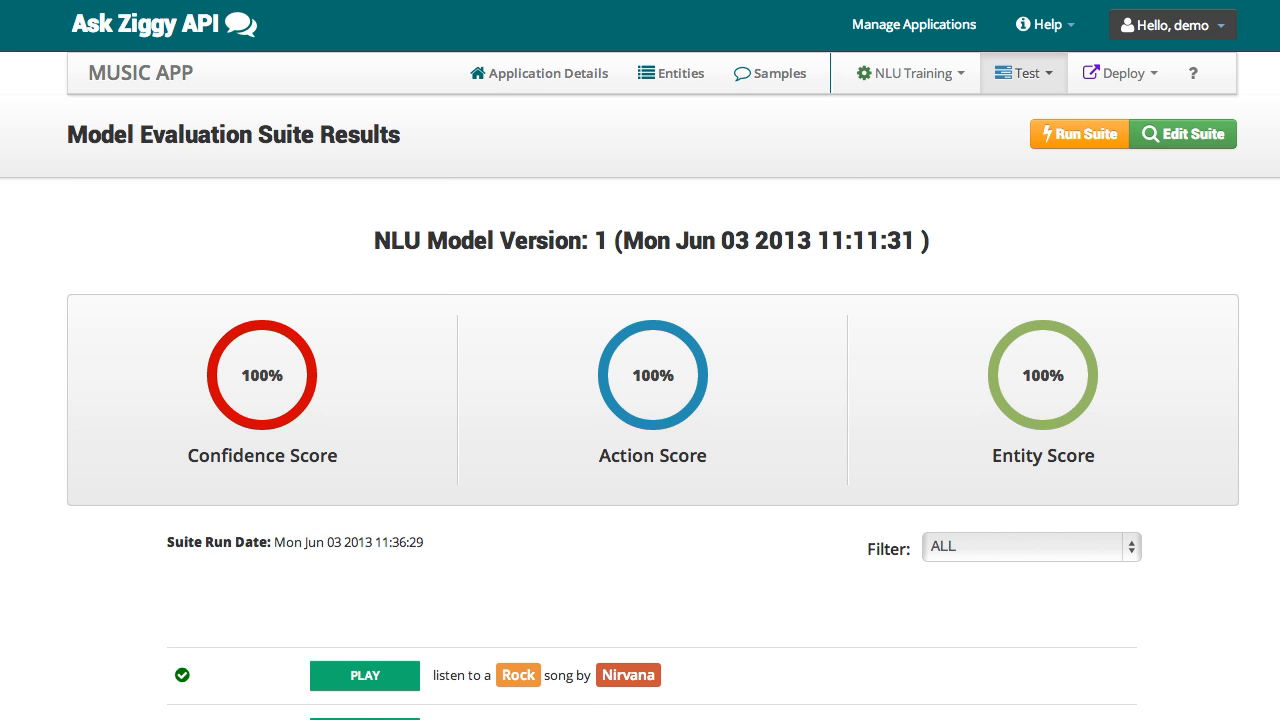
mouse_move(980, 144)
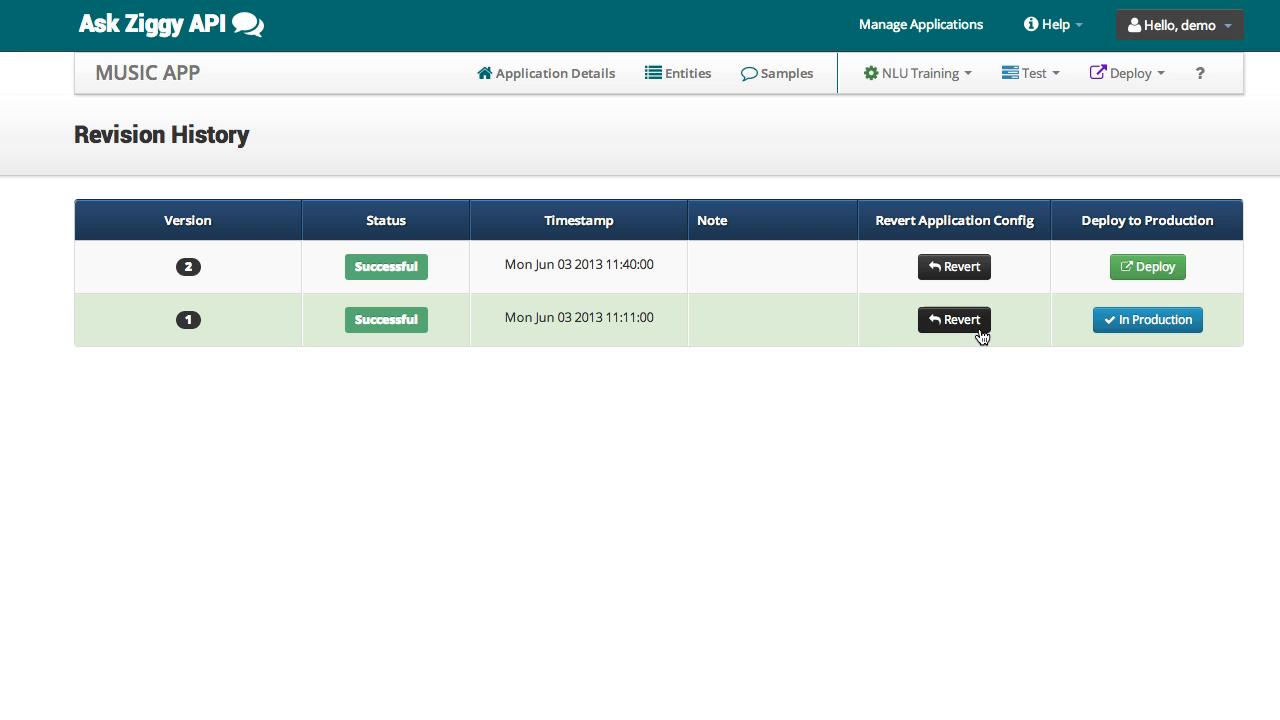
Deploy NLU model Version 2 to production from Revision History.
click(952, 320)
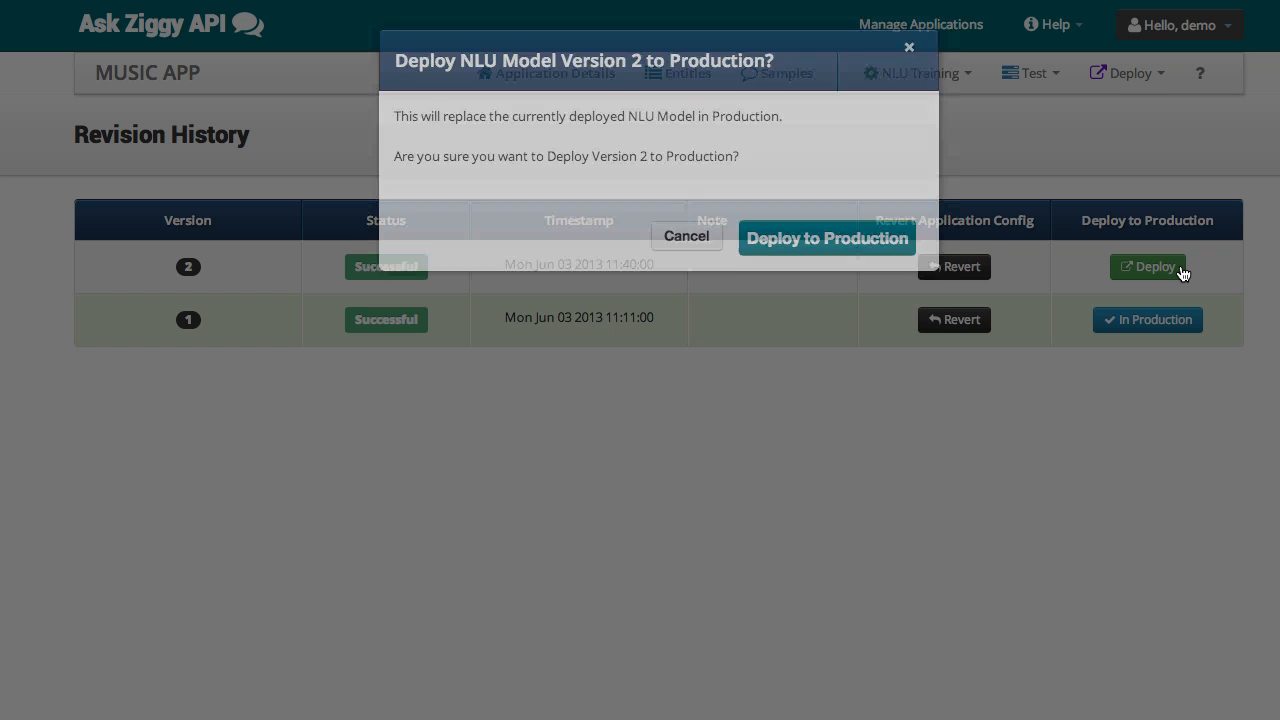
click(828, 238)
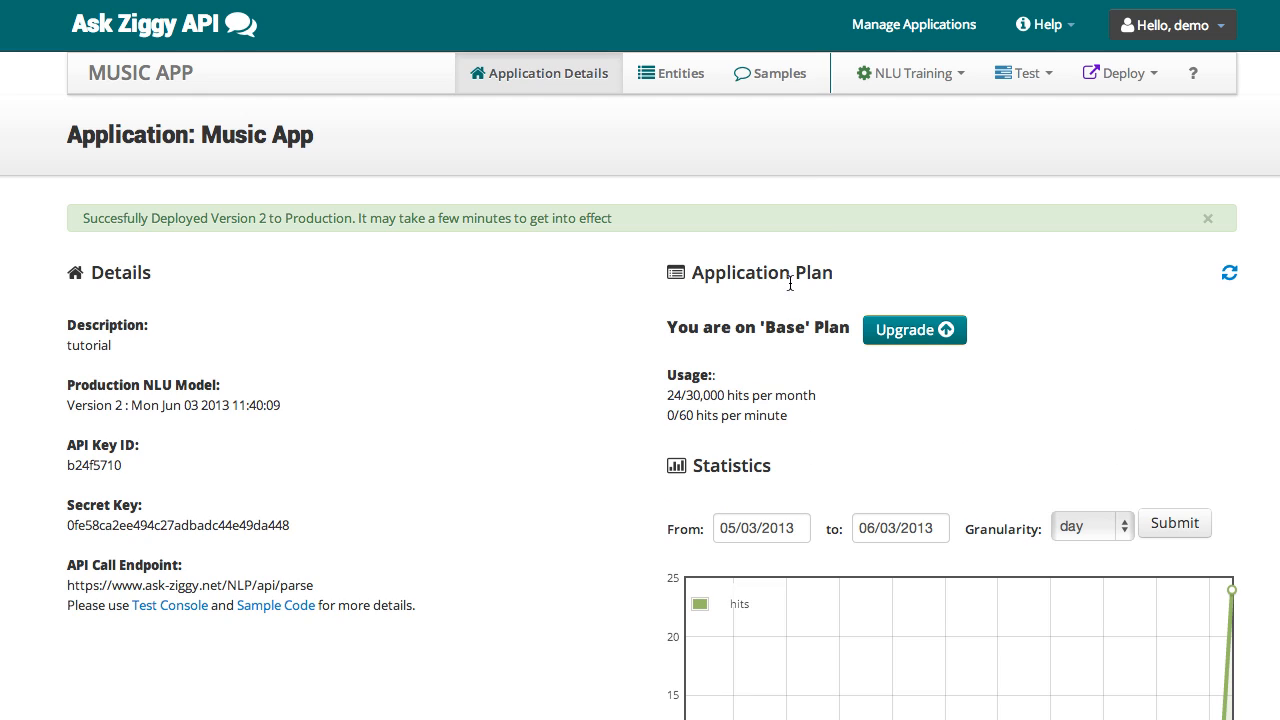